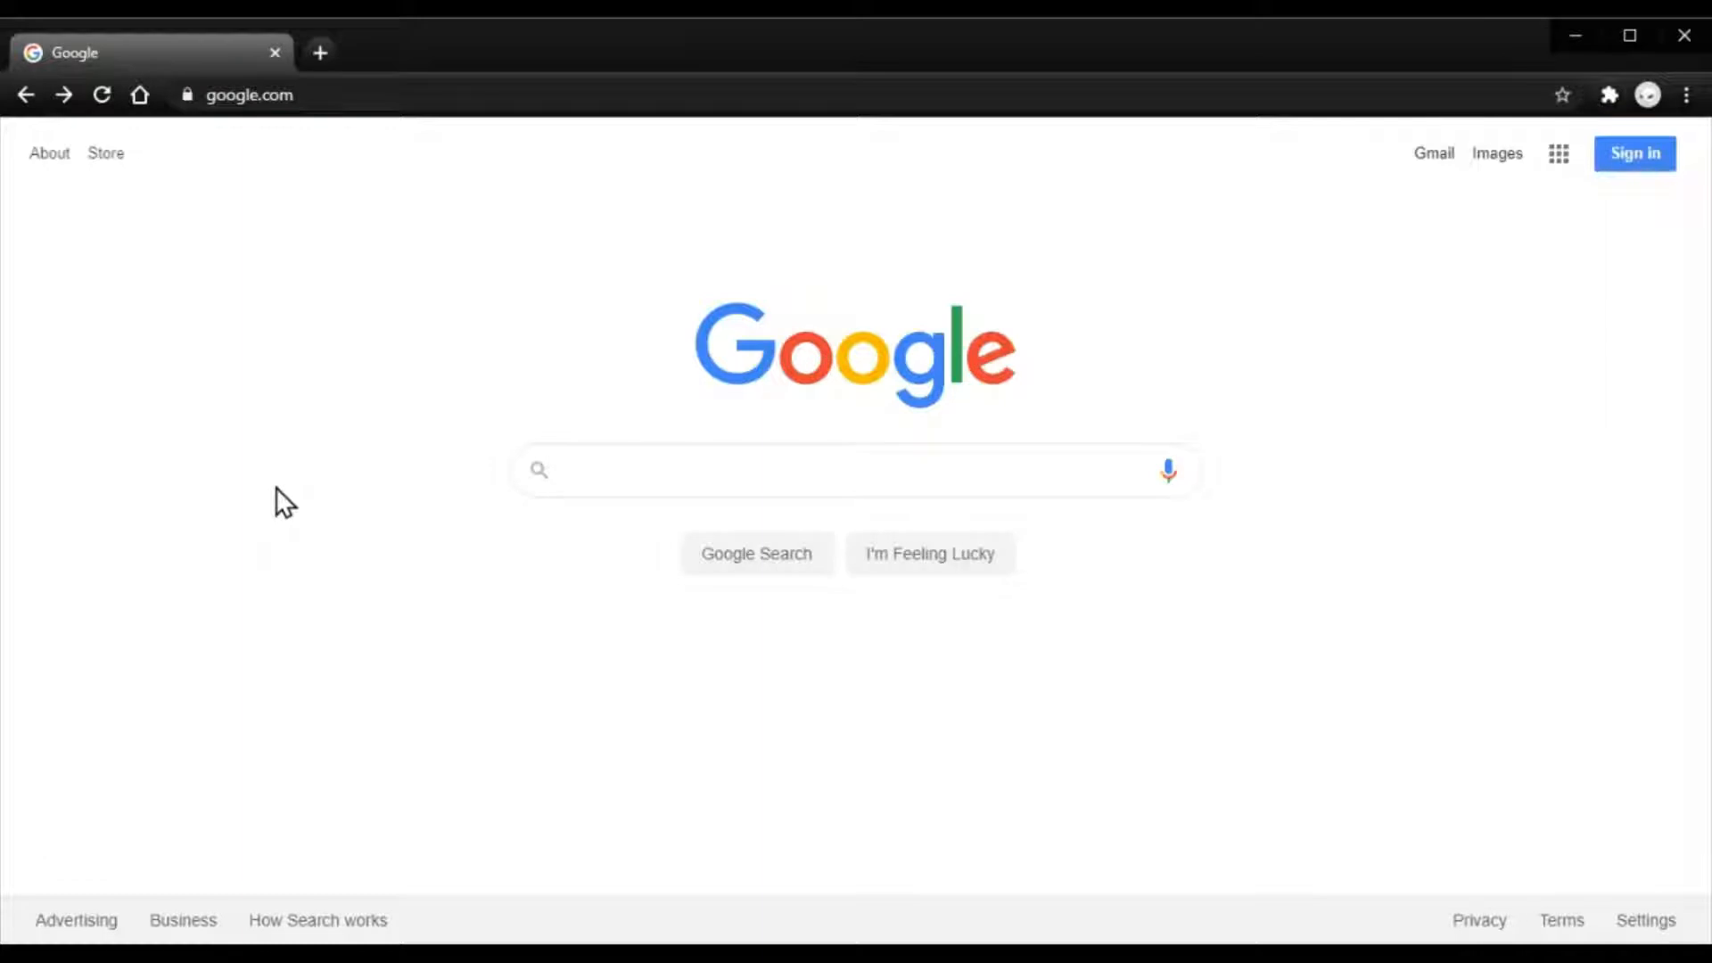
pyautogui.moveTo(551, 761)
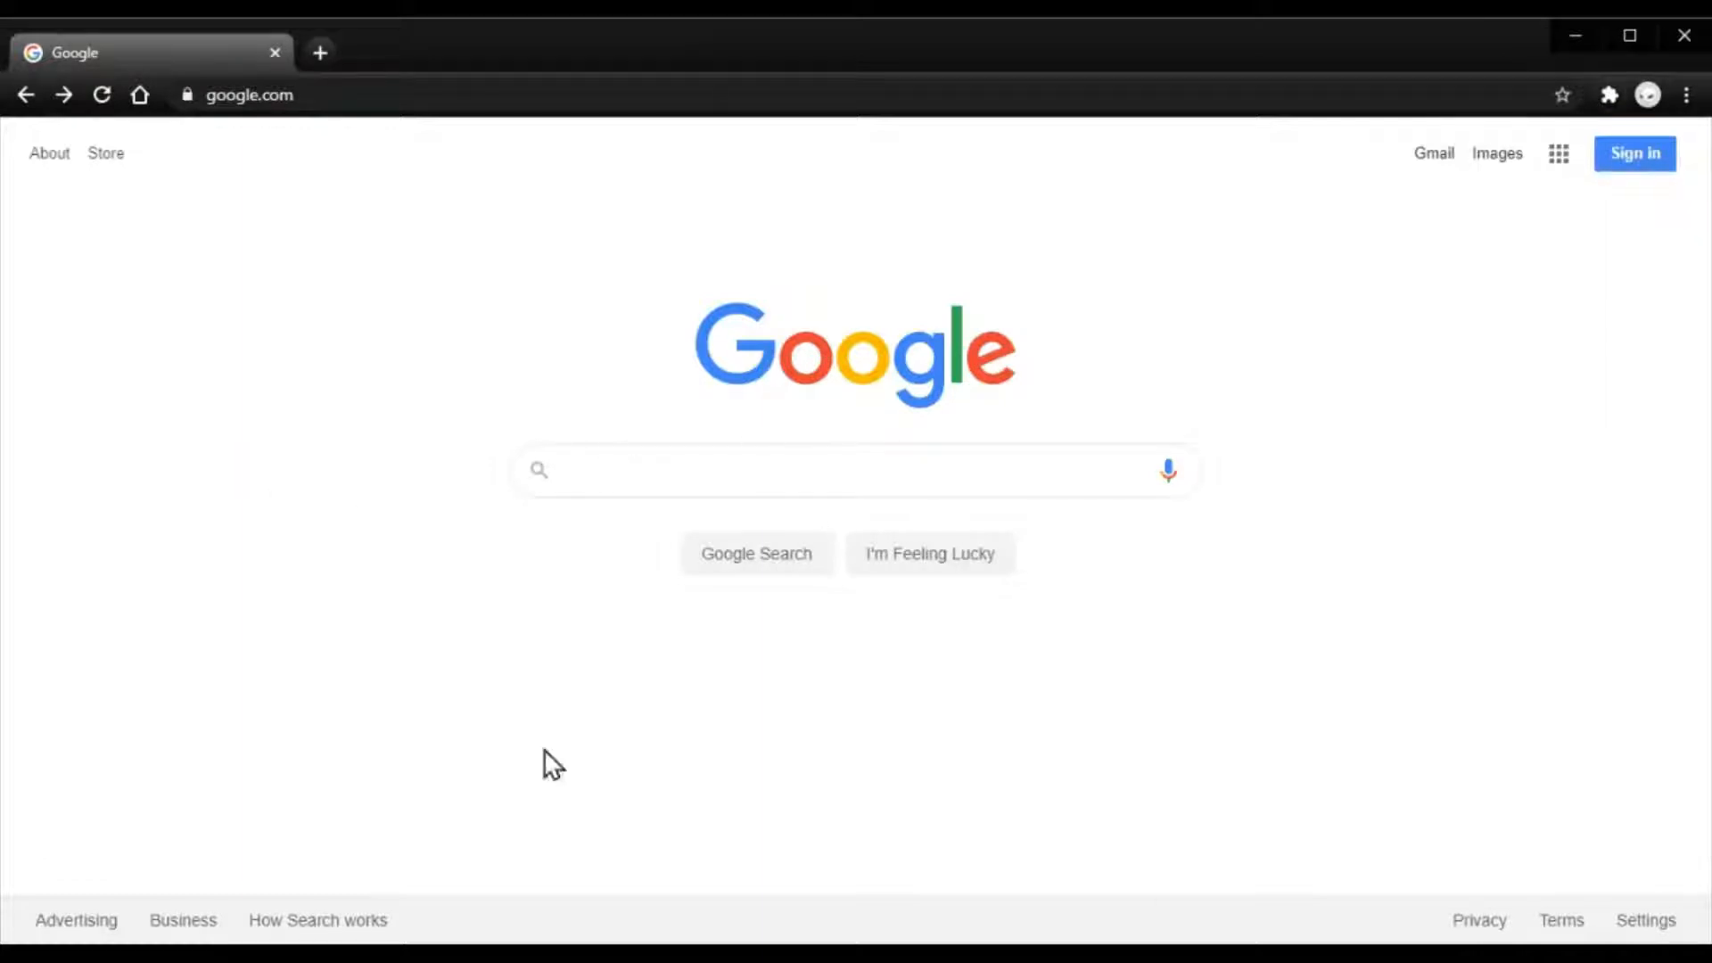
pyautogui.moveTo(549, 262)
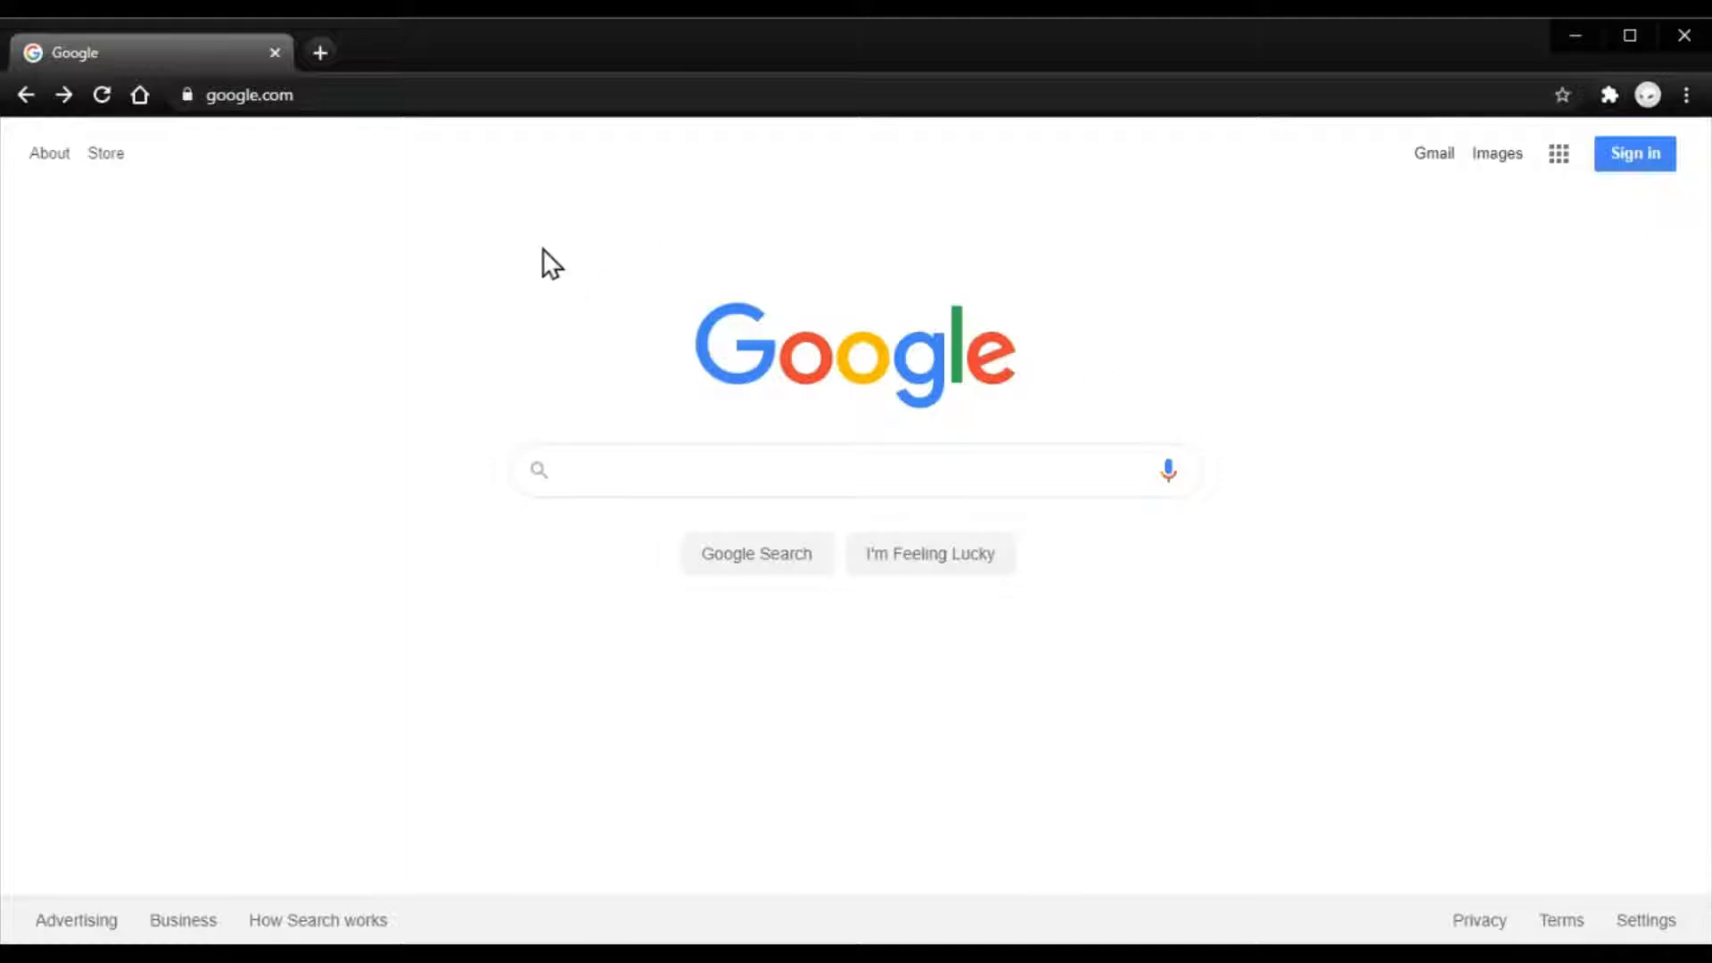
pyautogui.moveTo(920, 298)
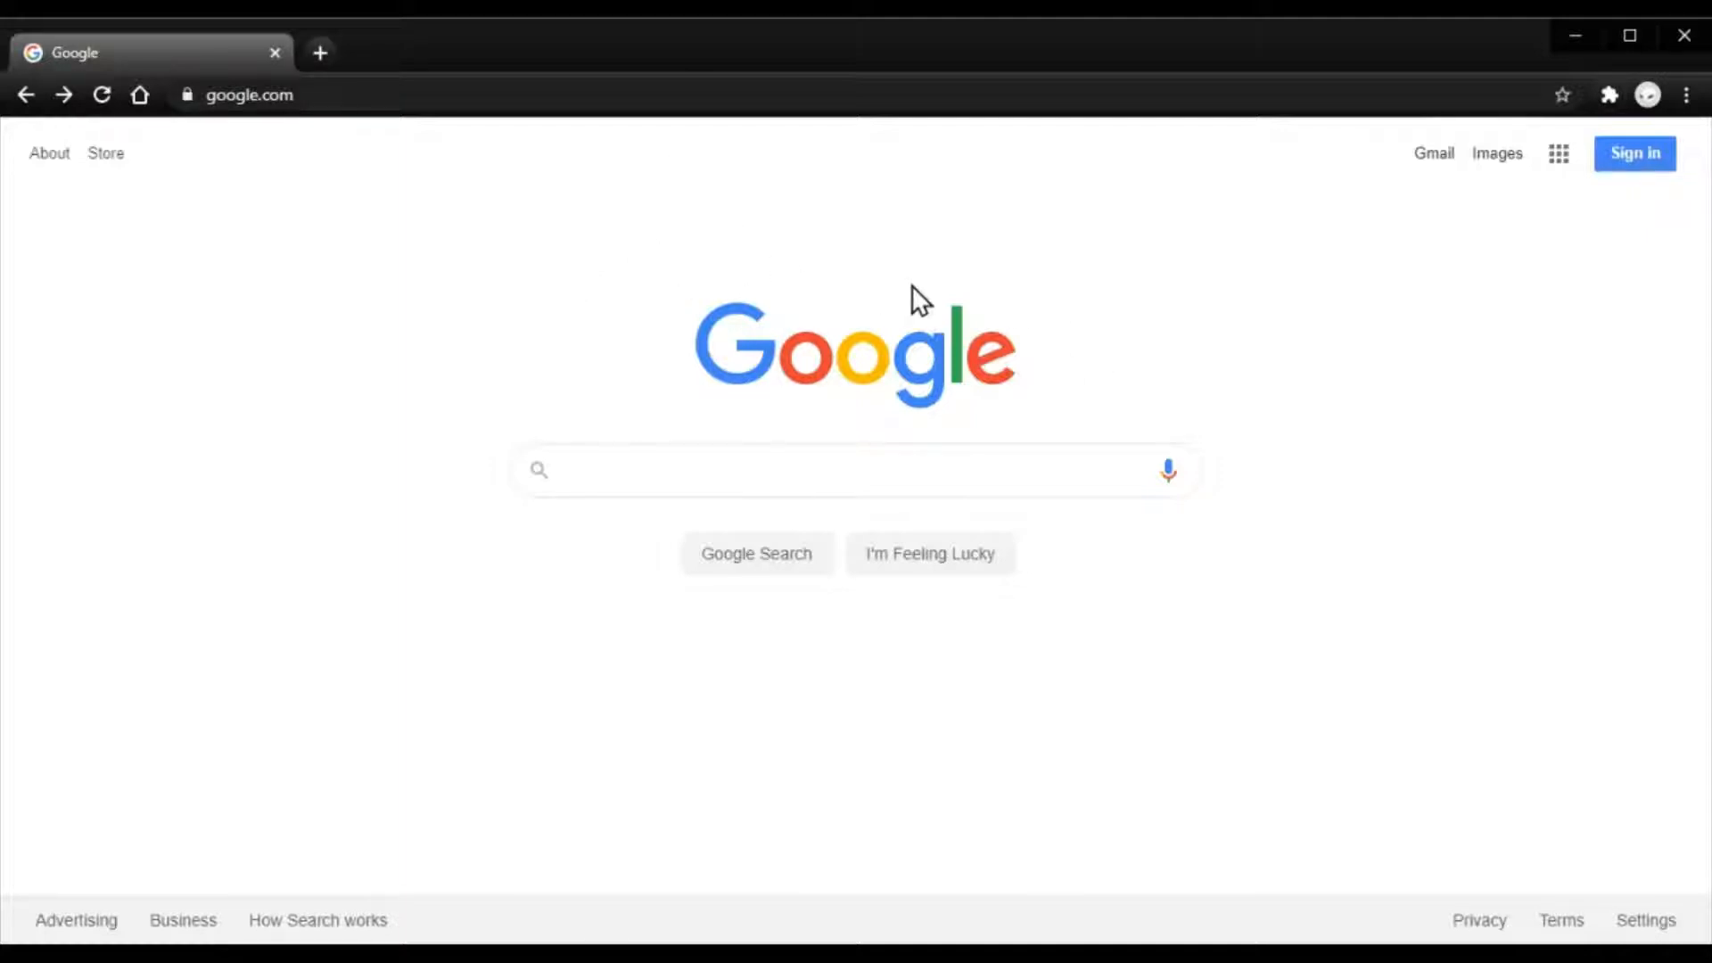
pyautogui.moveTo(817, 168)
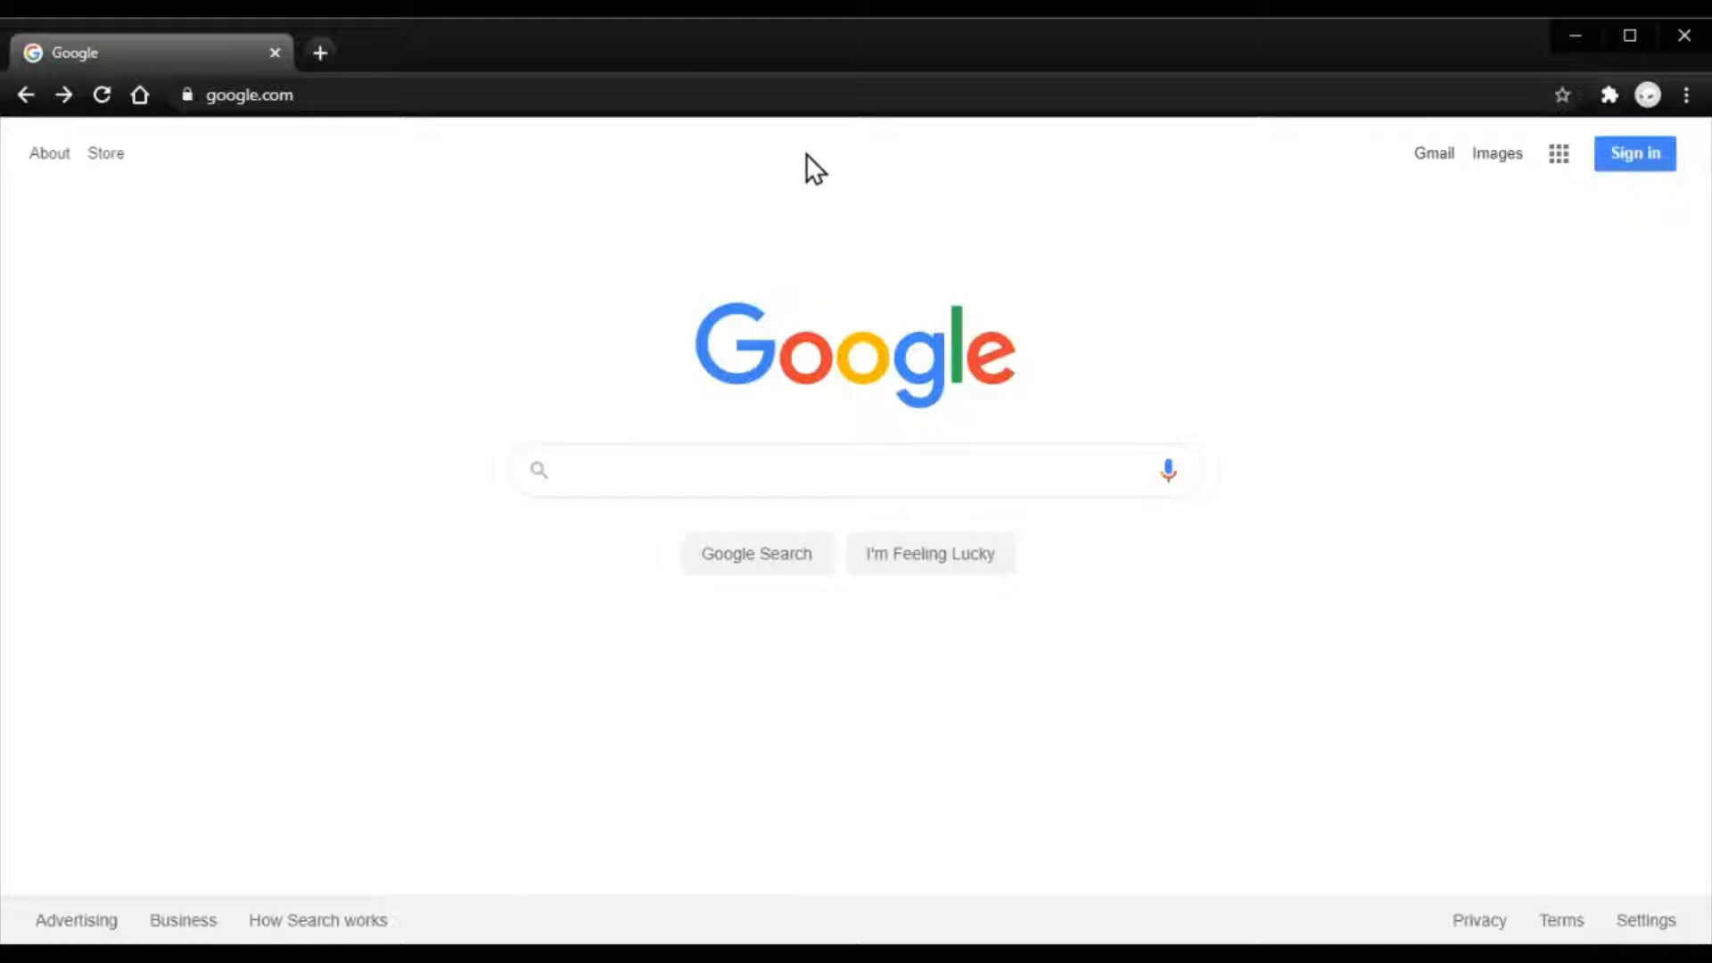
pyautogui.moveTo(787, 98)
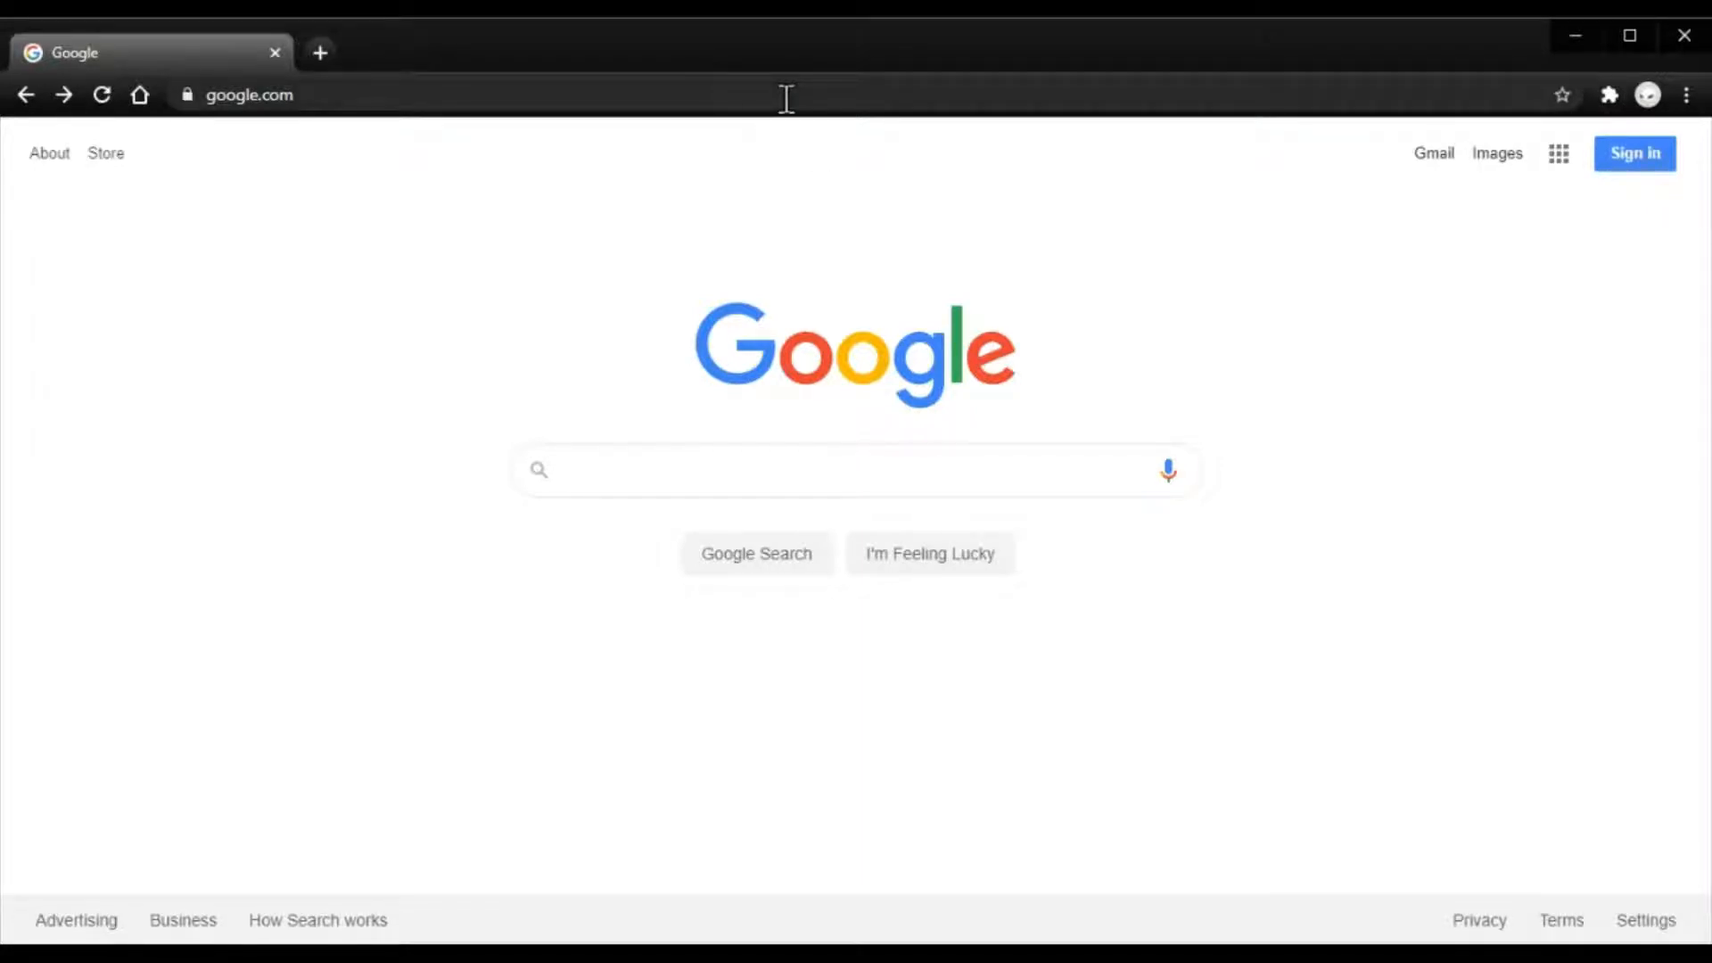
pyautogui.moveTo(1040, 332)
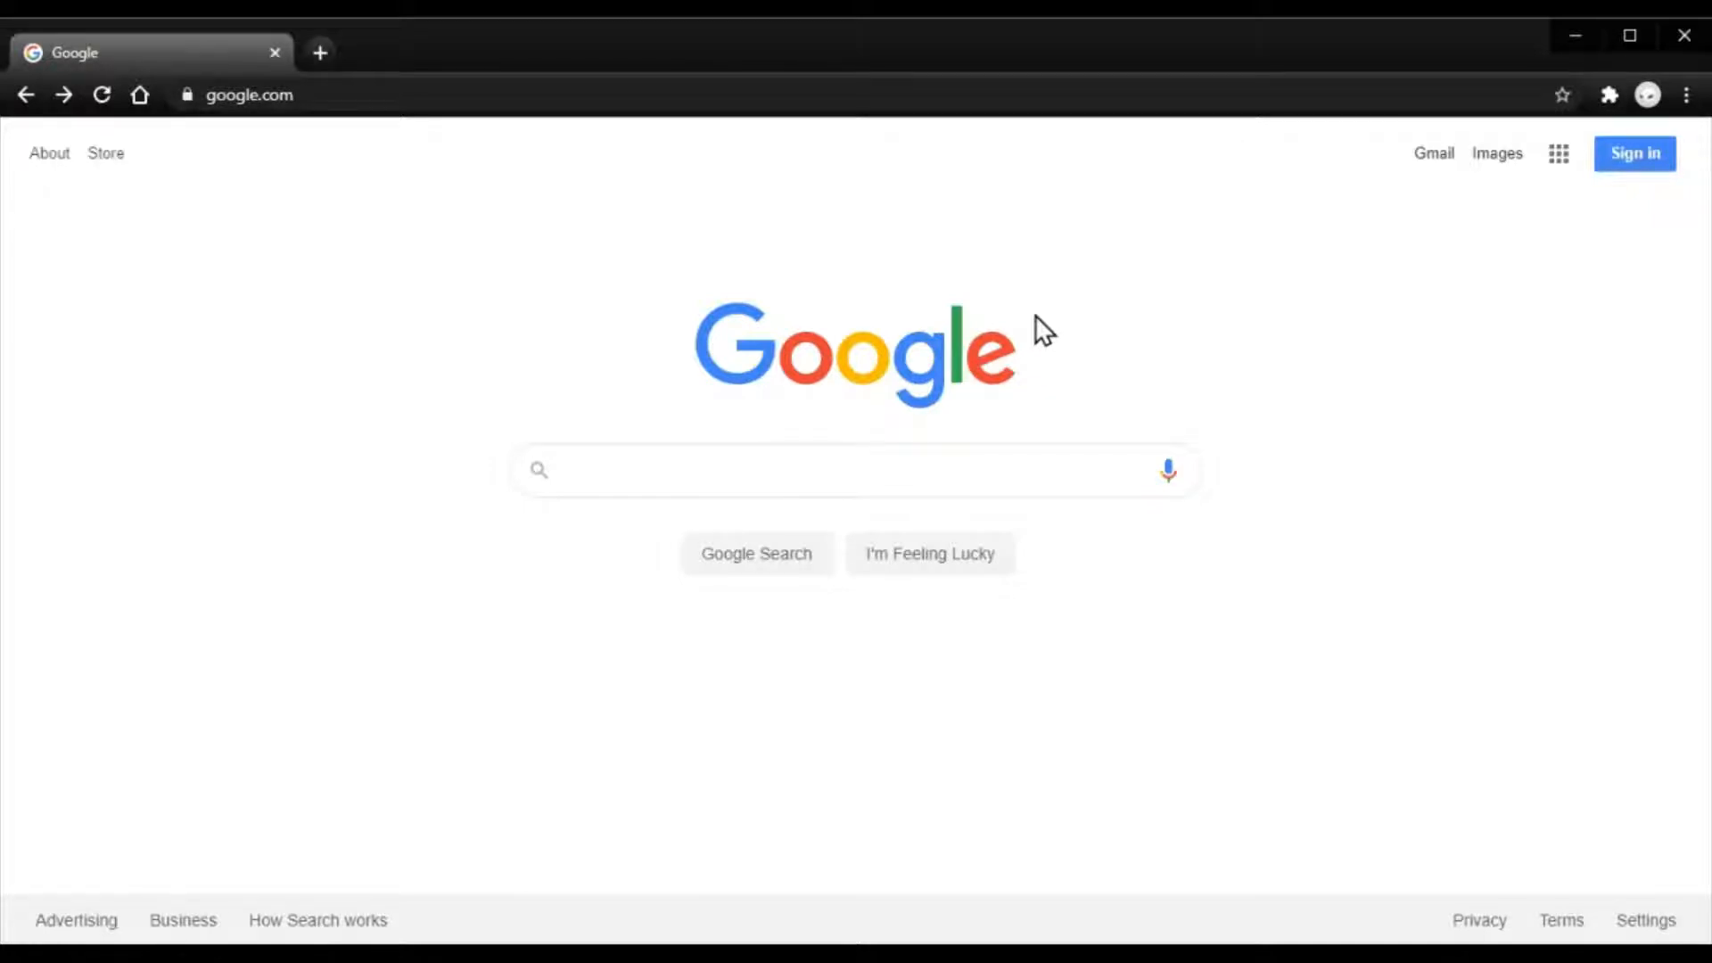
pyautogui.moveTo(845, 175)
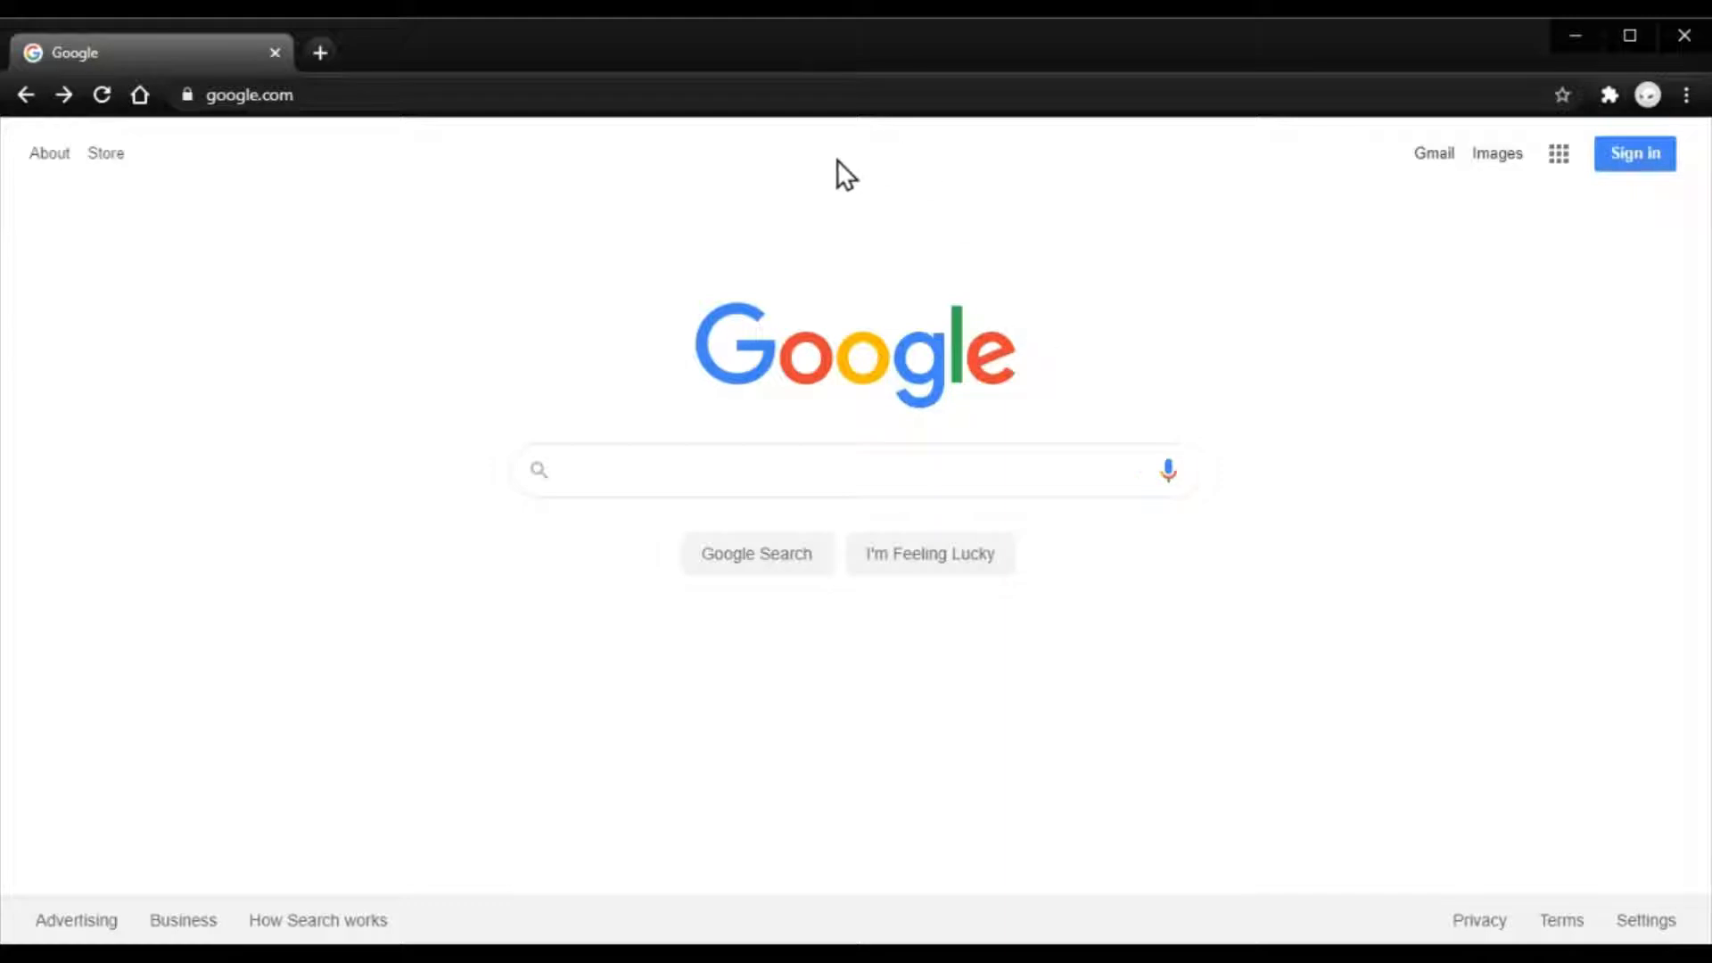
pyautogui.moveTo(549, 230)
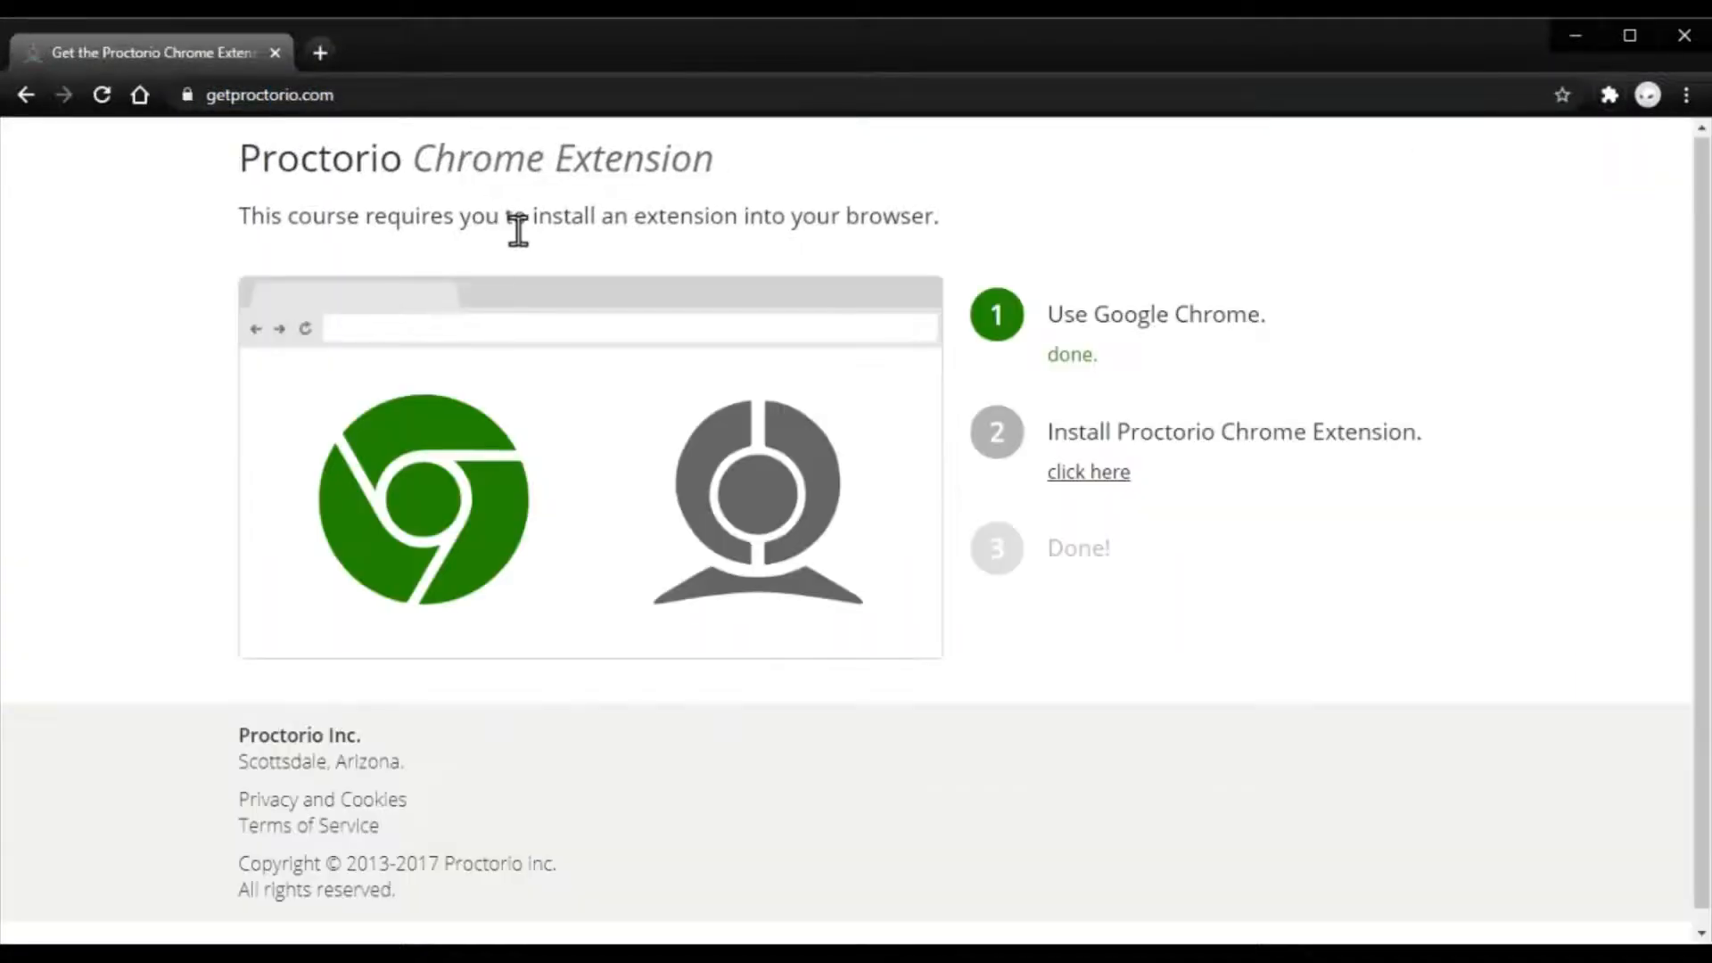
pyautogui.moveTo(1169, 485)
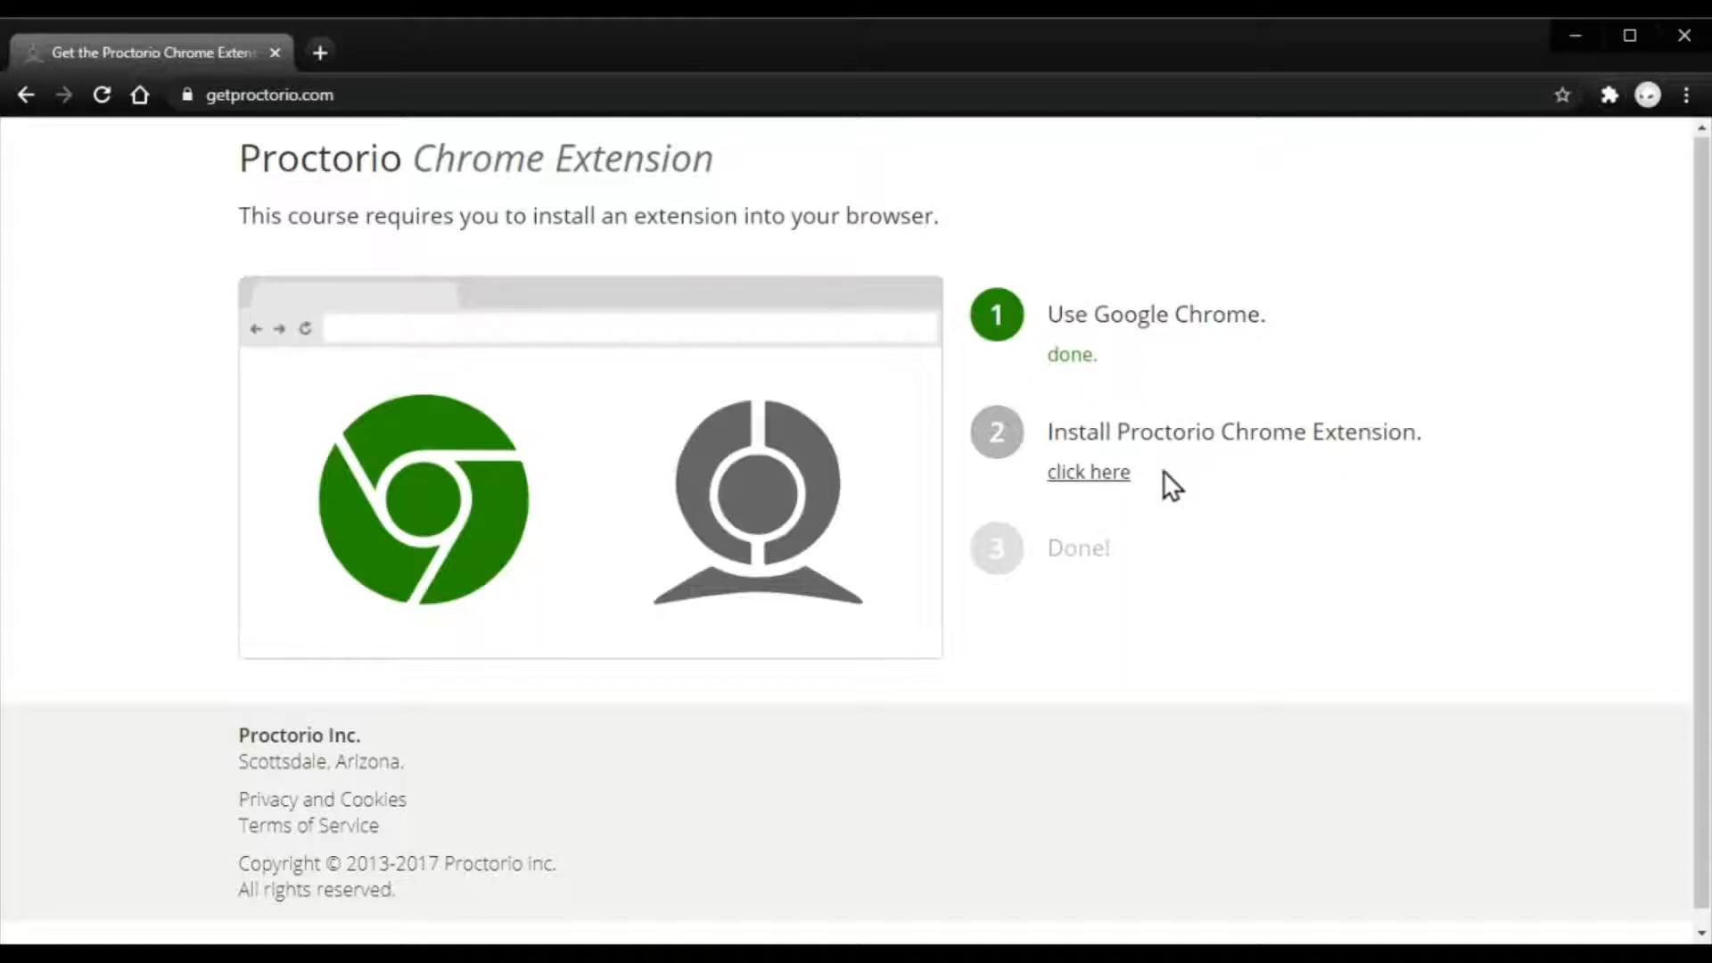
pyautogui.moveTo(1107, 485)
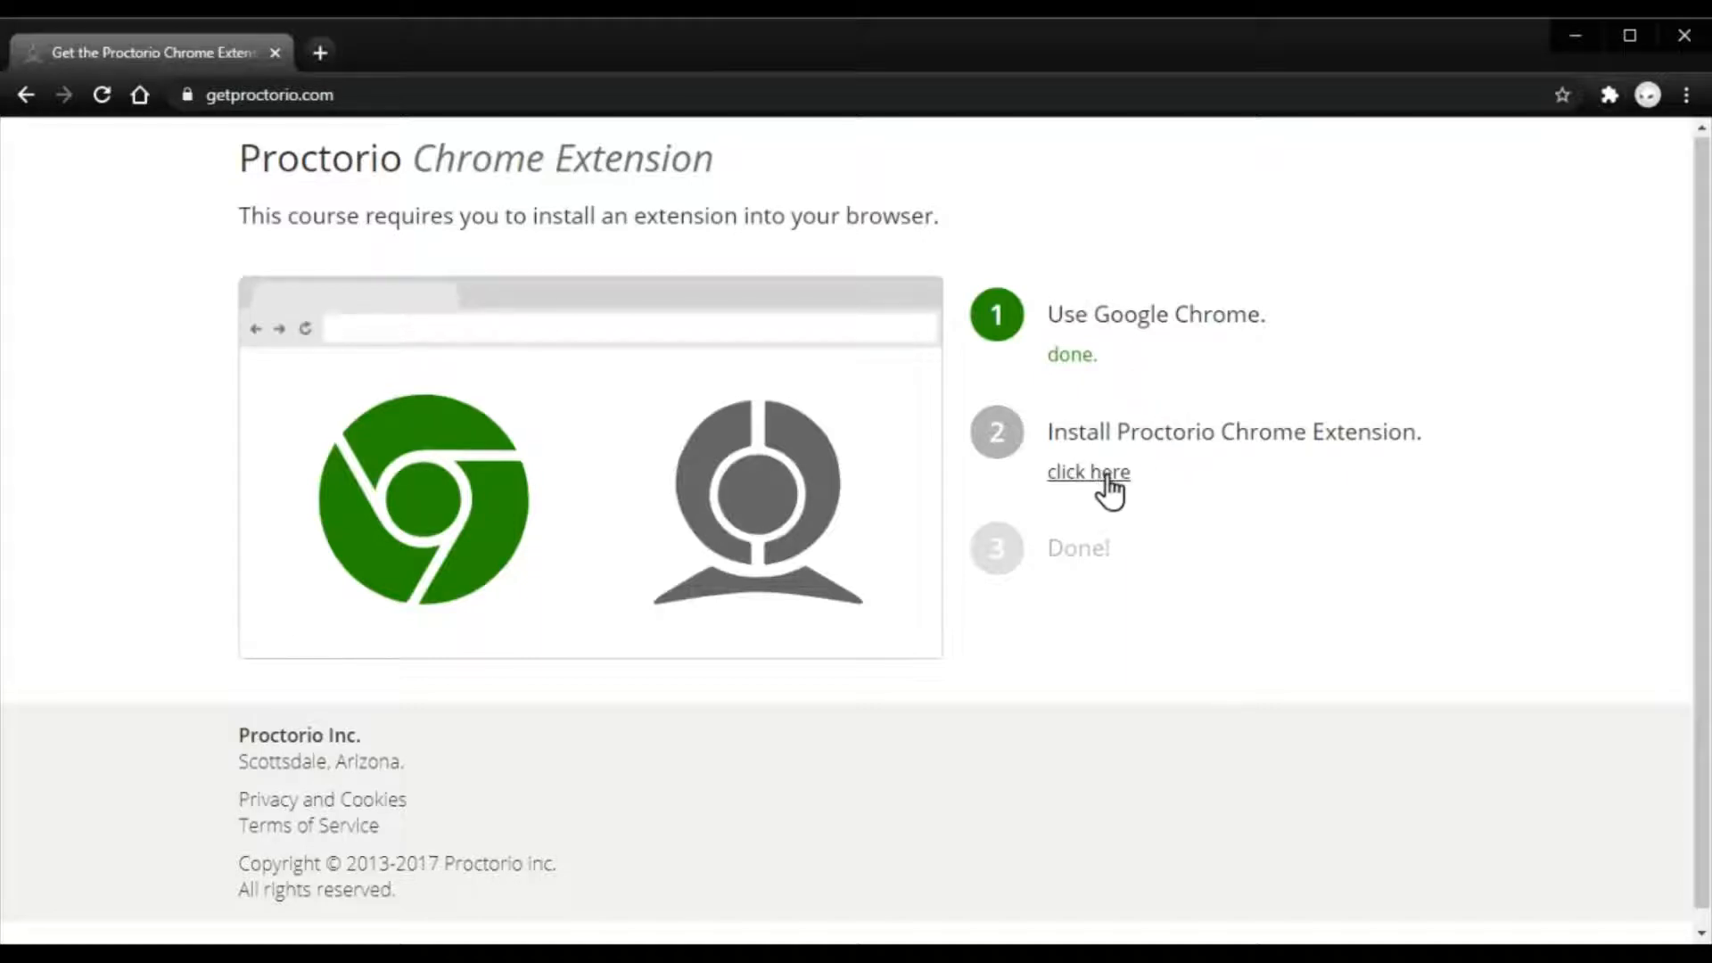
# Step: Follow the 'click here' link to the Proctorio extension's Chrome Web Store listing
pyautogui.click(1088, 471)
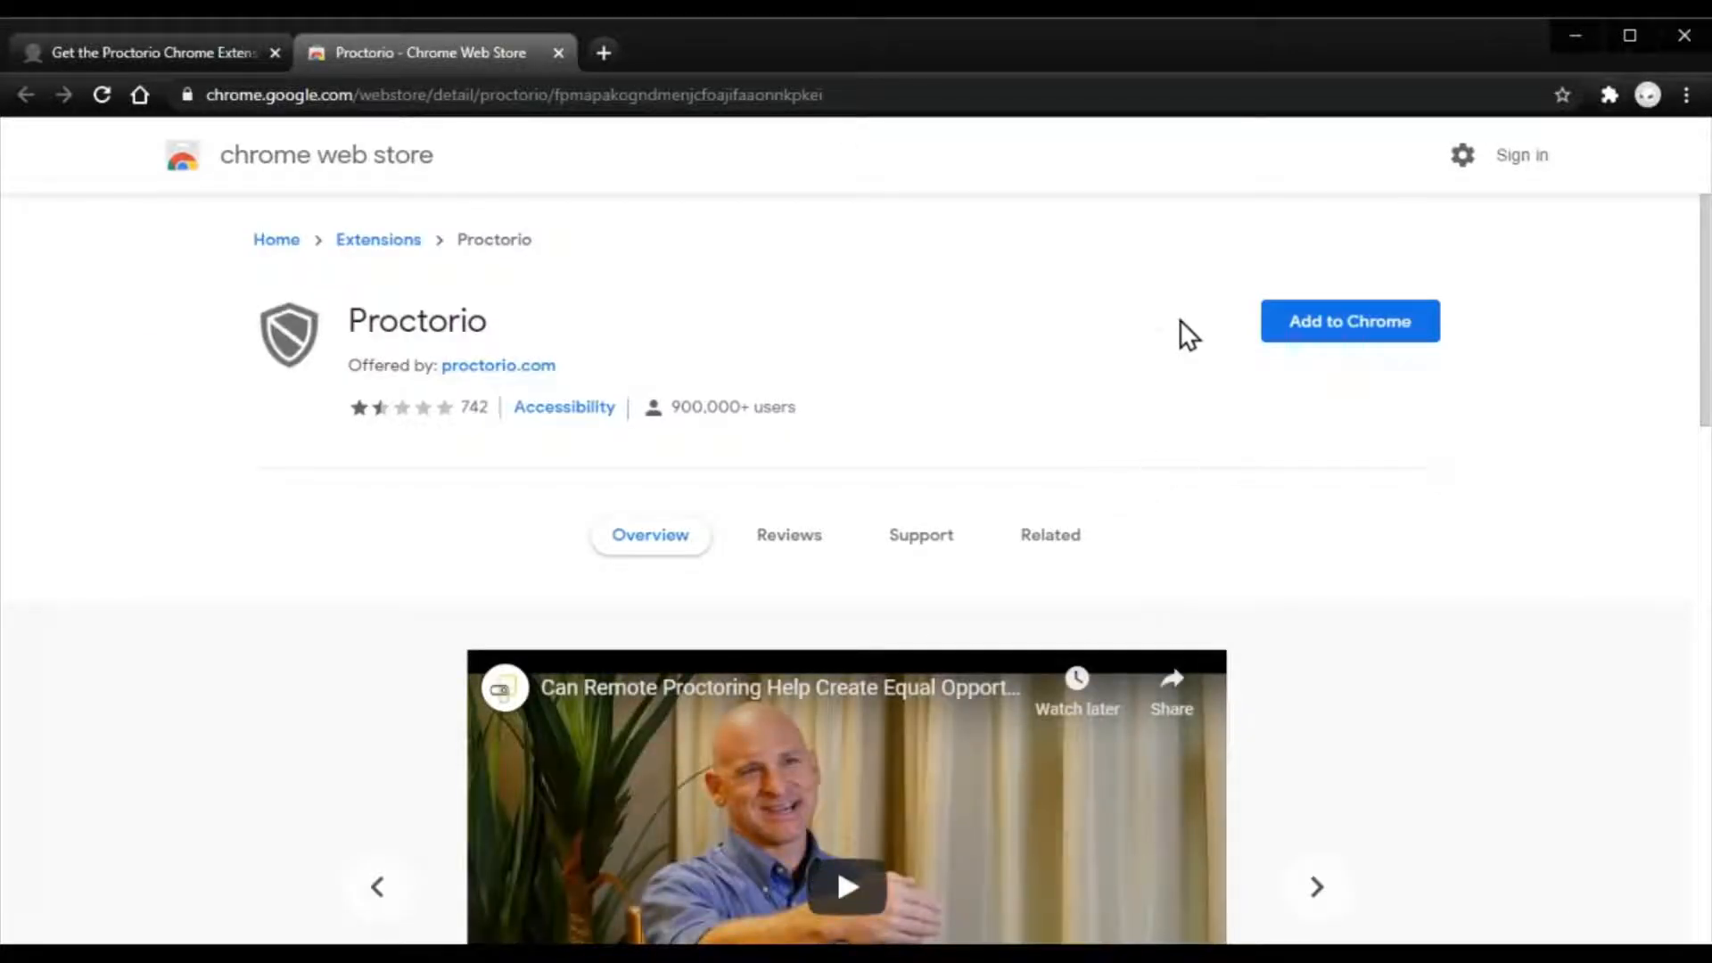
pyautogui.moveTo(1379, 336)
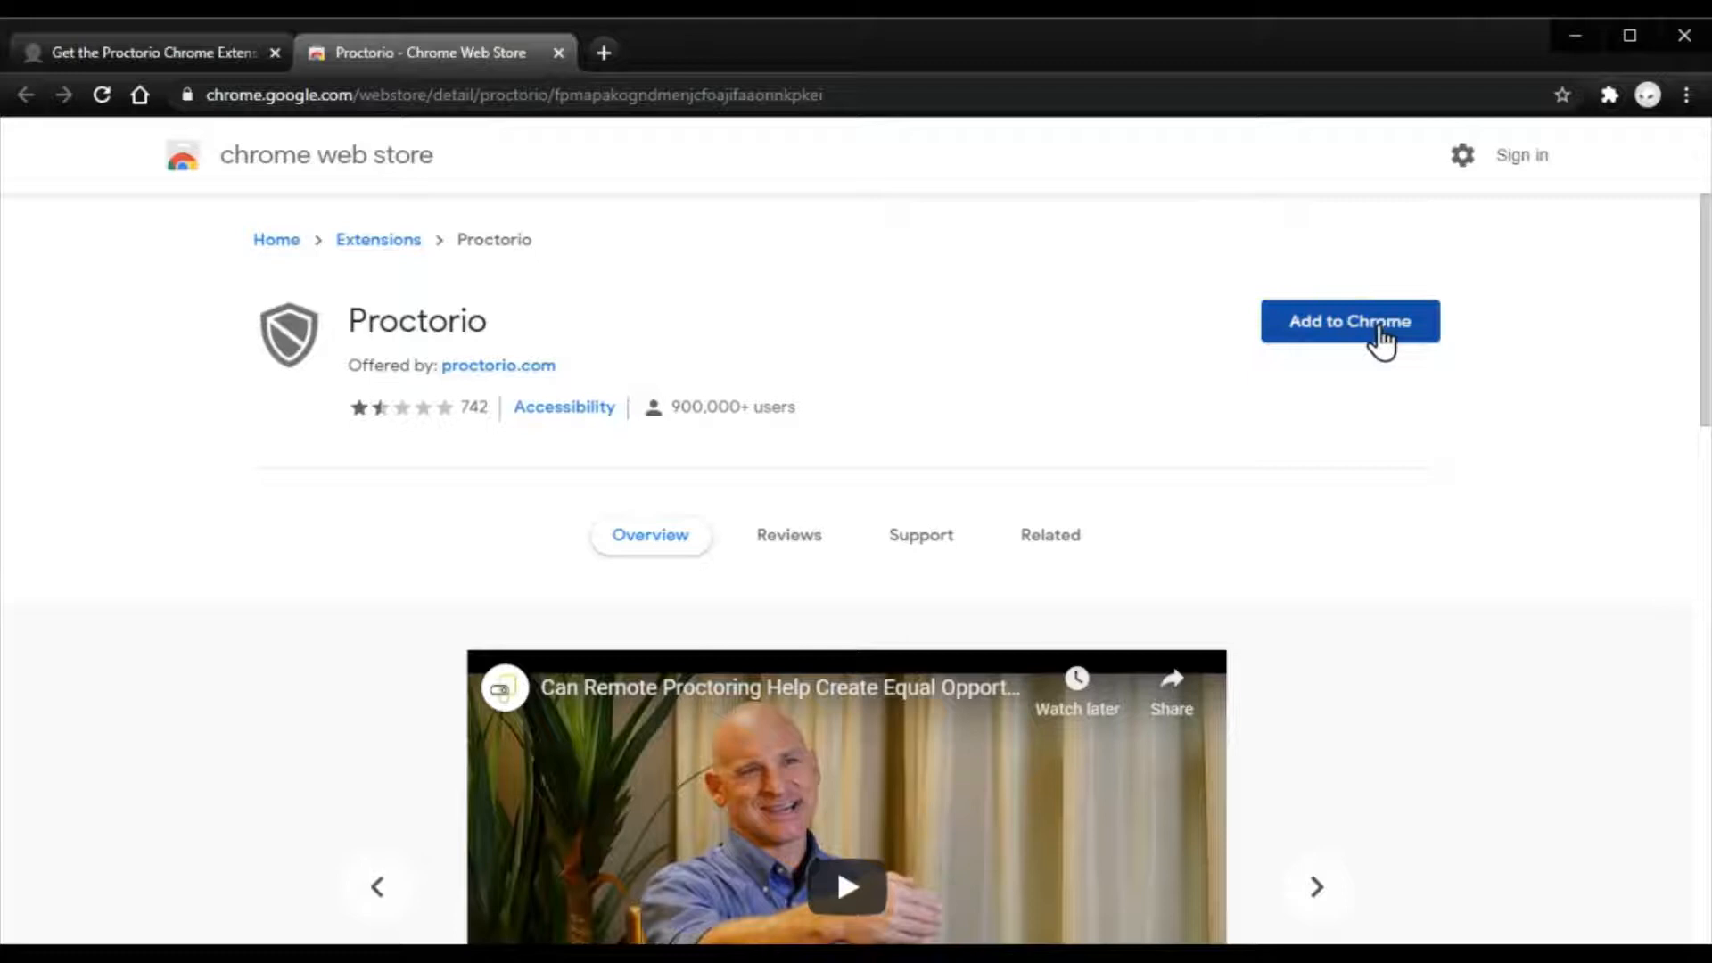
# Step: Add the Proctorio extension to Chrome and confirm, until the listing offers 'Remove from Chrome'
pyautogui.click(1350, 319)
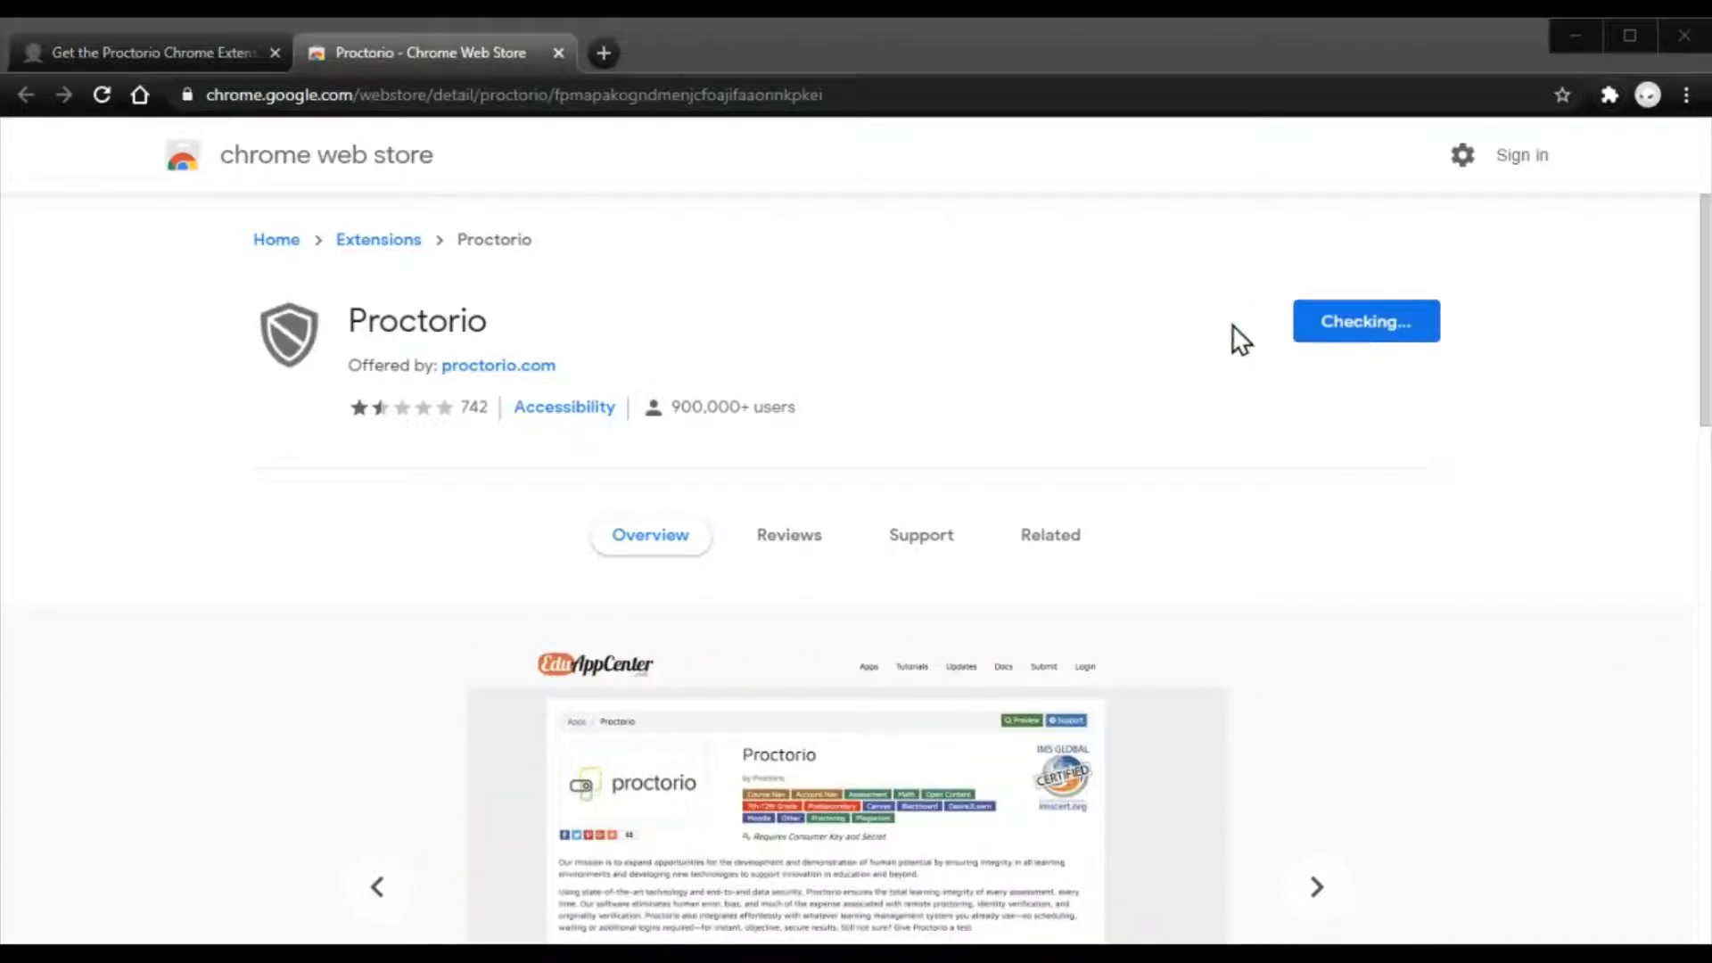
pyautogui.moveTo(765, 283)
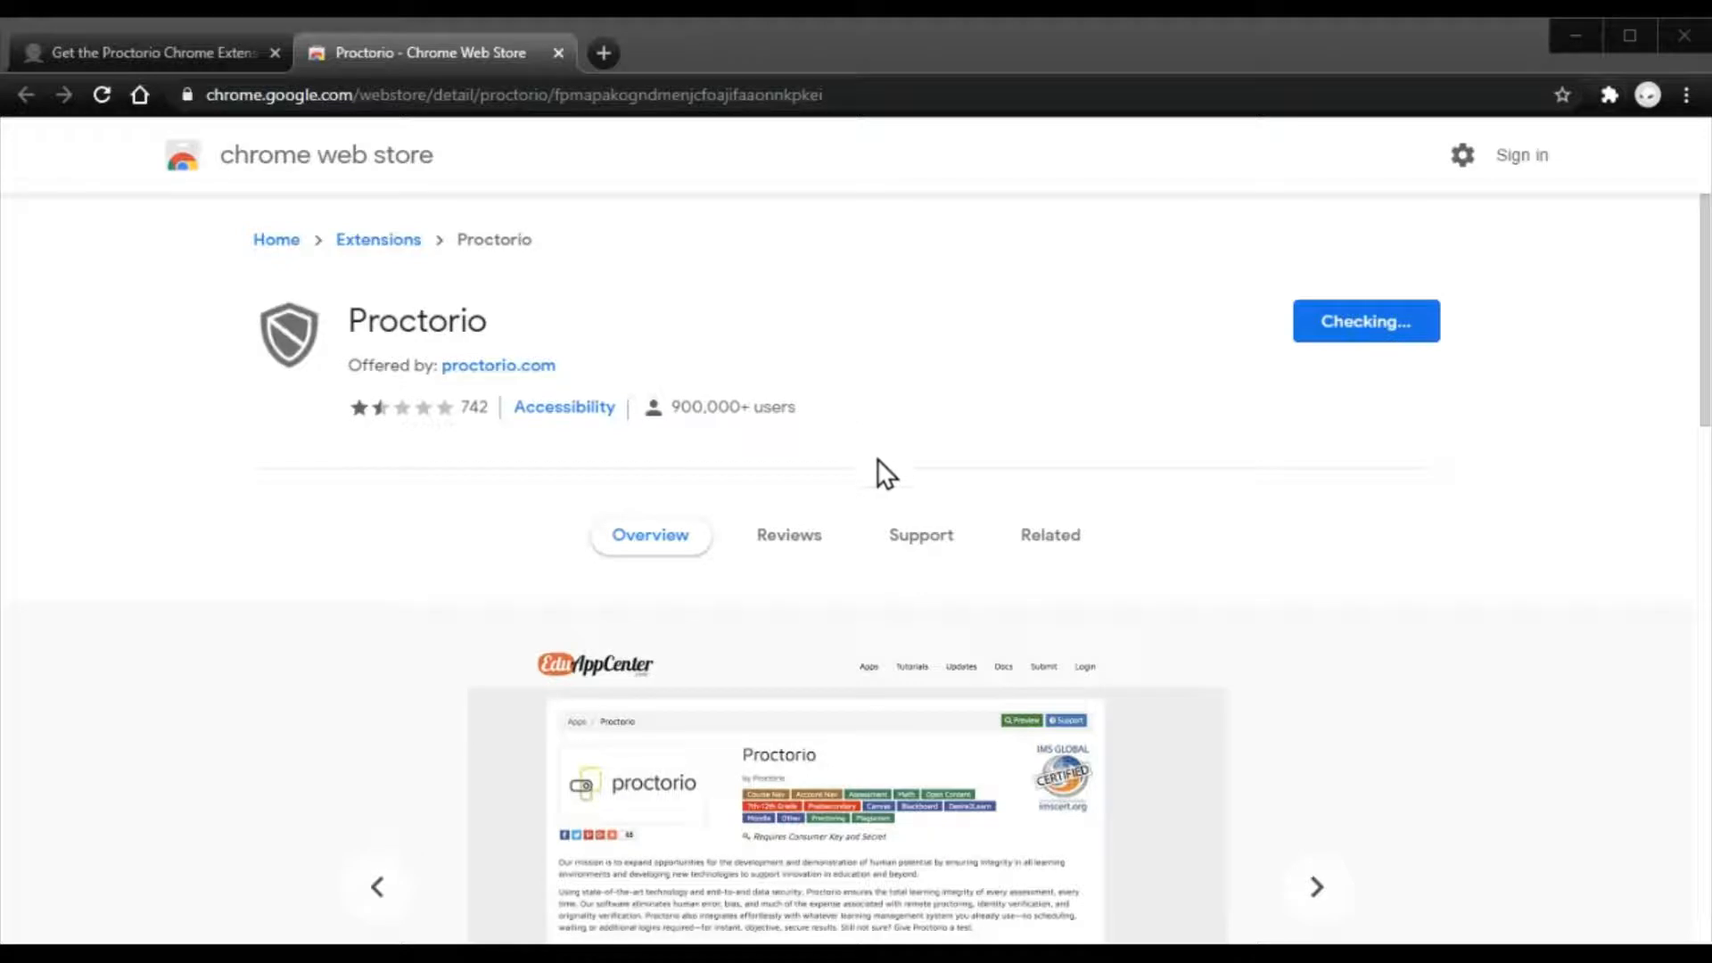
pyautogui.click(1316, 886)
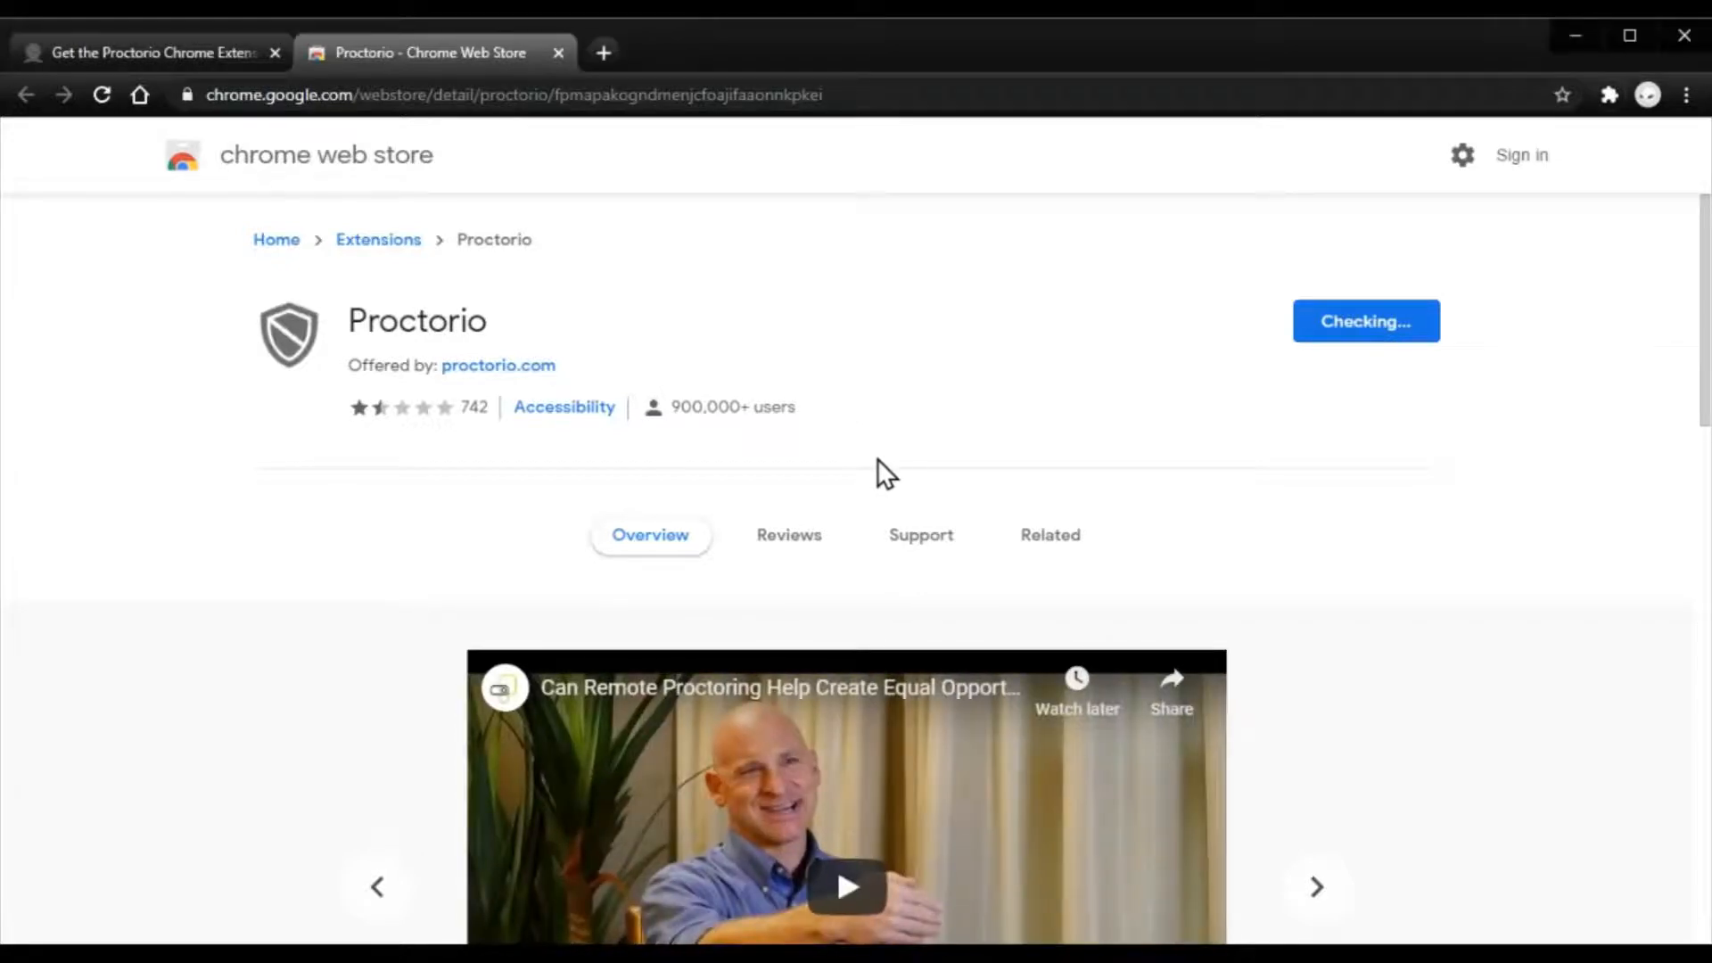
pyautogui.click(1364, 321)
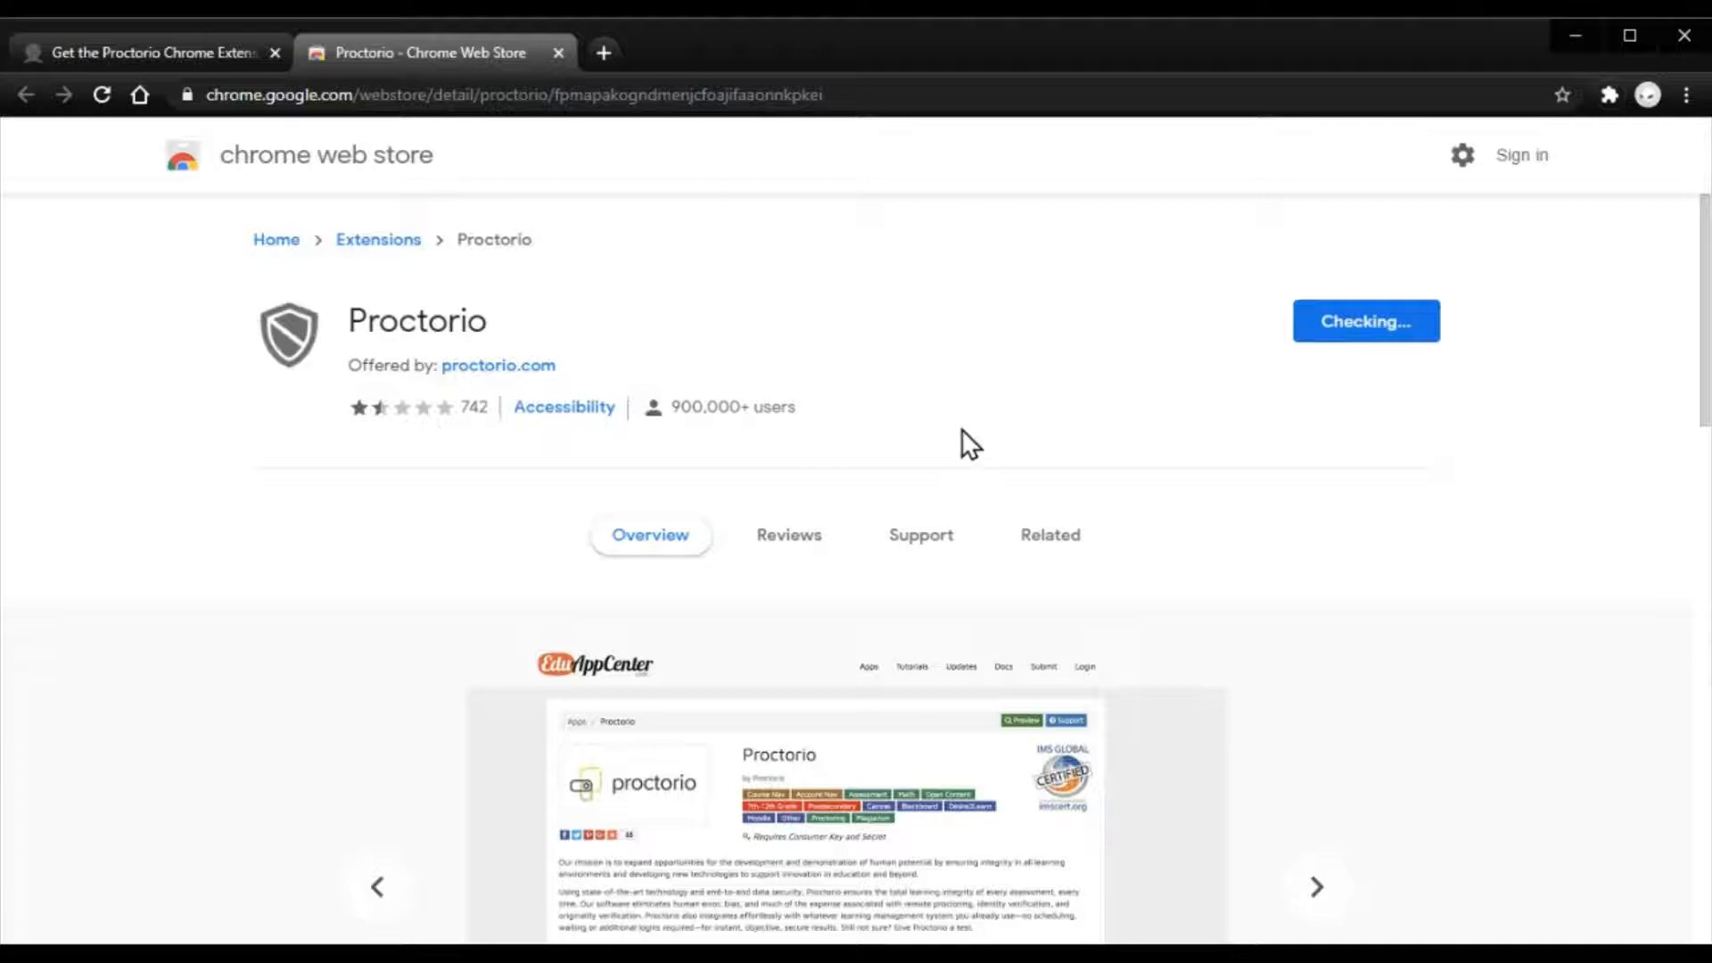
pyautogui.click(1049, 535)
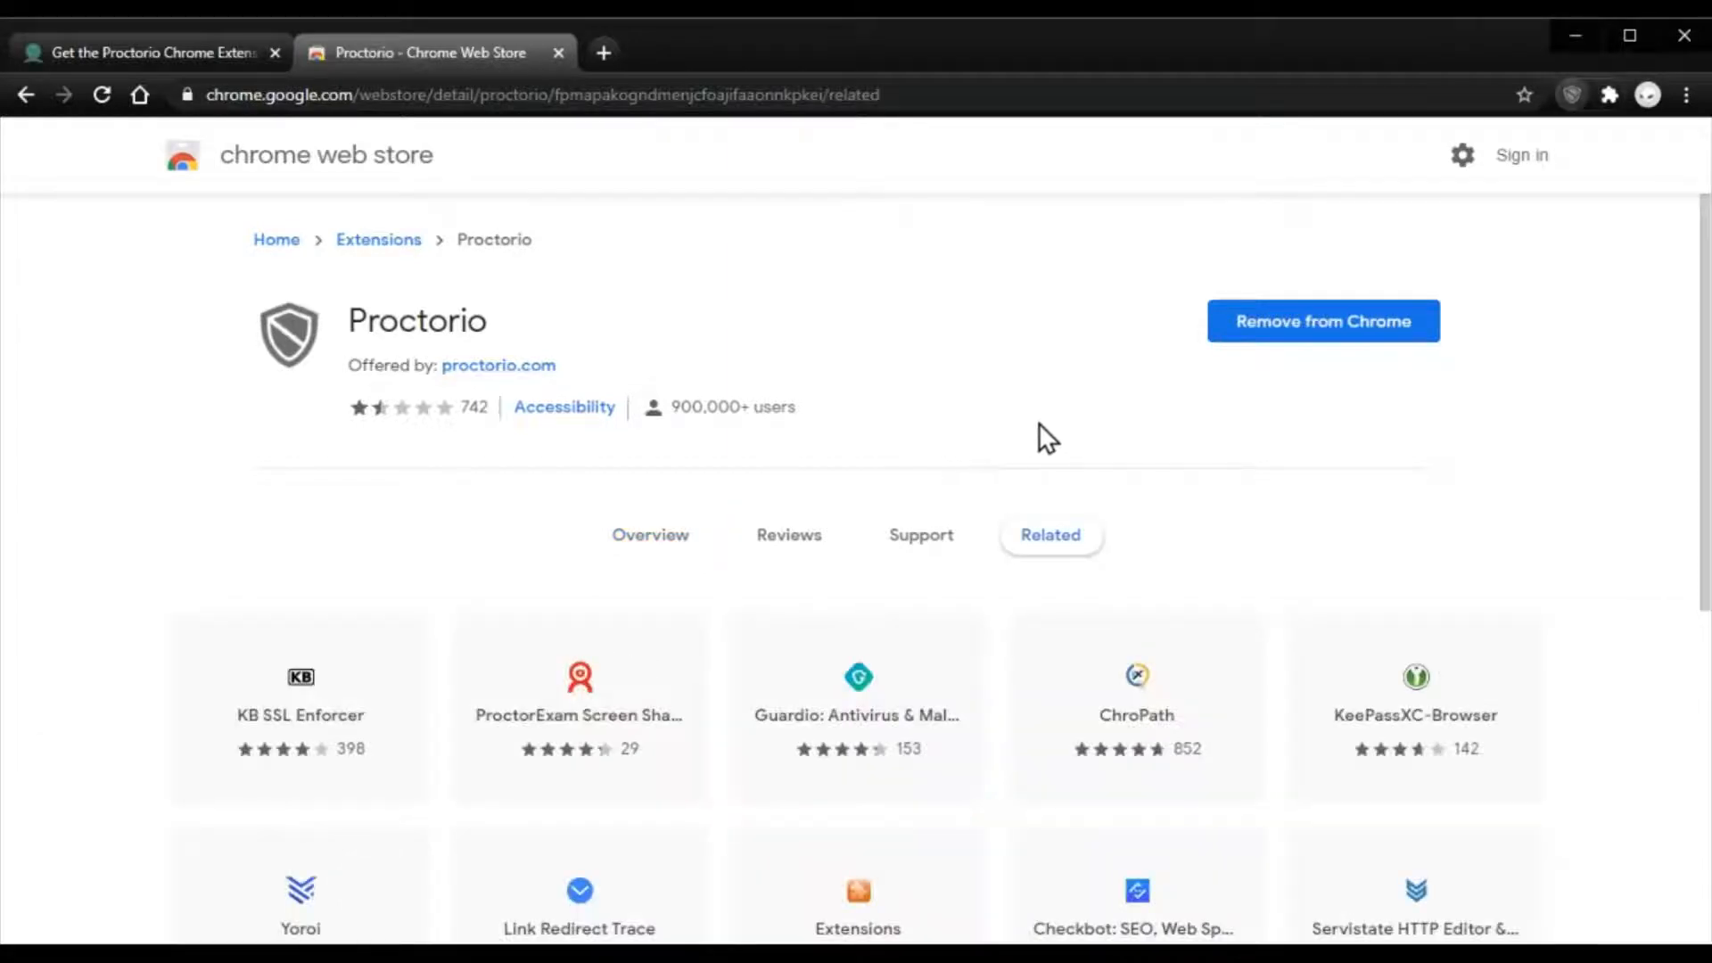
pyautogui.moveTo(1584, 142)
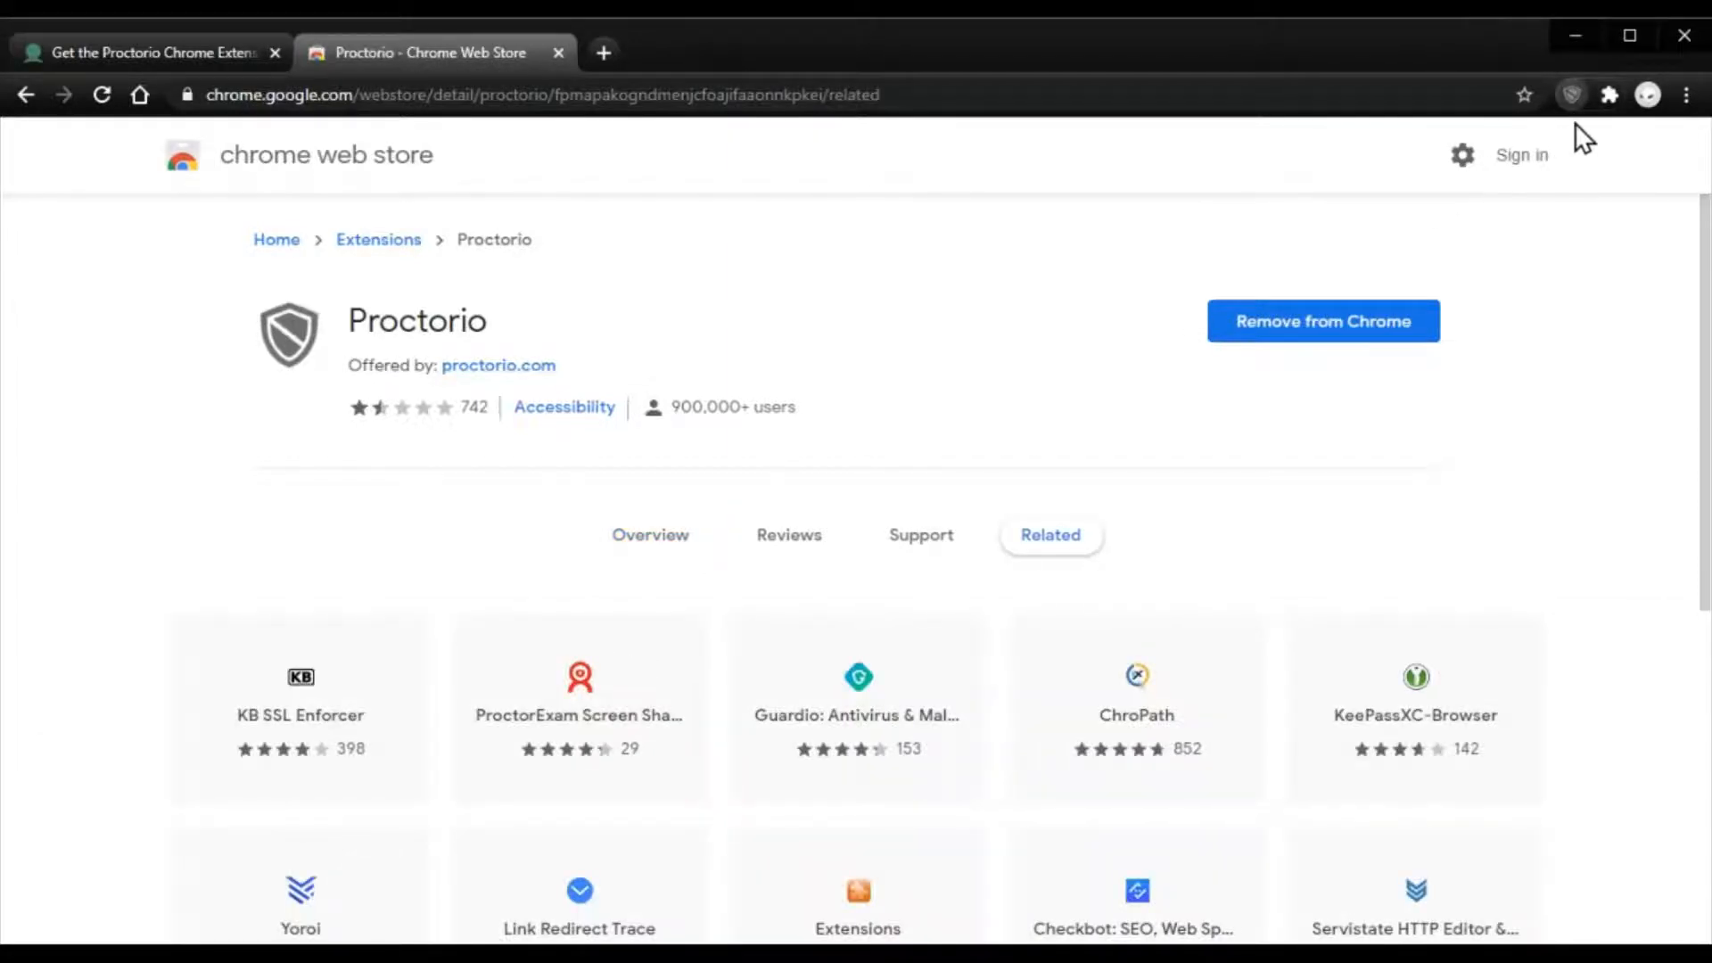
pyautogui.moveTo(819, 282)
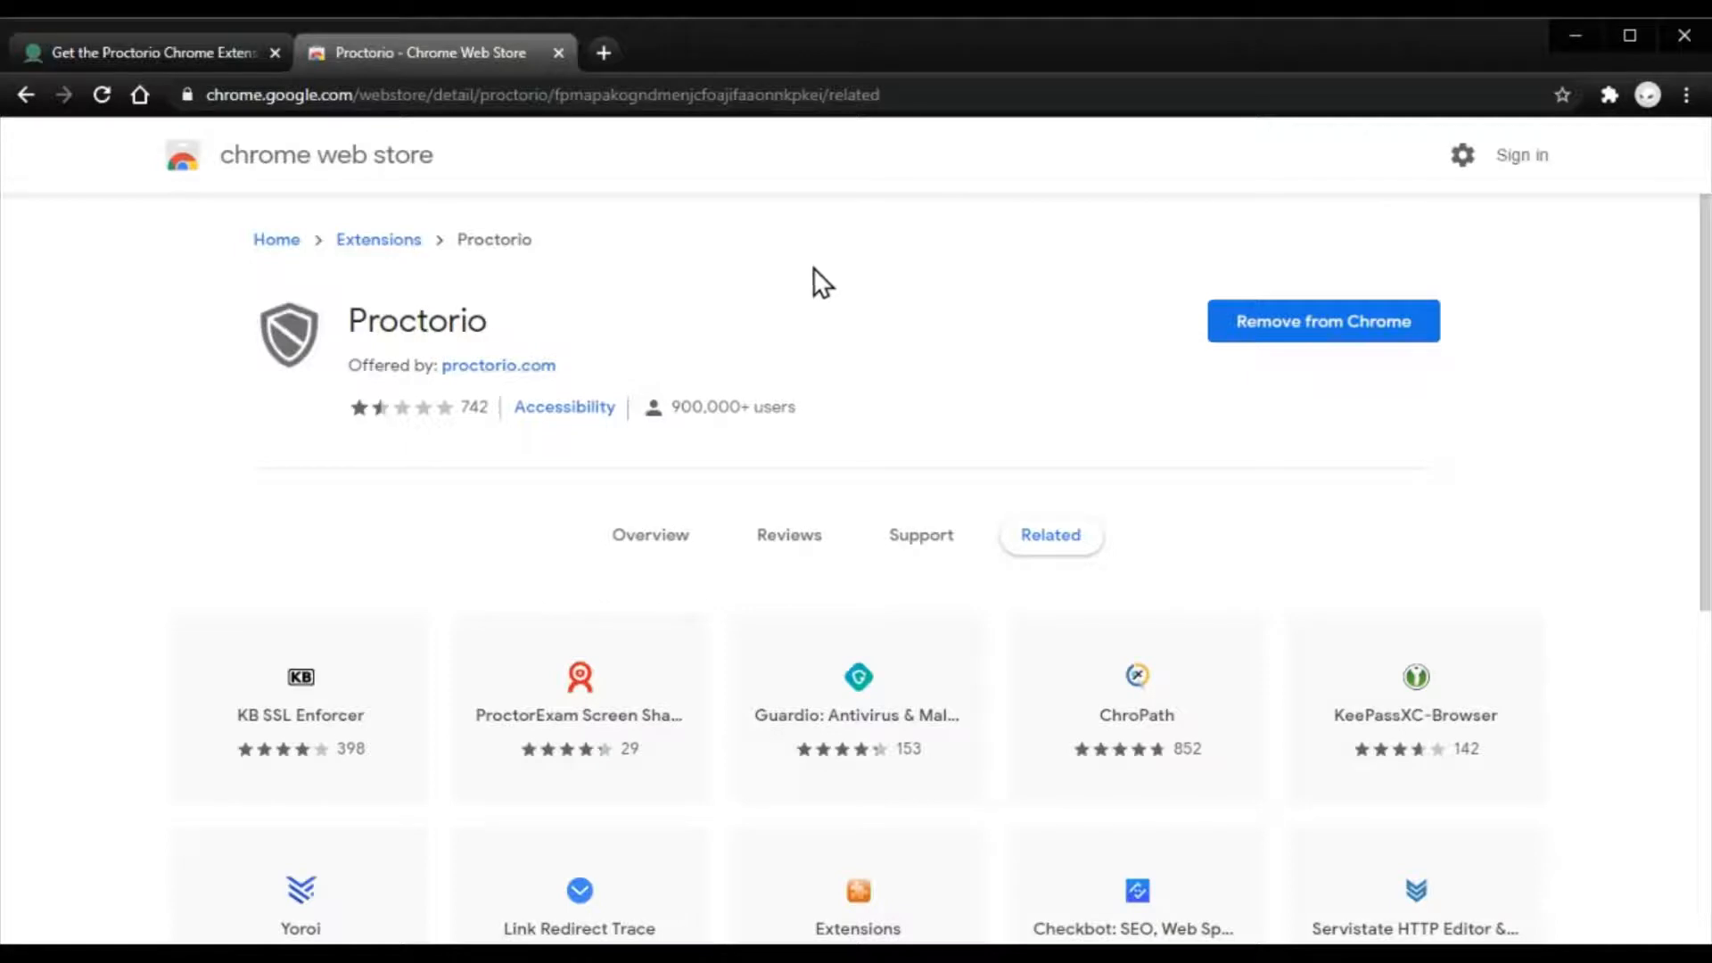
pyautogui.moveTo(845, 267)
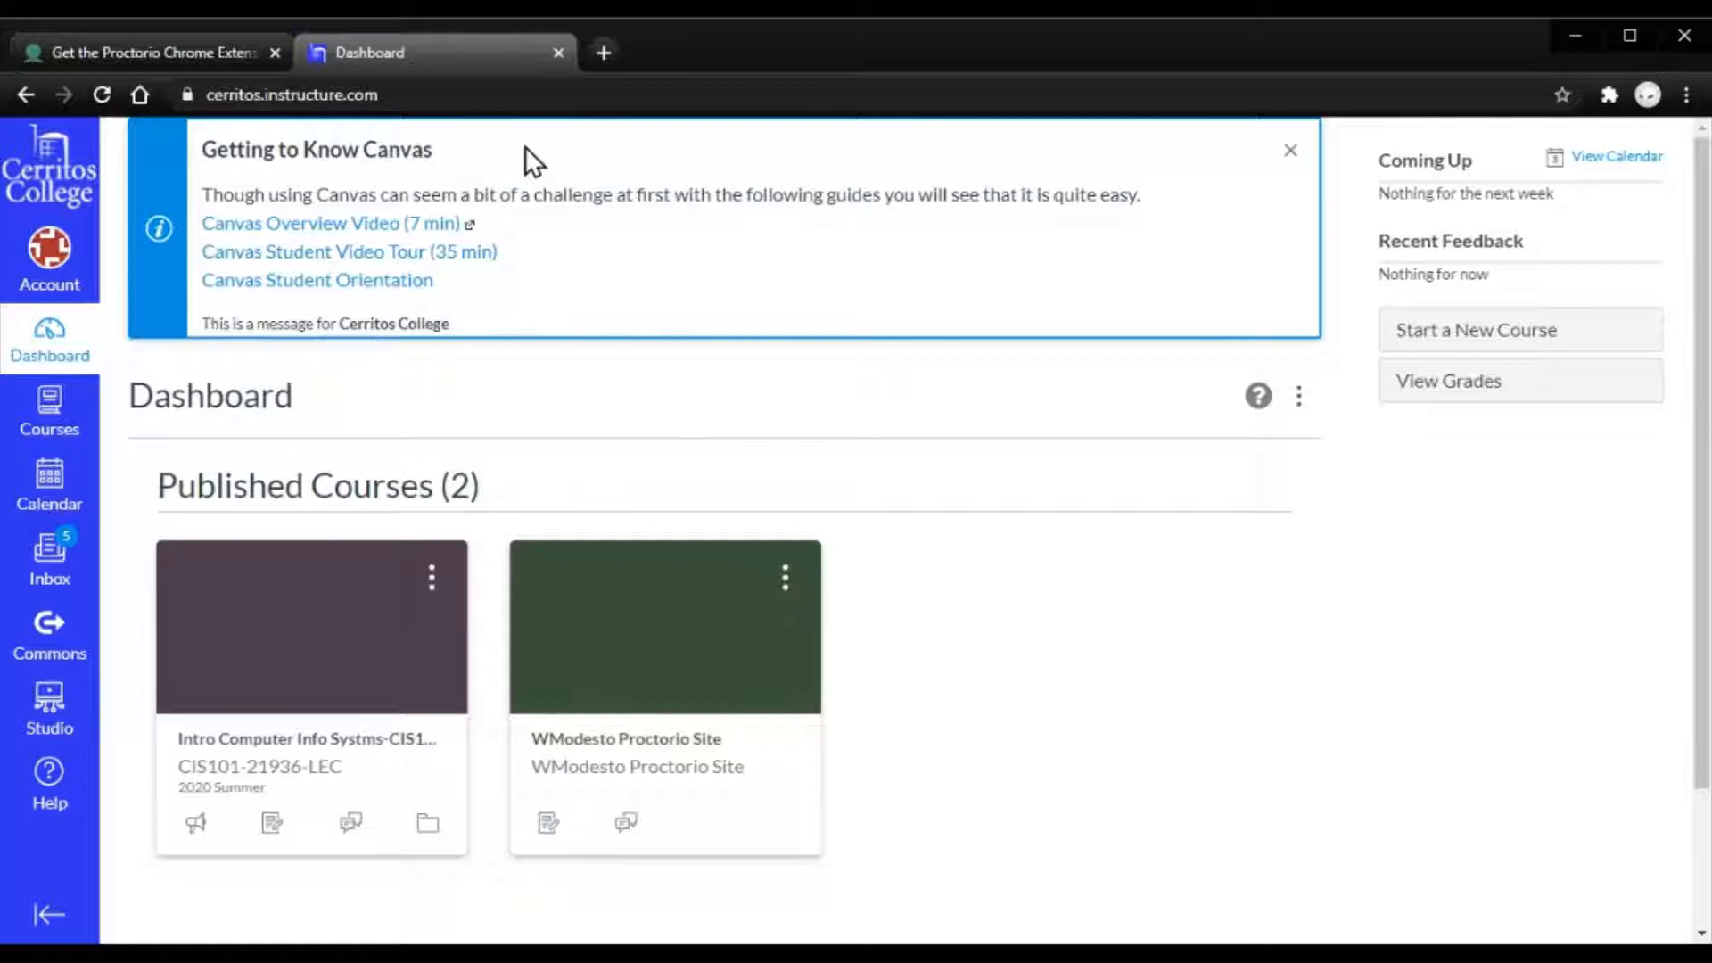
# Step: Go from the Dashboard into the WModesto Proctorio Site course's Quizzes list
pyautogui.click(626, 738)
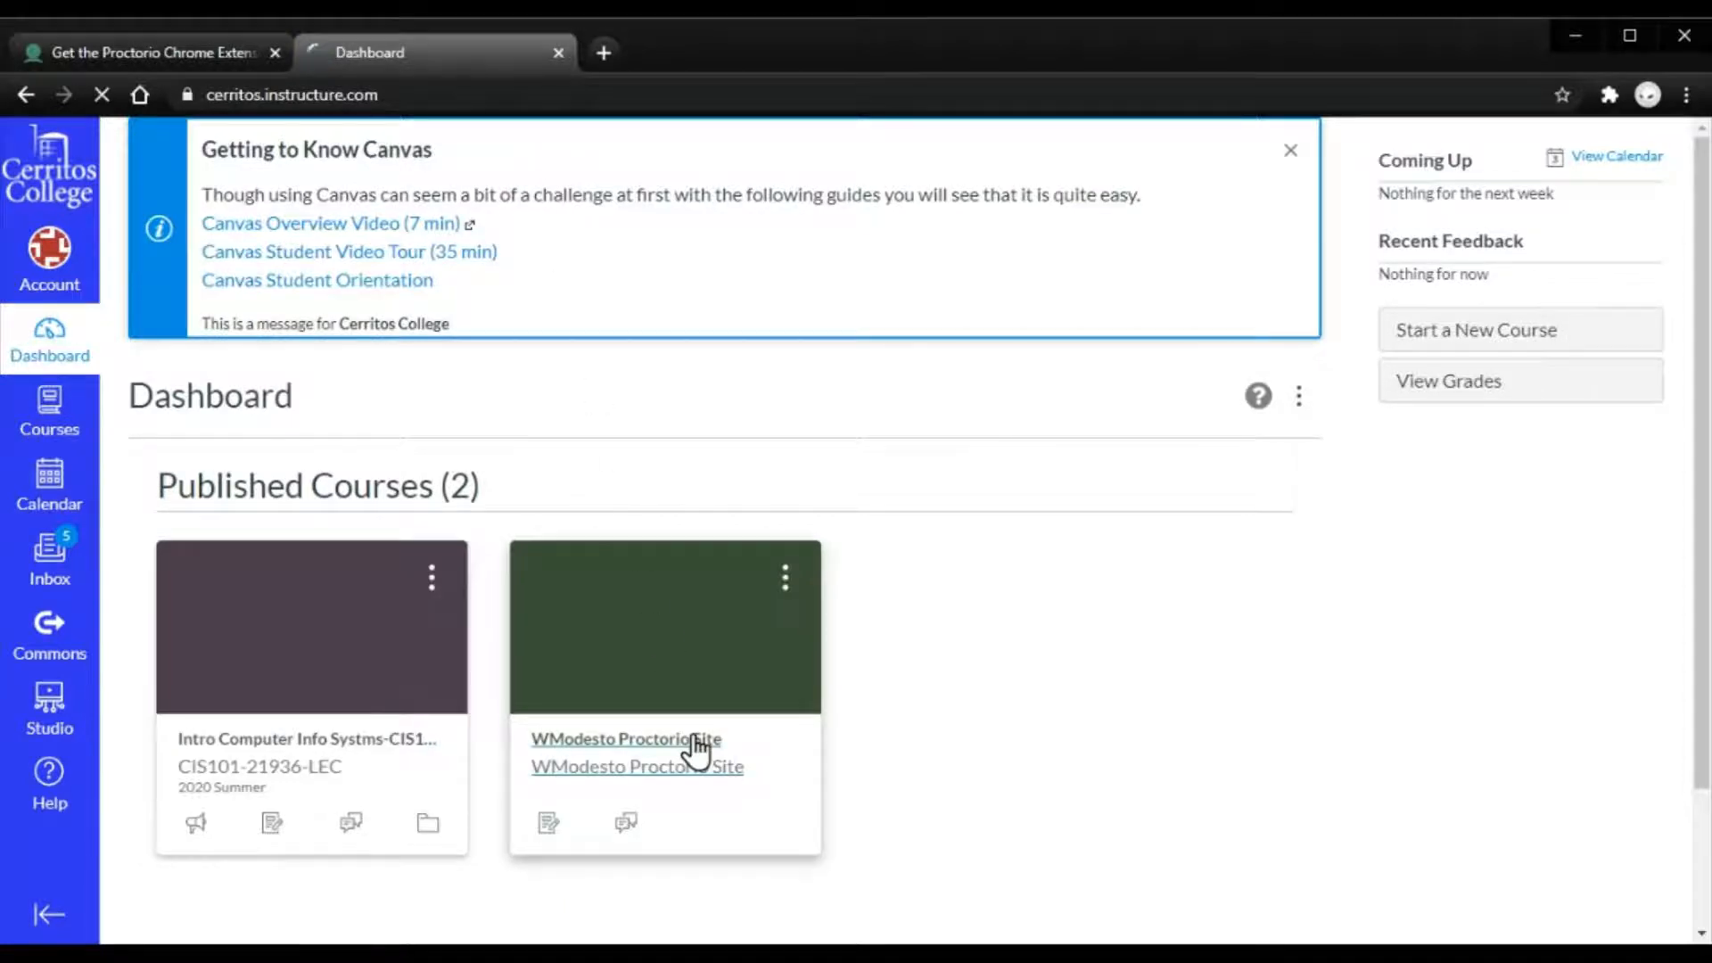
pyautogui.click(624, 738)
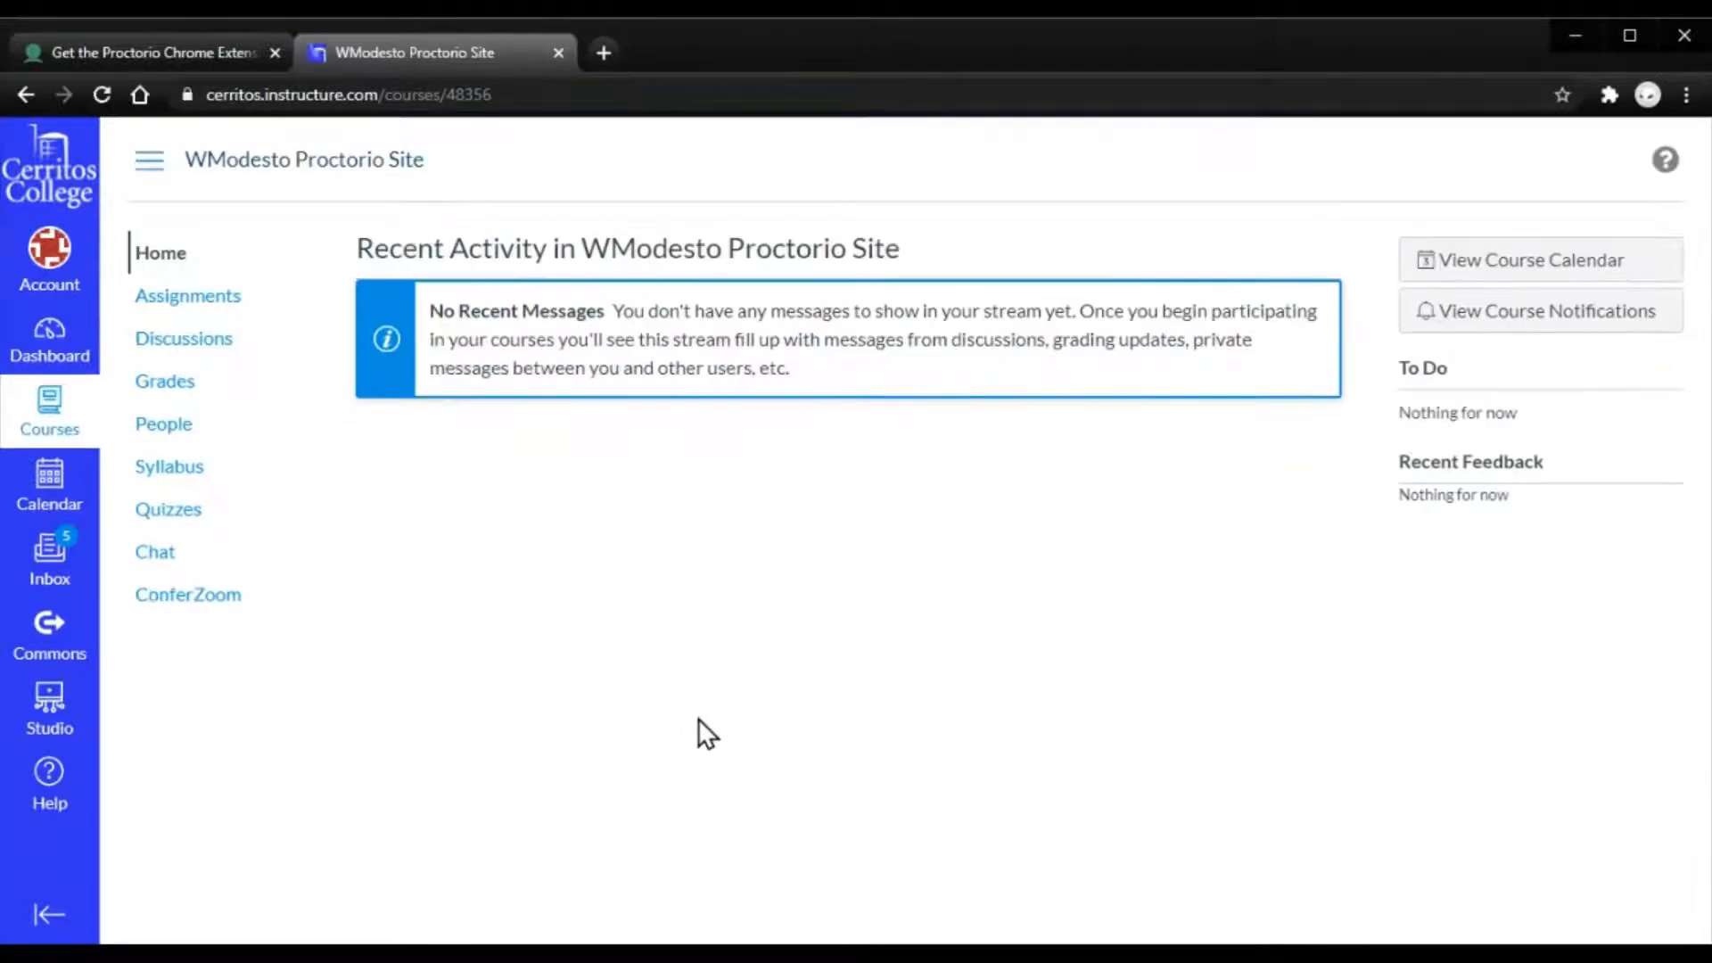
pyautogui.moveTo(186, 514)
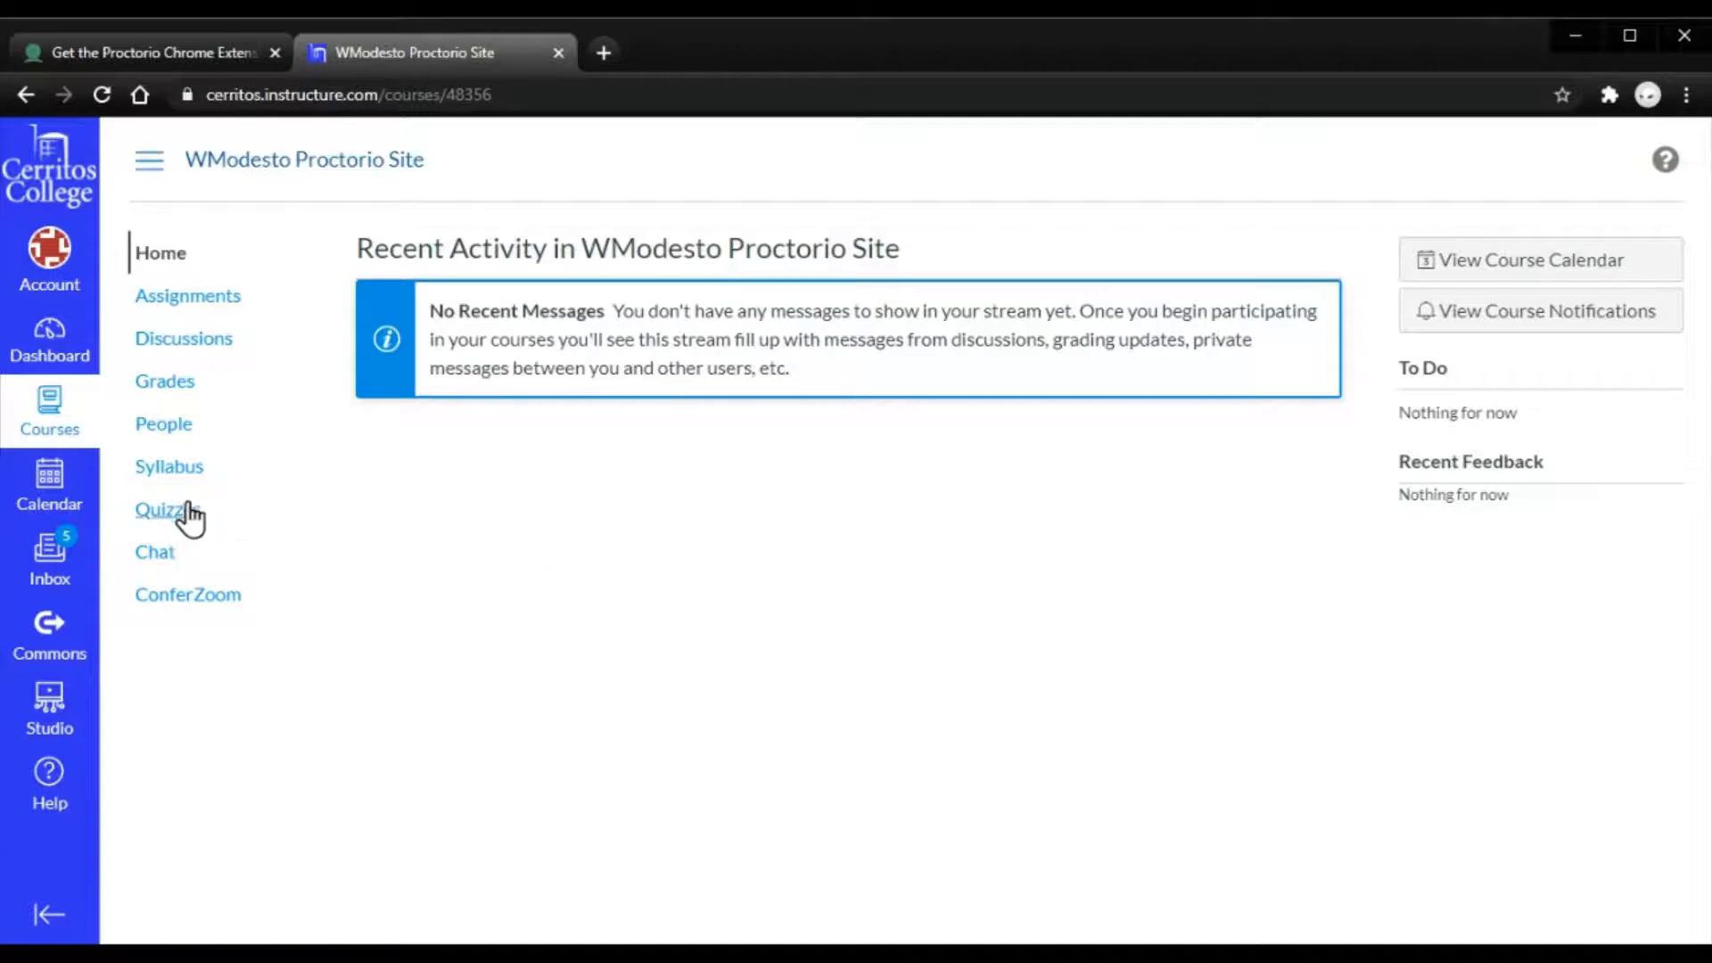
pyautogui.click(164, 508)
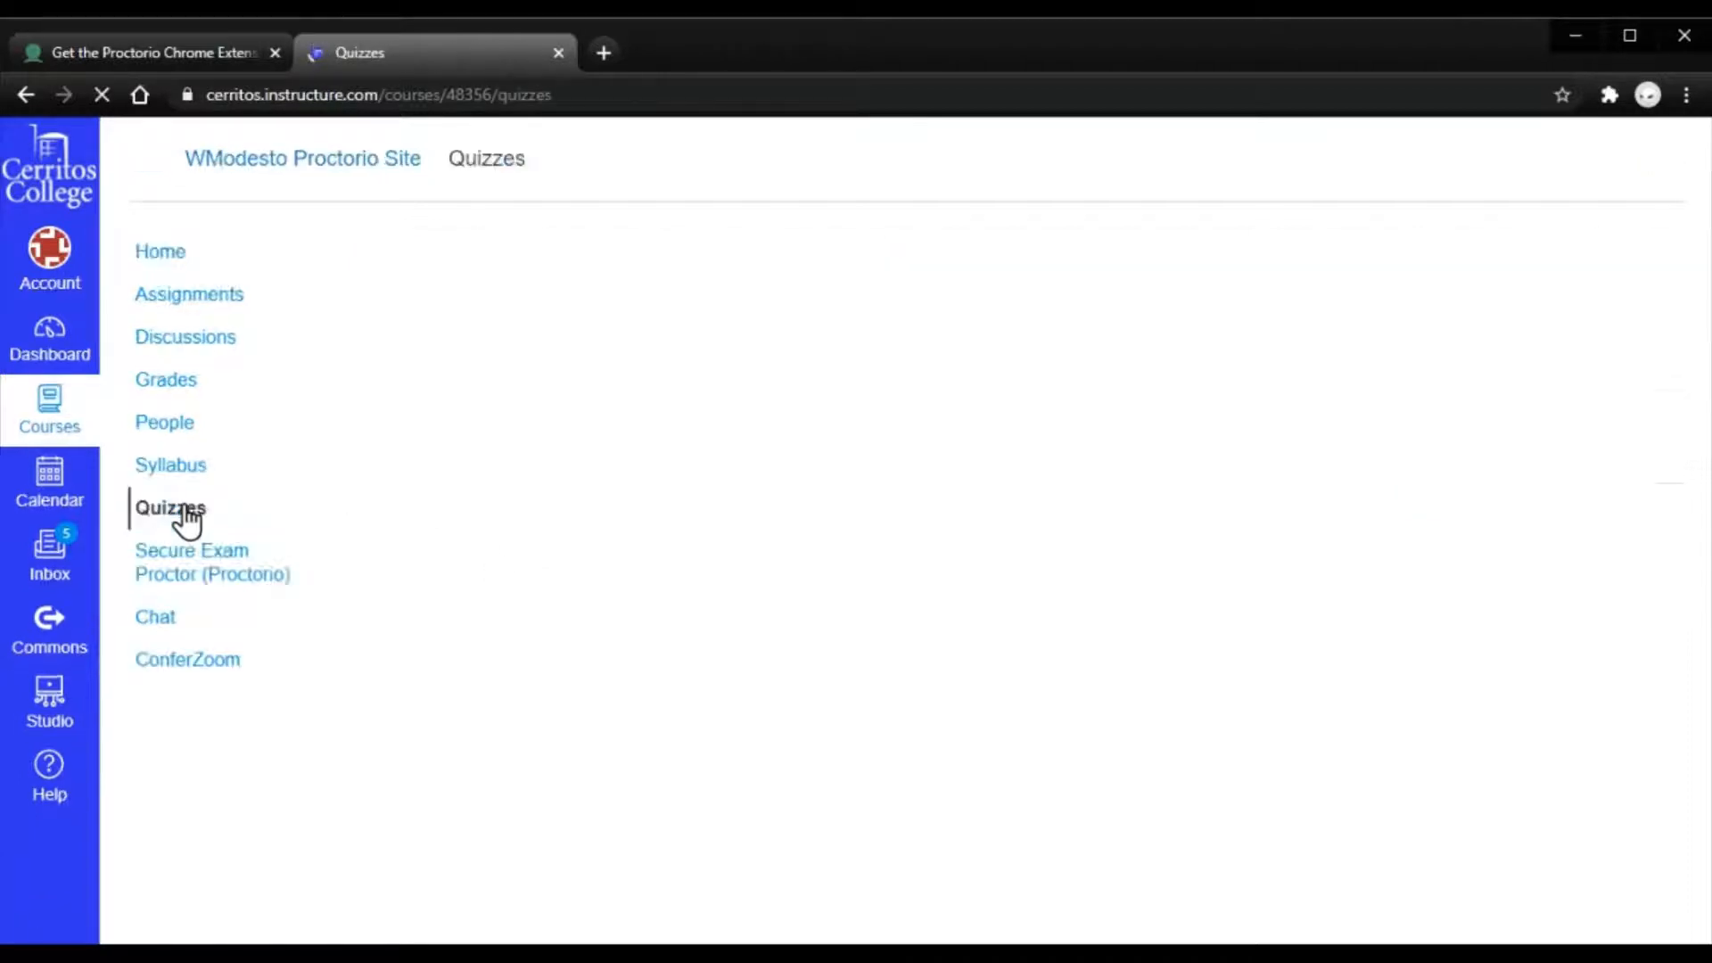
pyautogui.click(169, 509)
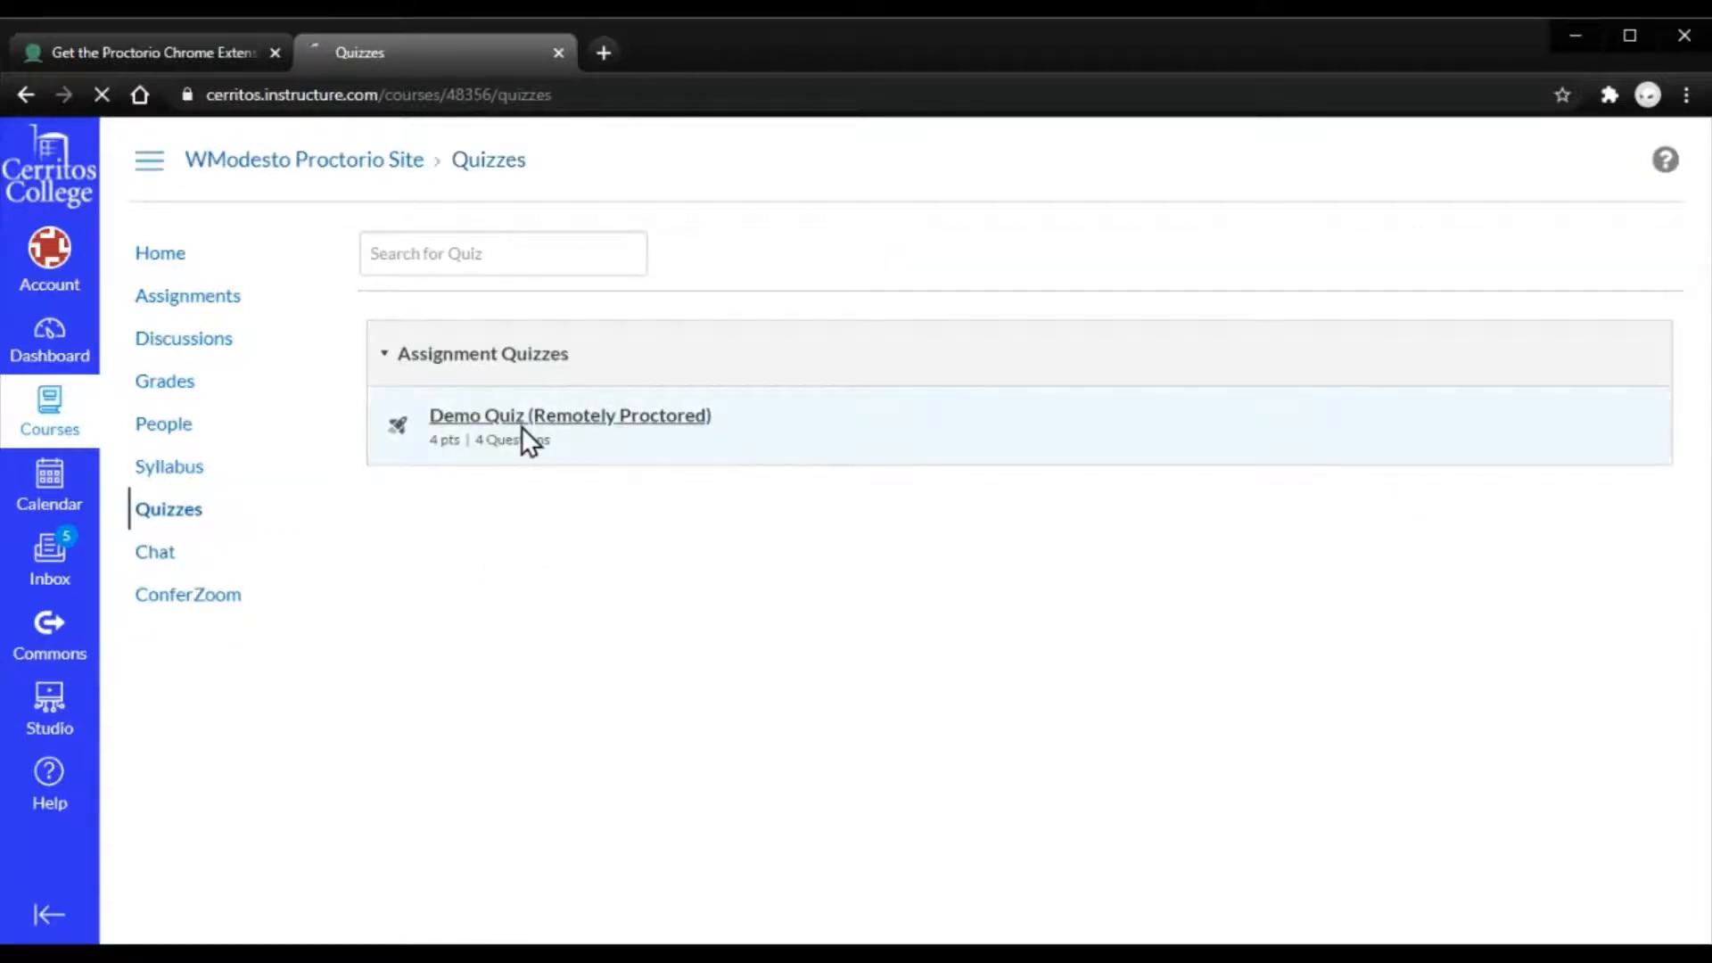
# Step: Start the Demo Quiz (Remotely Proctored), reaching Proctorio's pre-exam monitoring notice
pyautogui.click(569, 415)
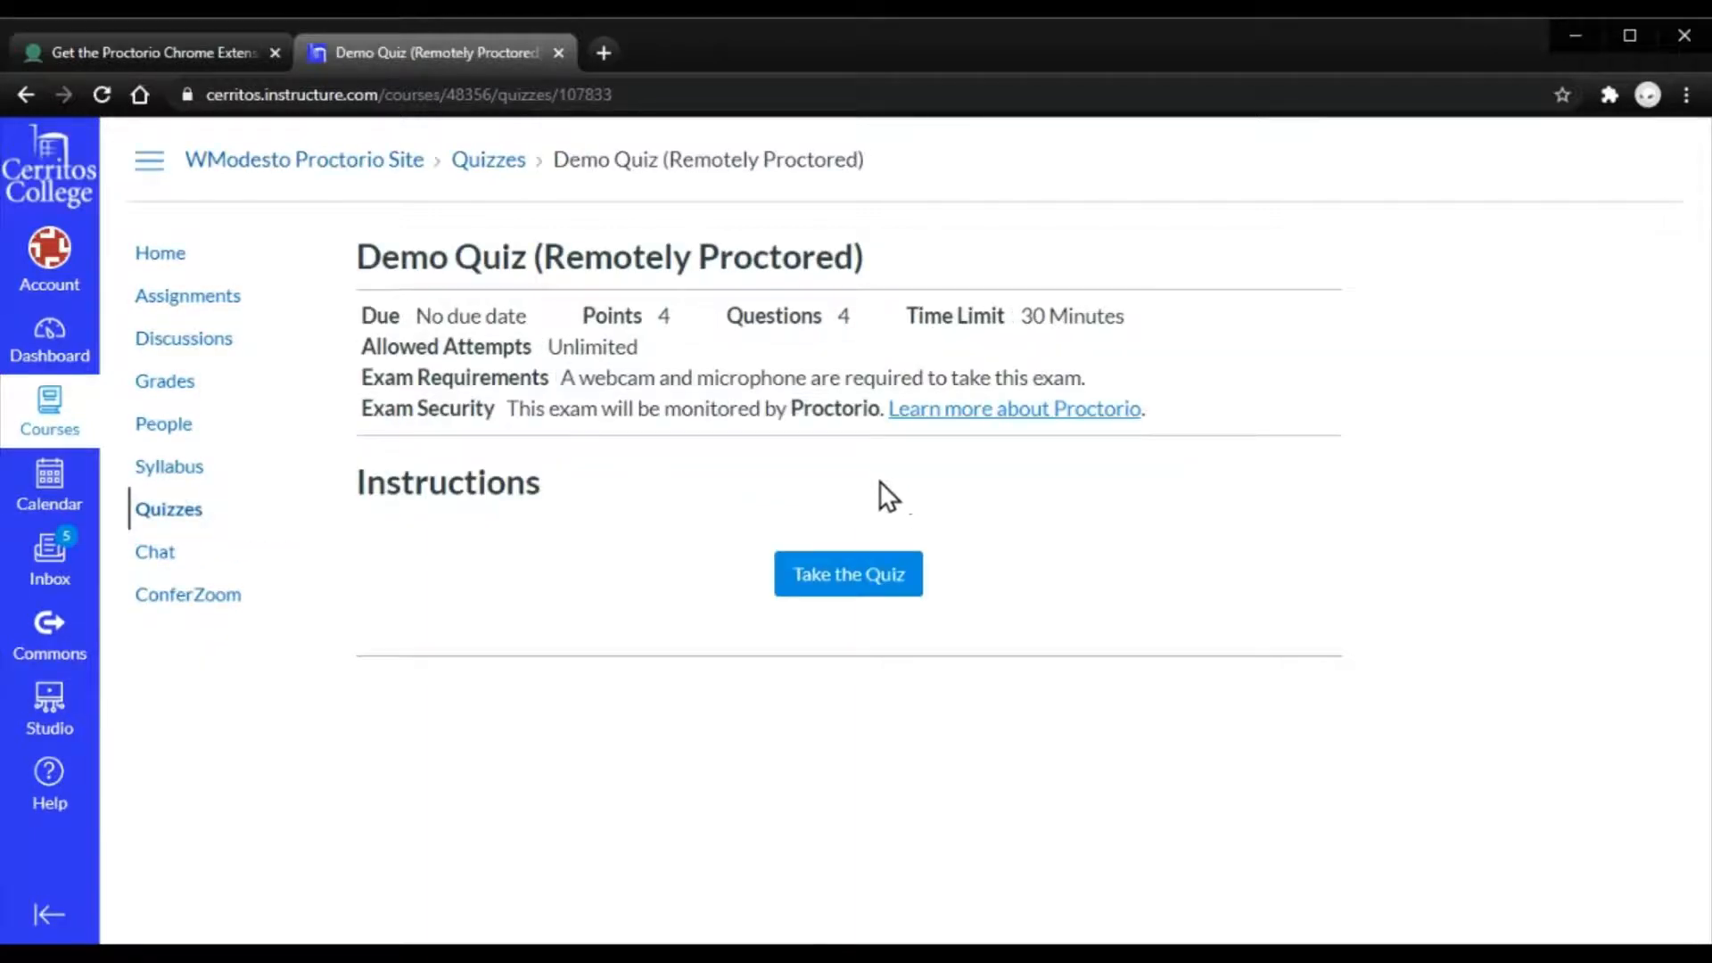
pyautogui.click(849, 573)
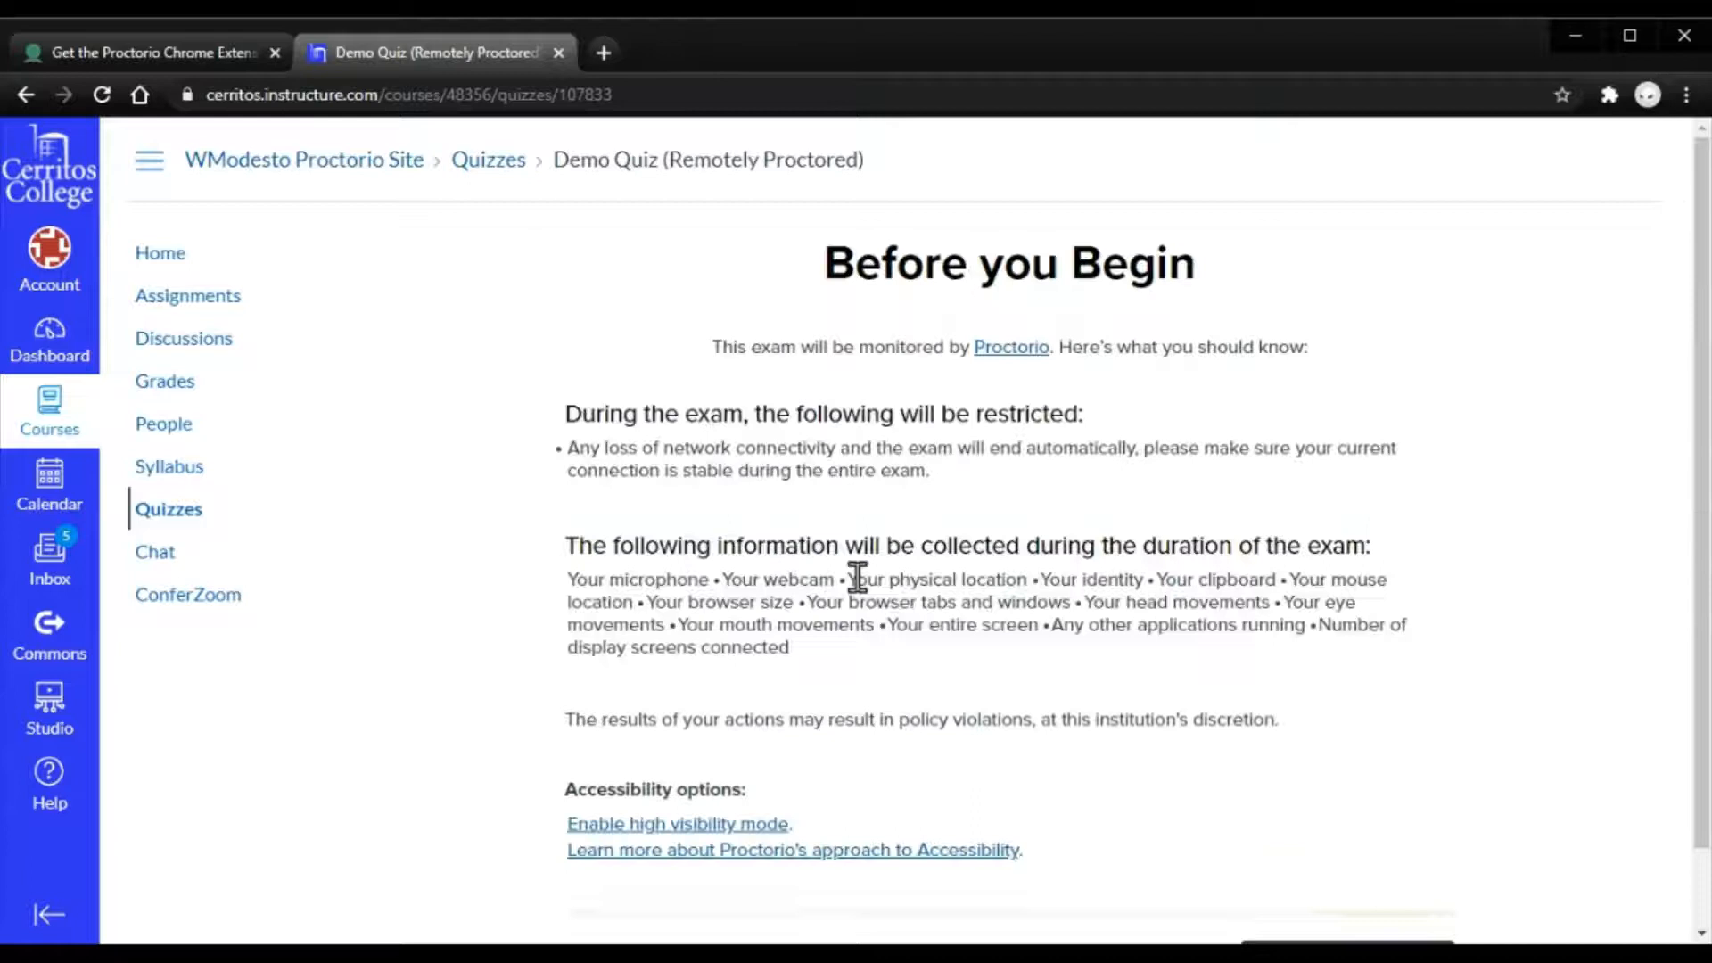
pyautogui.scroll(-3)
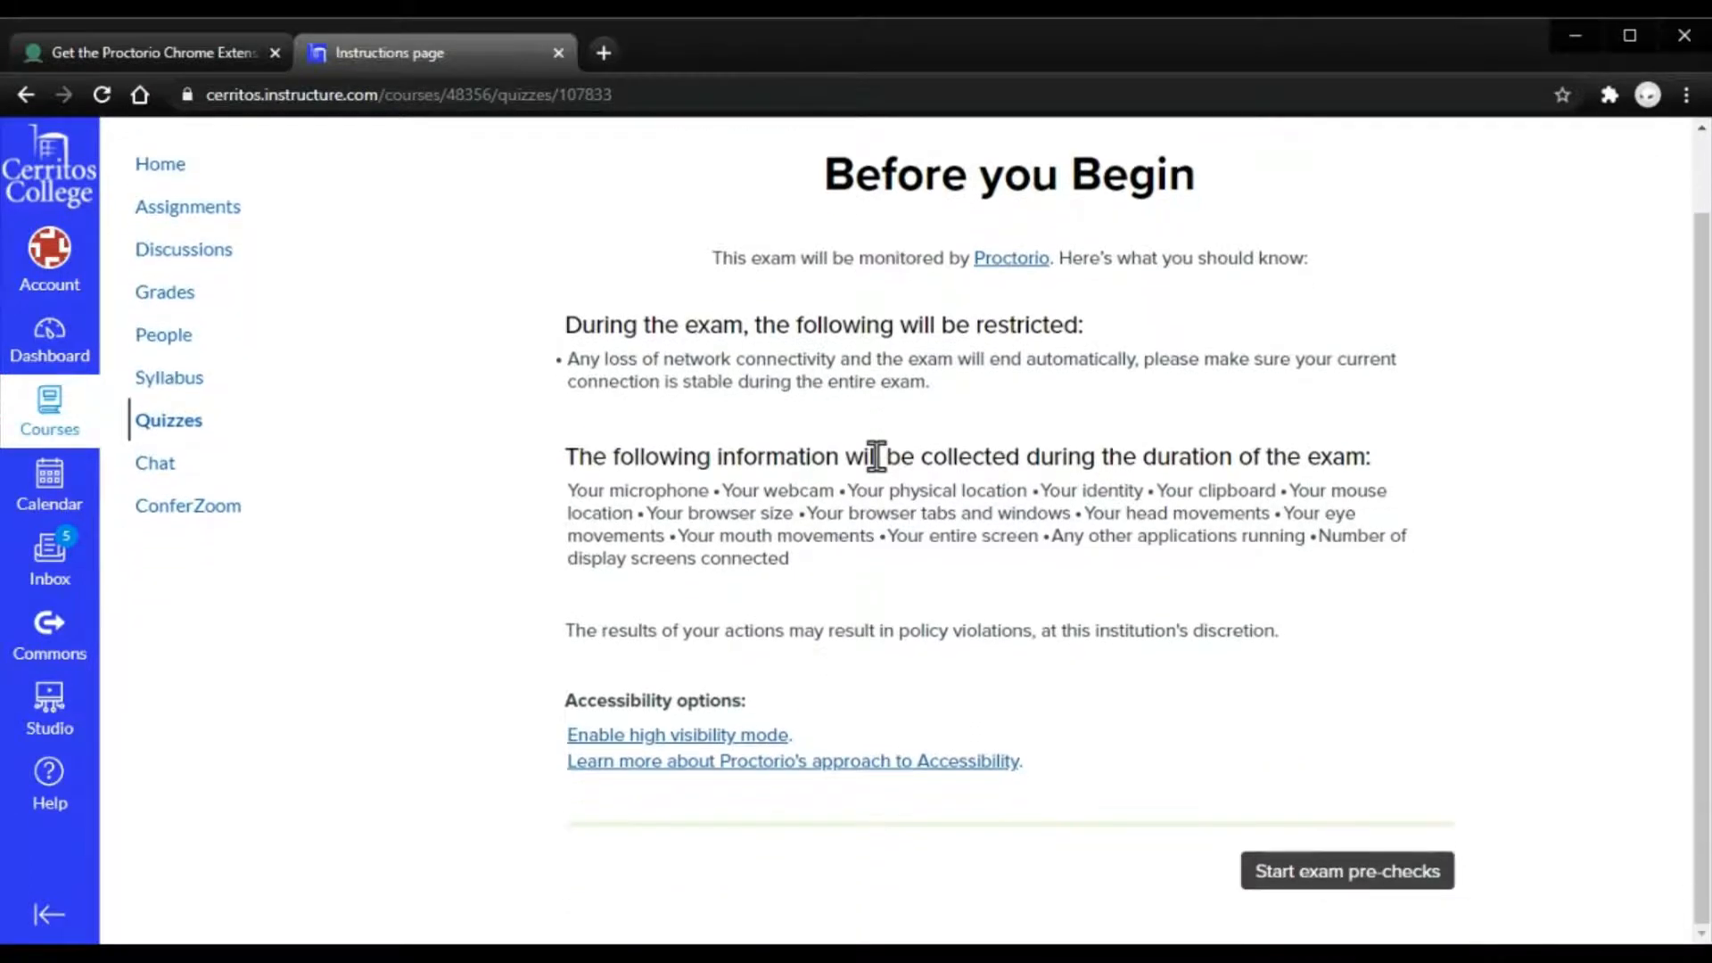
pyautogui.moveTo(1195, 524)
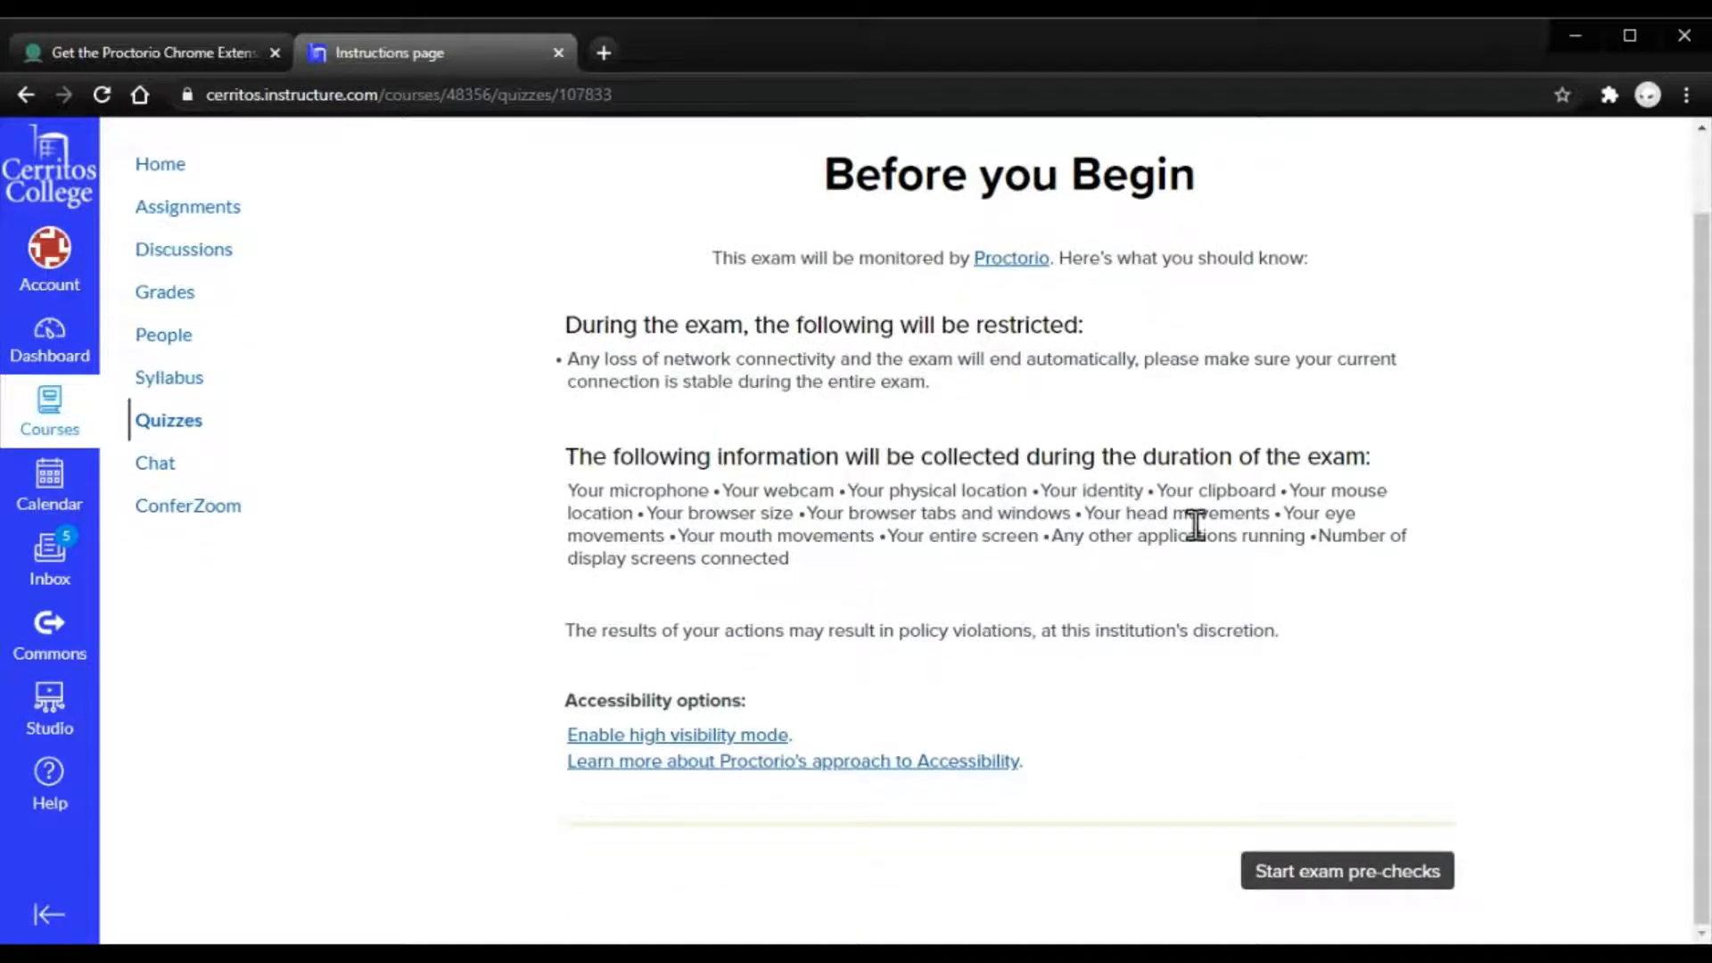
pyautogui.moveTo(1374, 669)
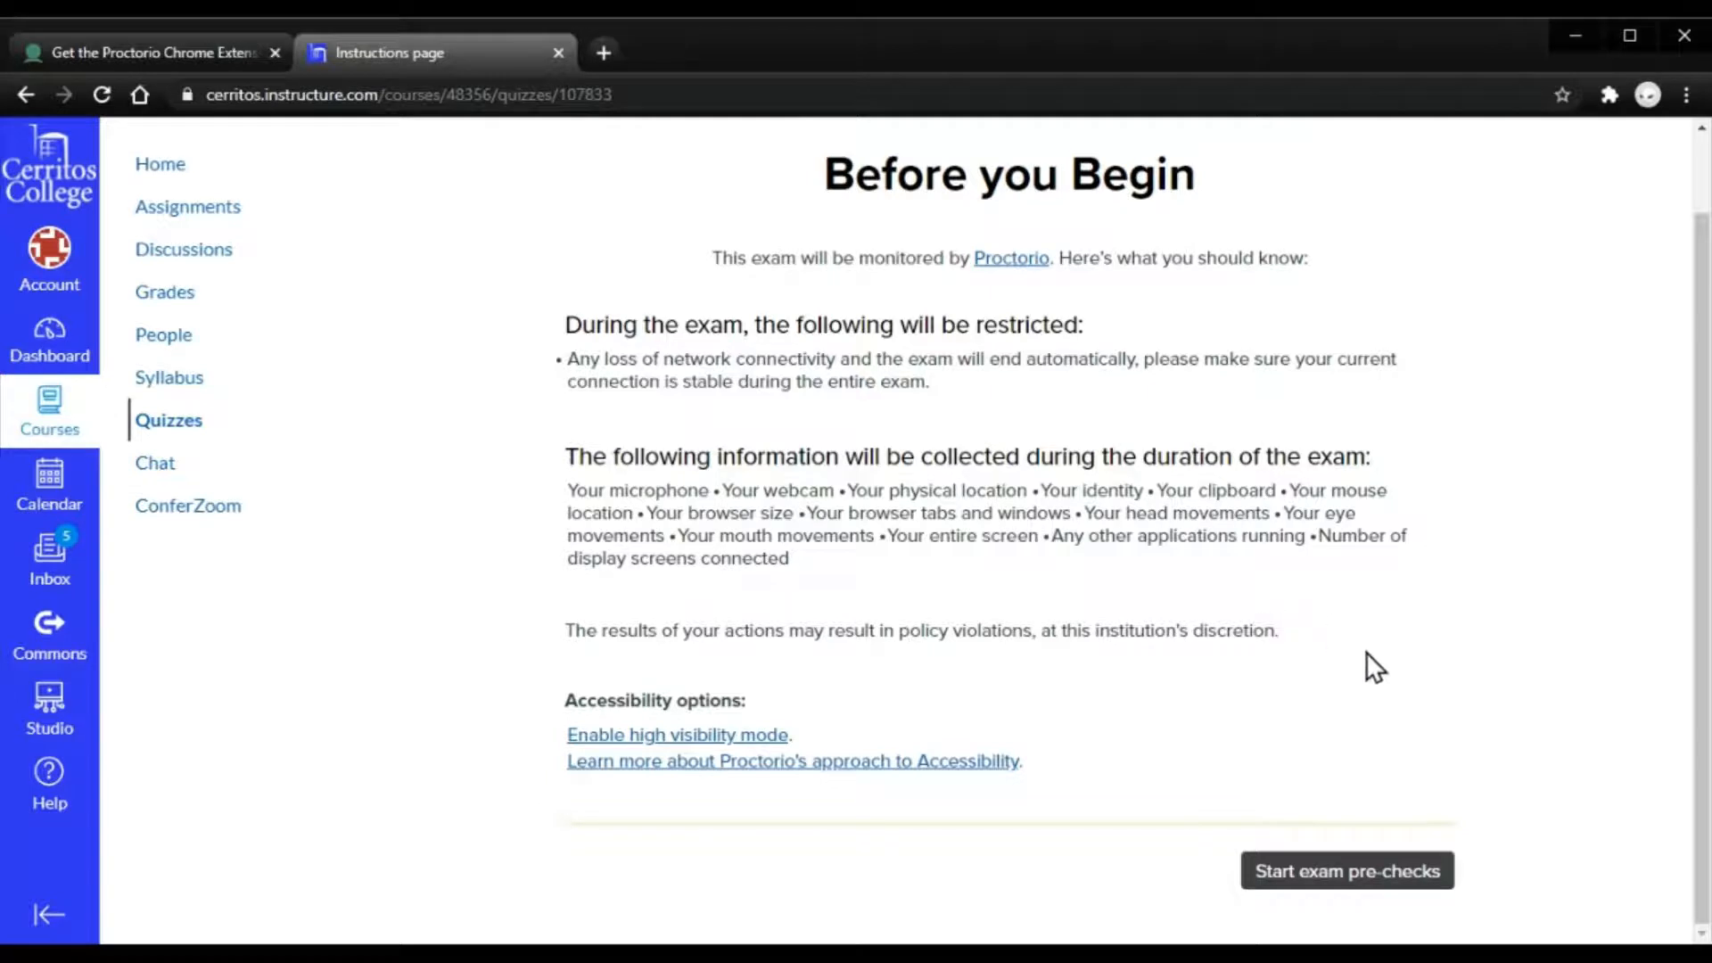
pyautogui.moveTo(1349, 870)
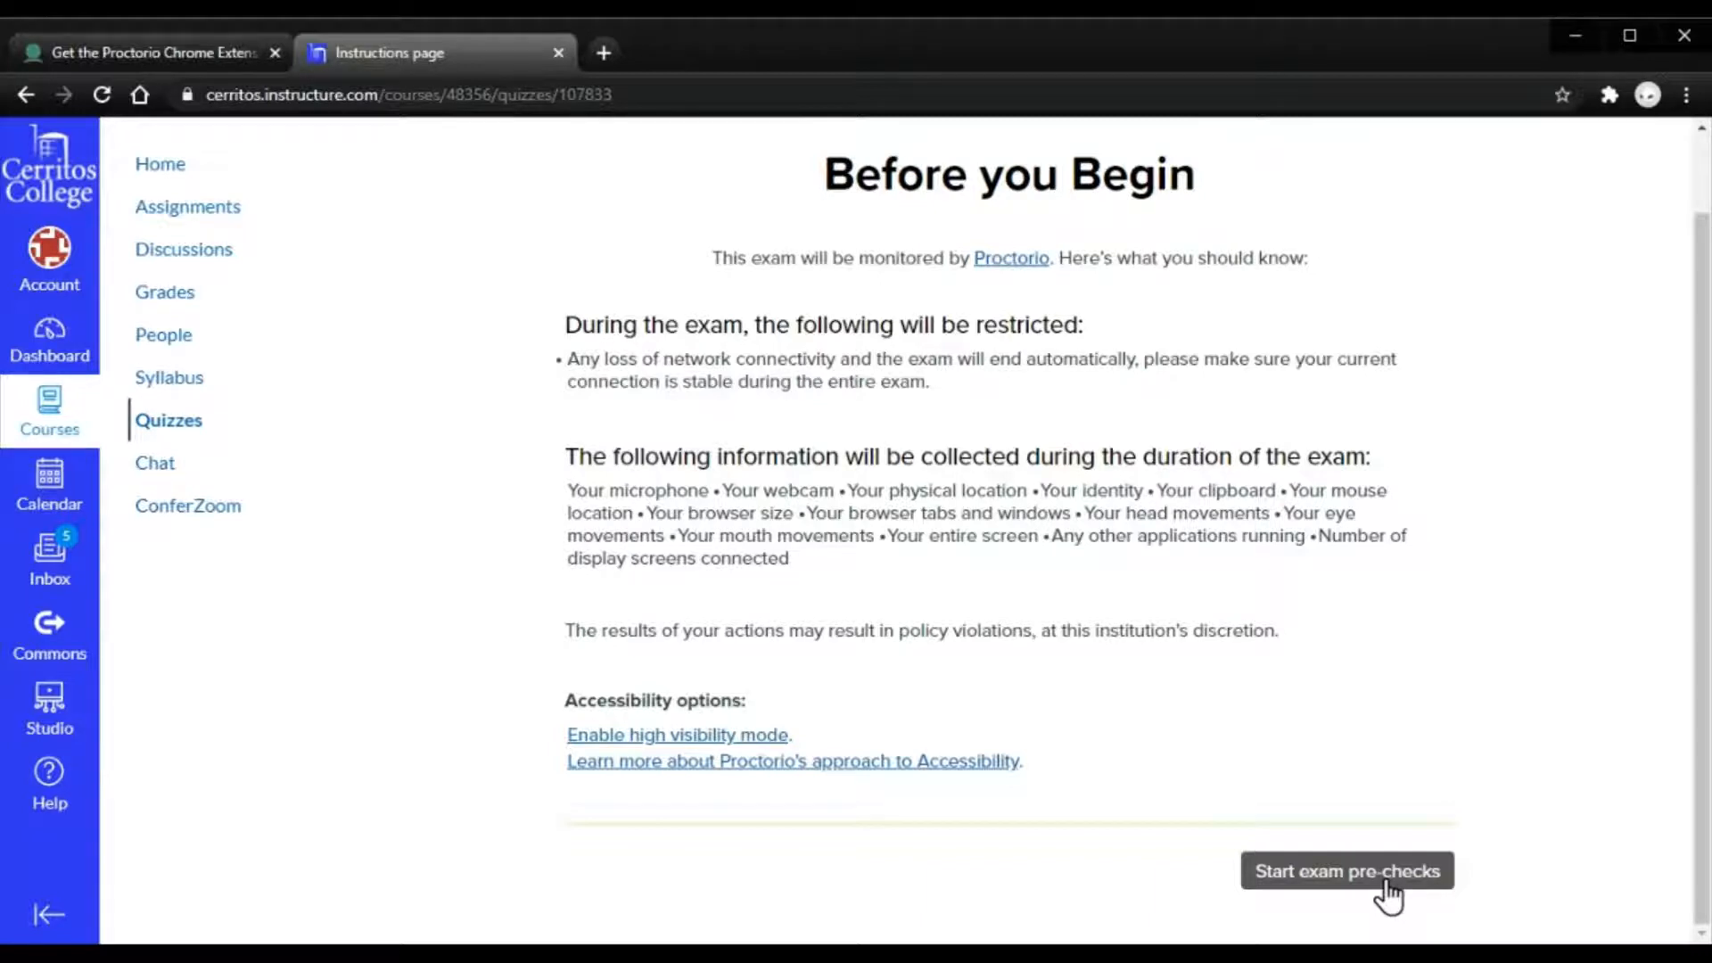
# Step: Run the Proctorio System Diagnostics Test for webcam, microphone, connection and desktop
pyautogui.click(1345, 871)
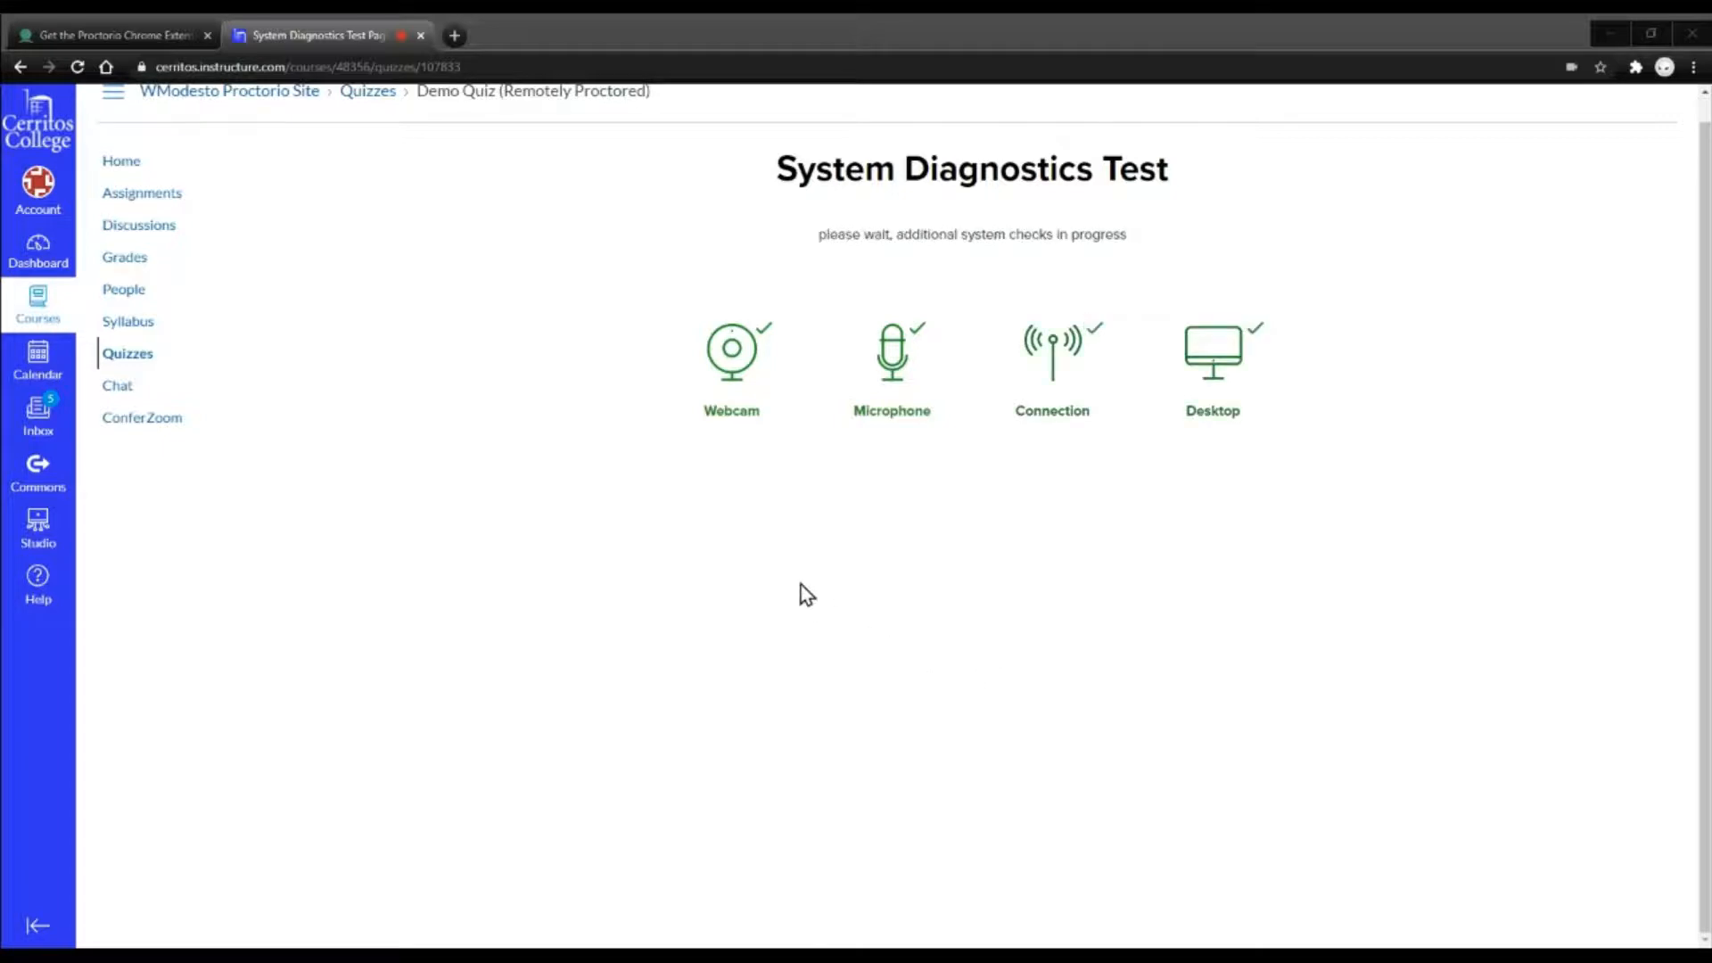
pyautogui.moveTo(688, 941)
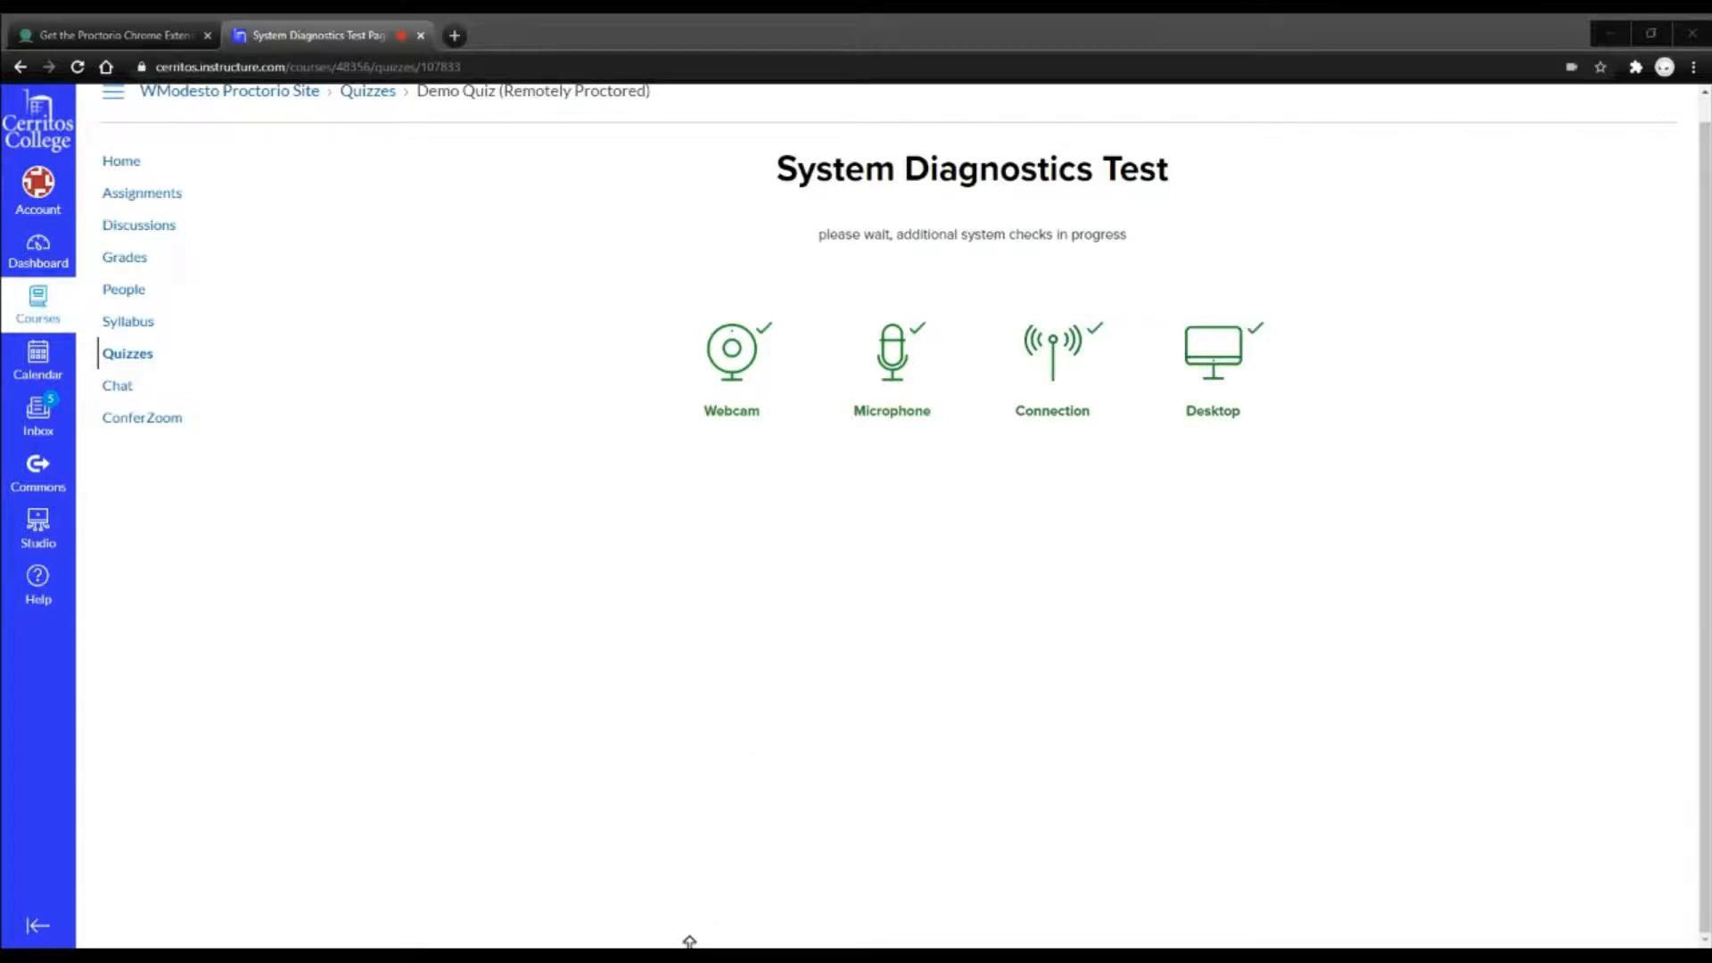
pyautogui.moveTo(879, 567)
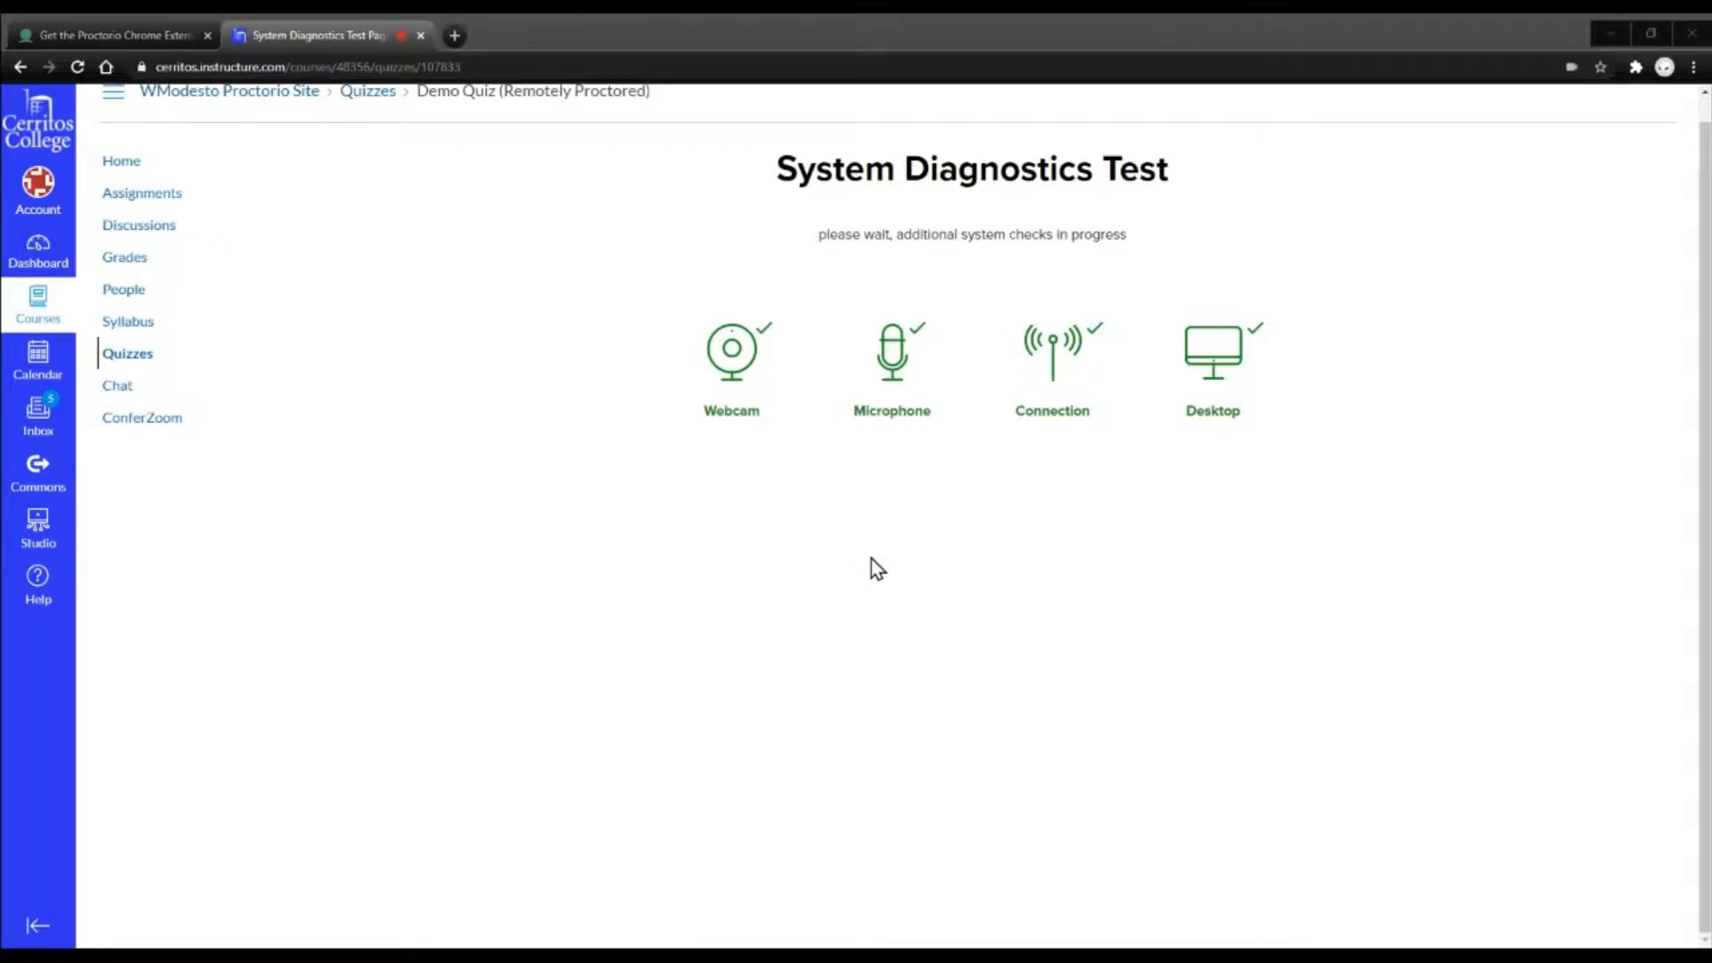
pyautogui.moveTo(951, 926)
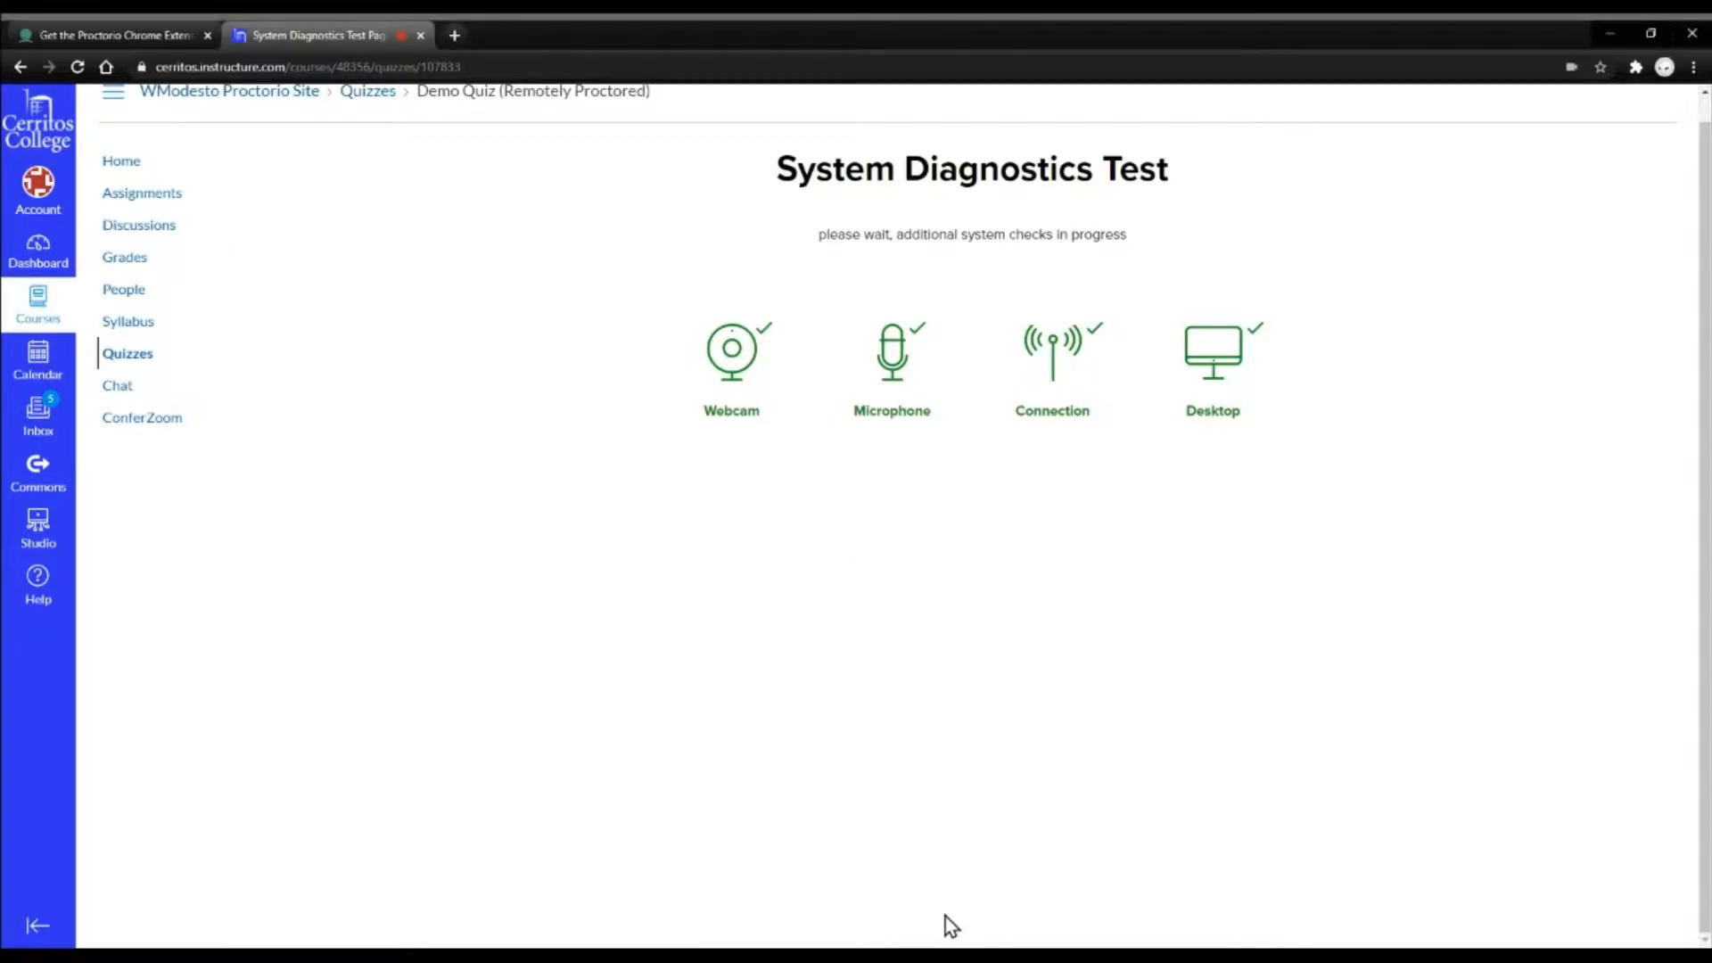
pyautogui.moveTo(1010, 335)
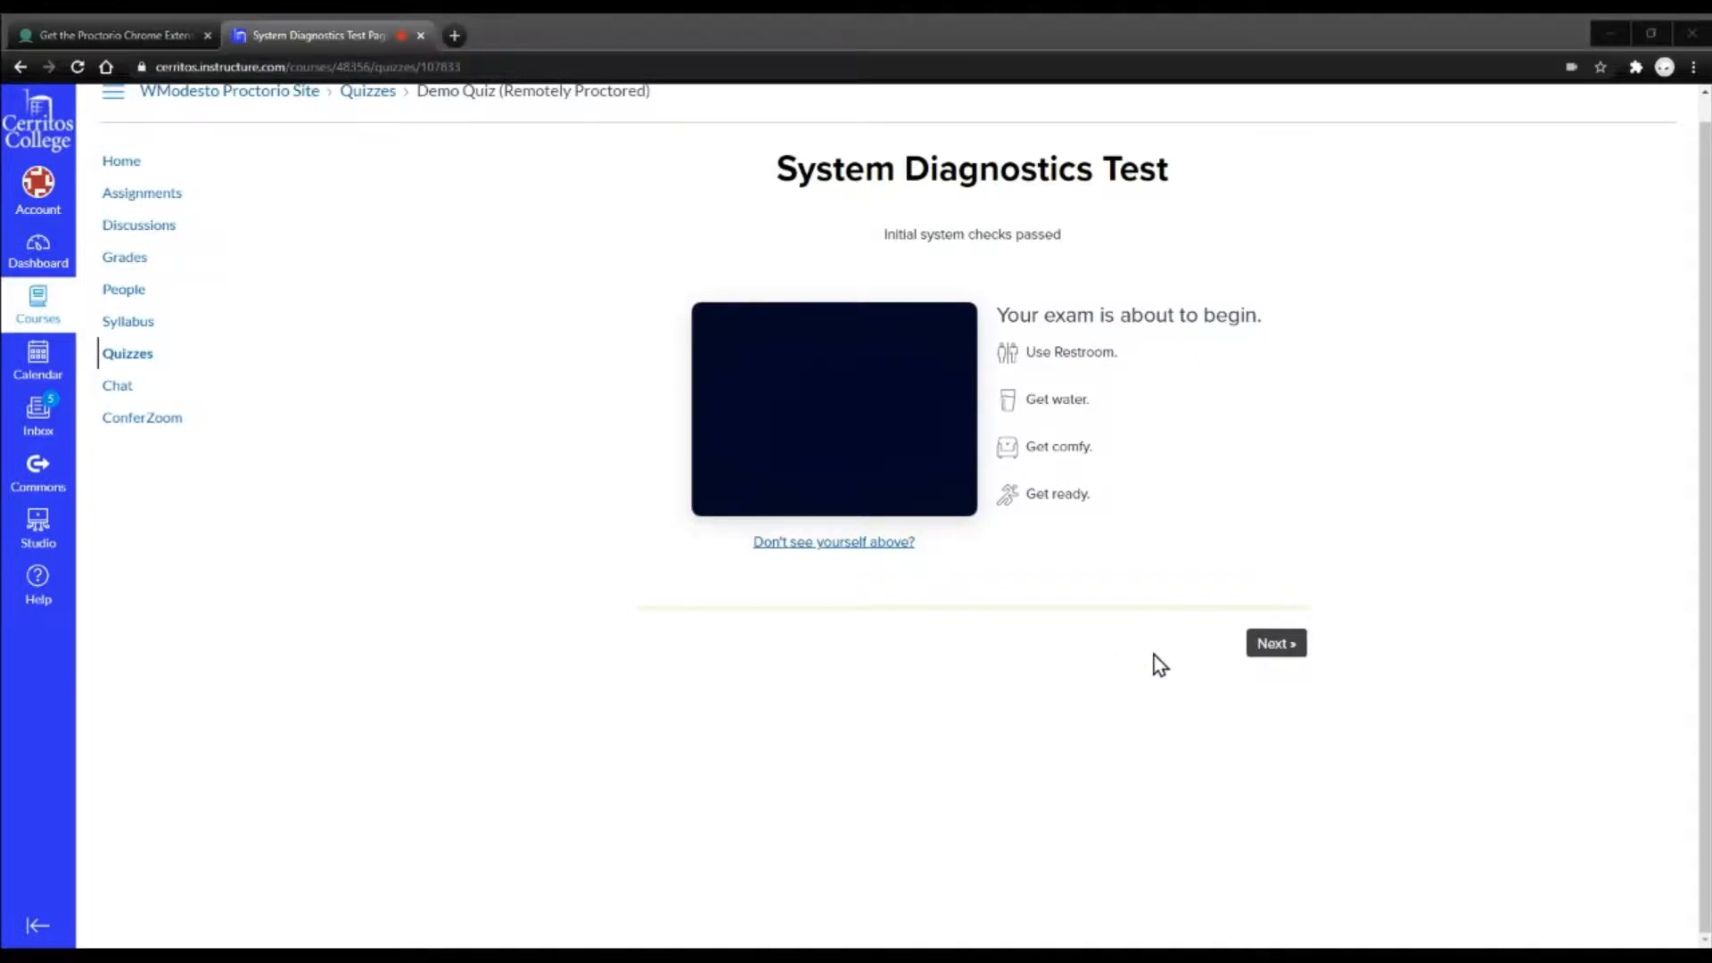
pyautogui.moveTo(1110, 658)
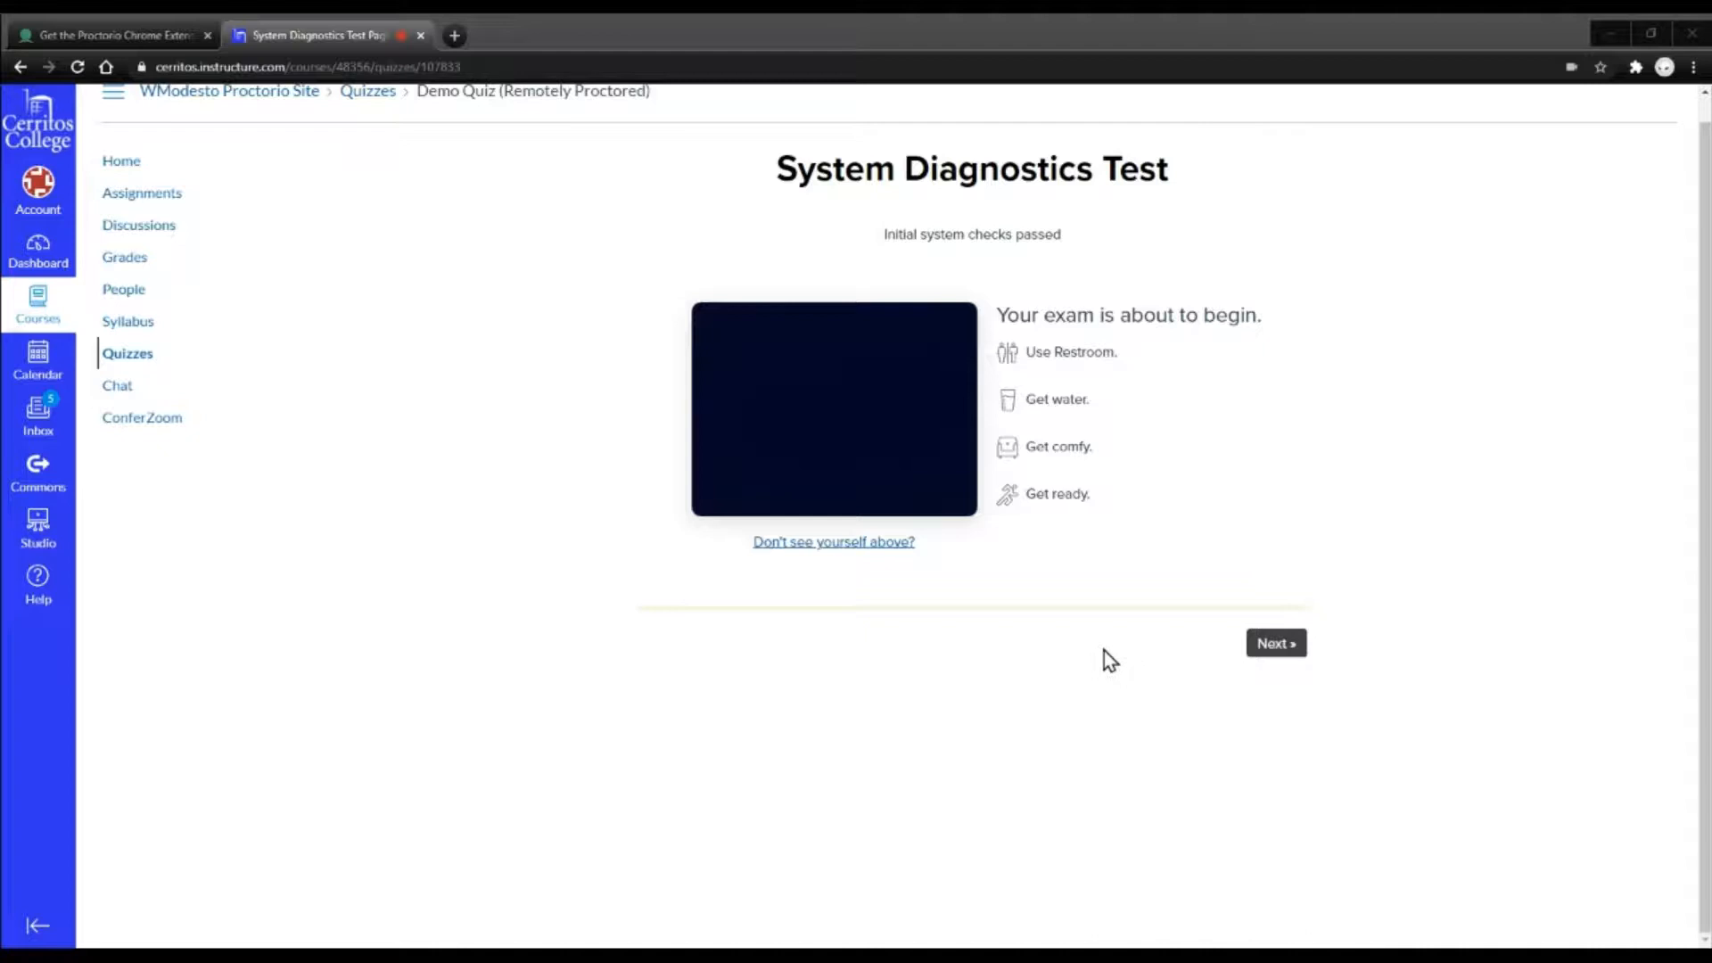
pyautogui.moveTo(1088, 626)
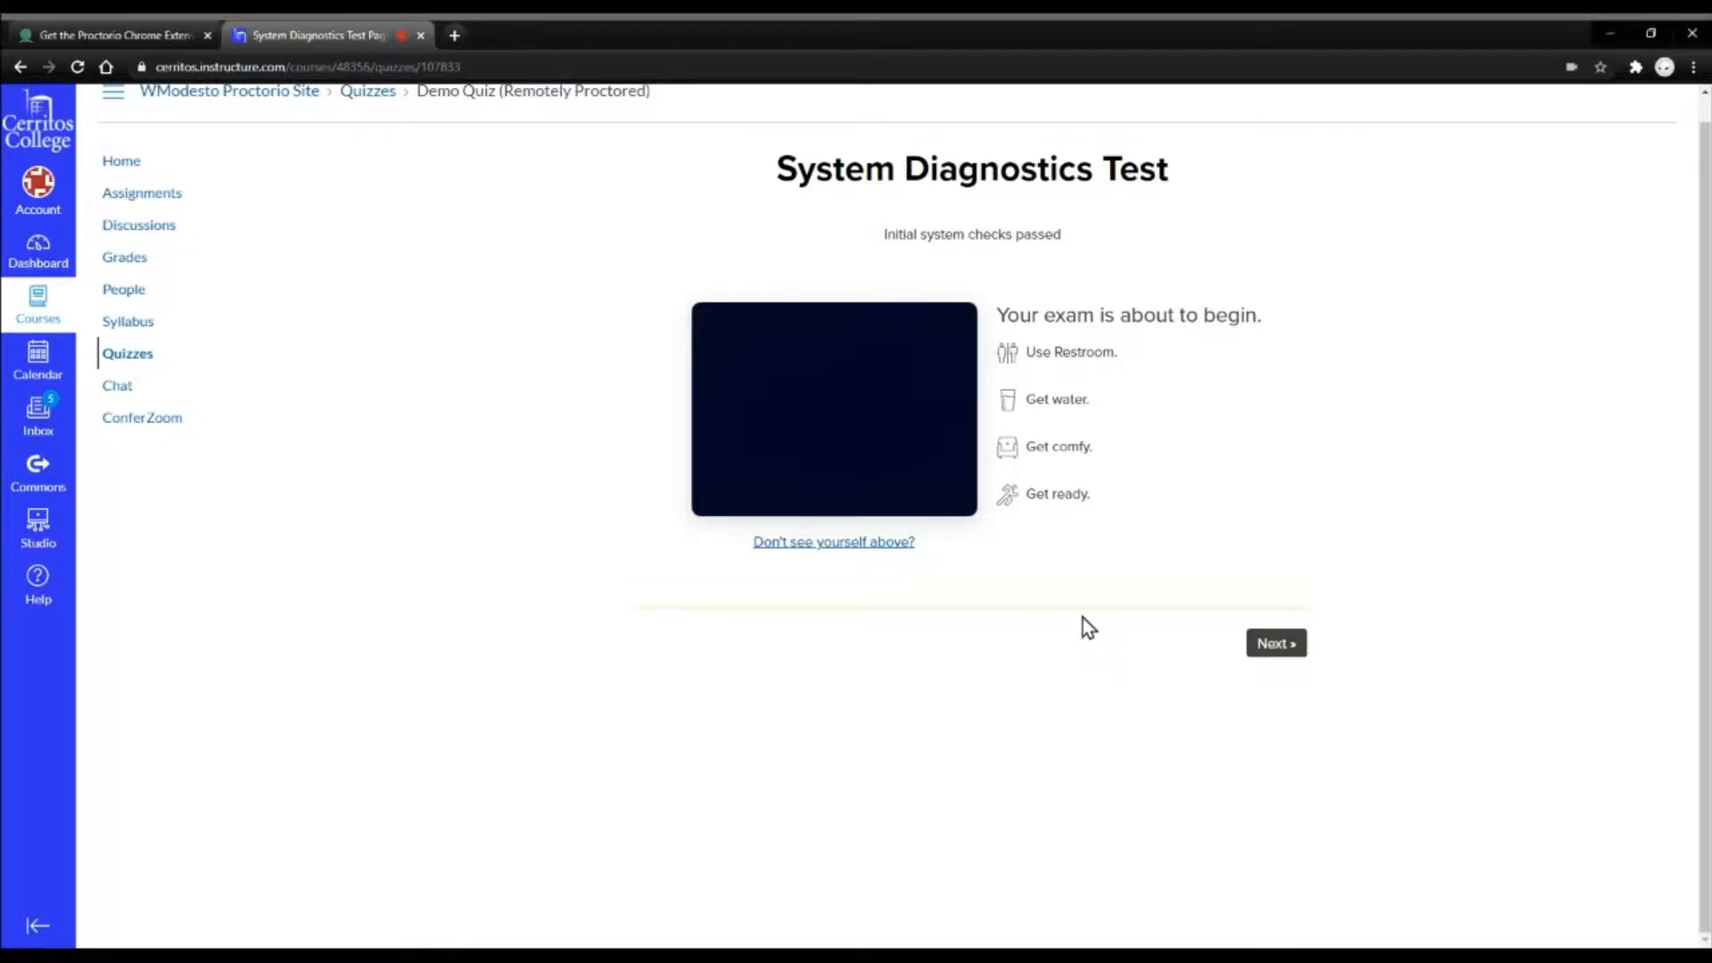
pyautogui.moveTo(1135, 459)
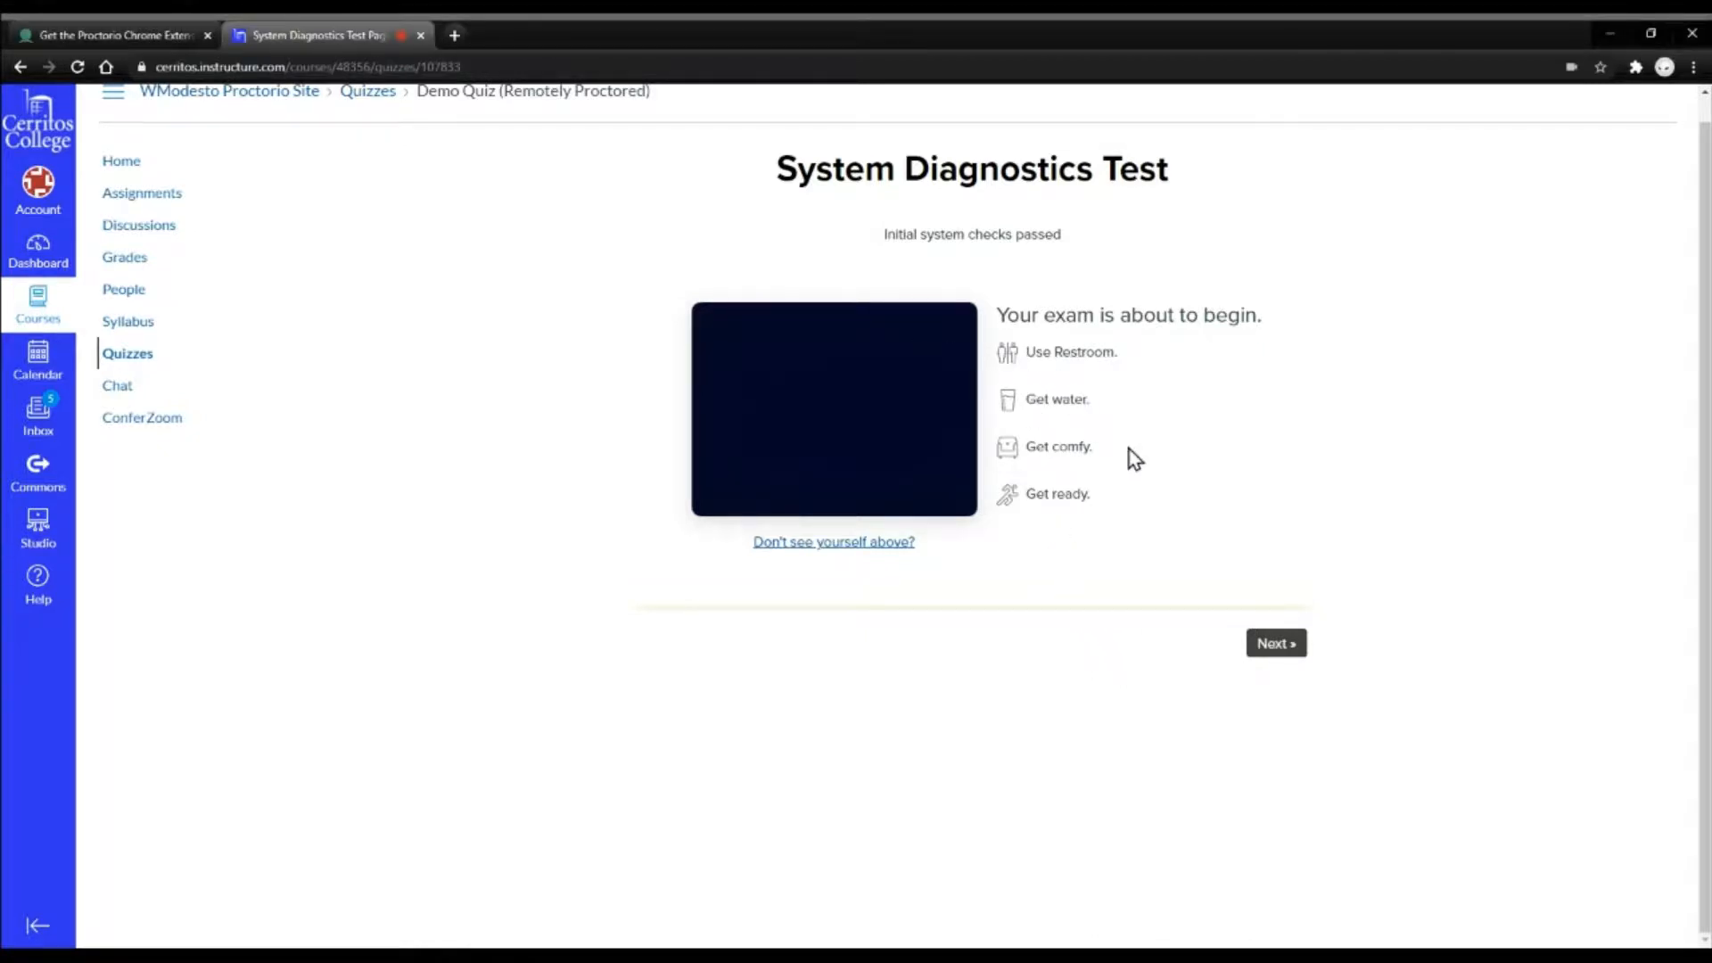
pyautogui.moveTo(1152, 467)
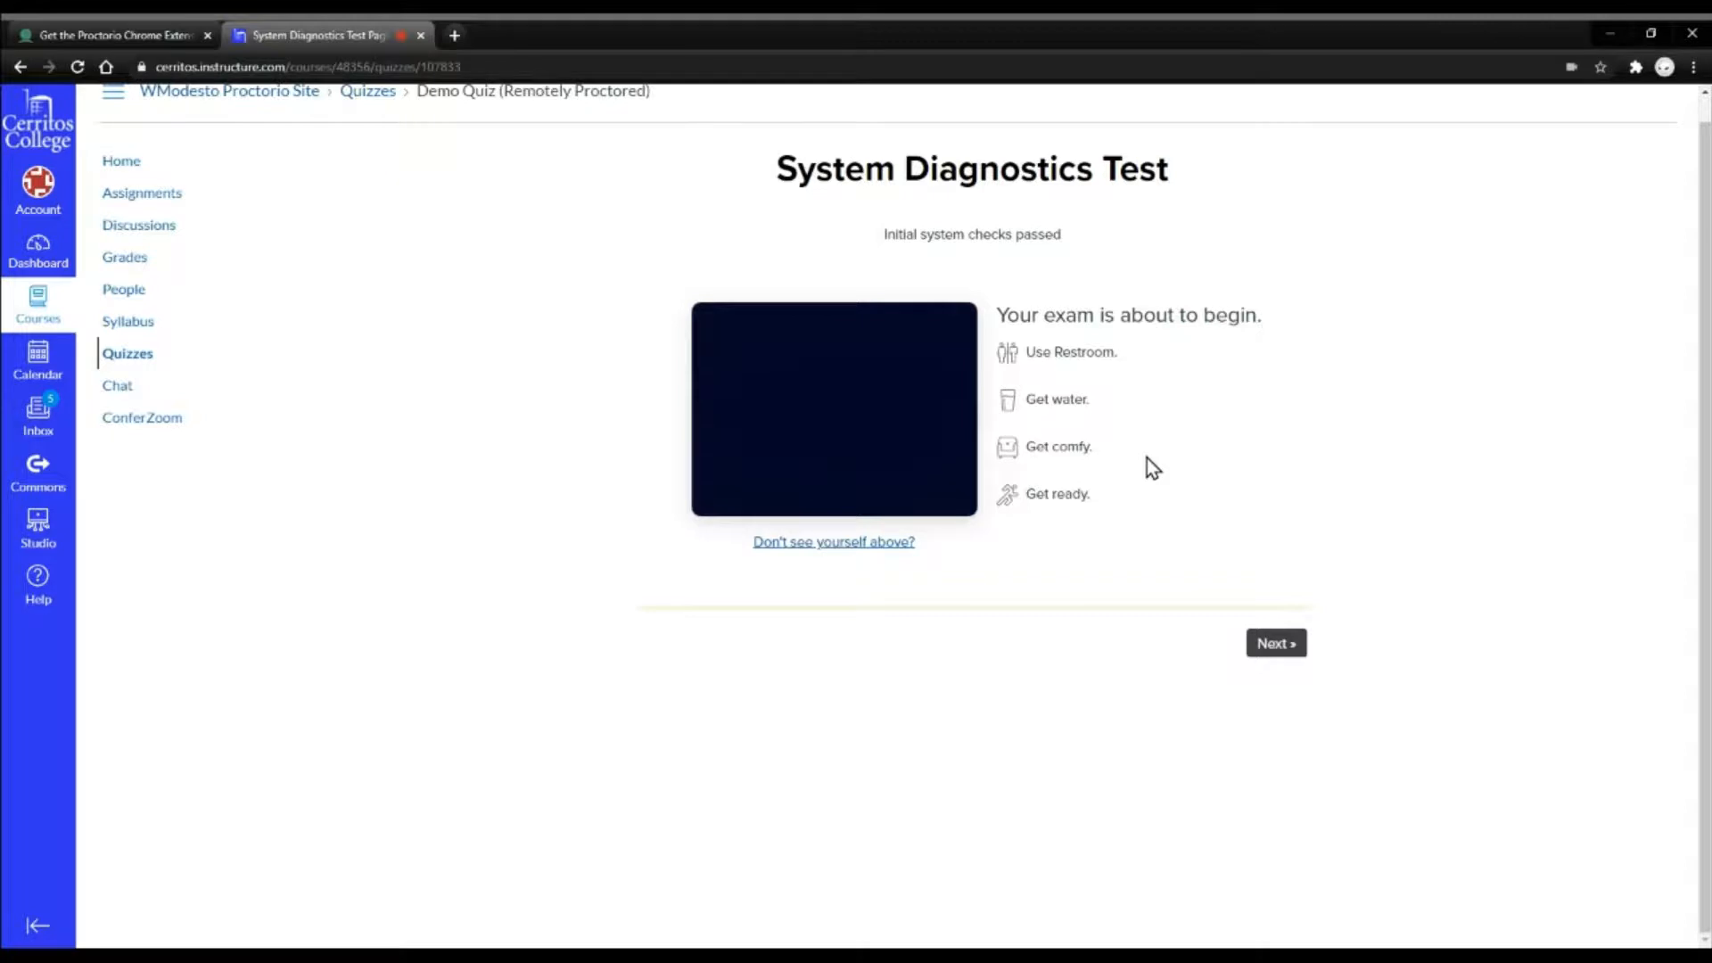
pyautogui.moveTo(1222, 692)
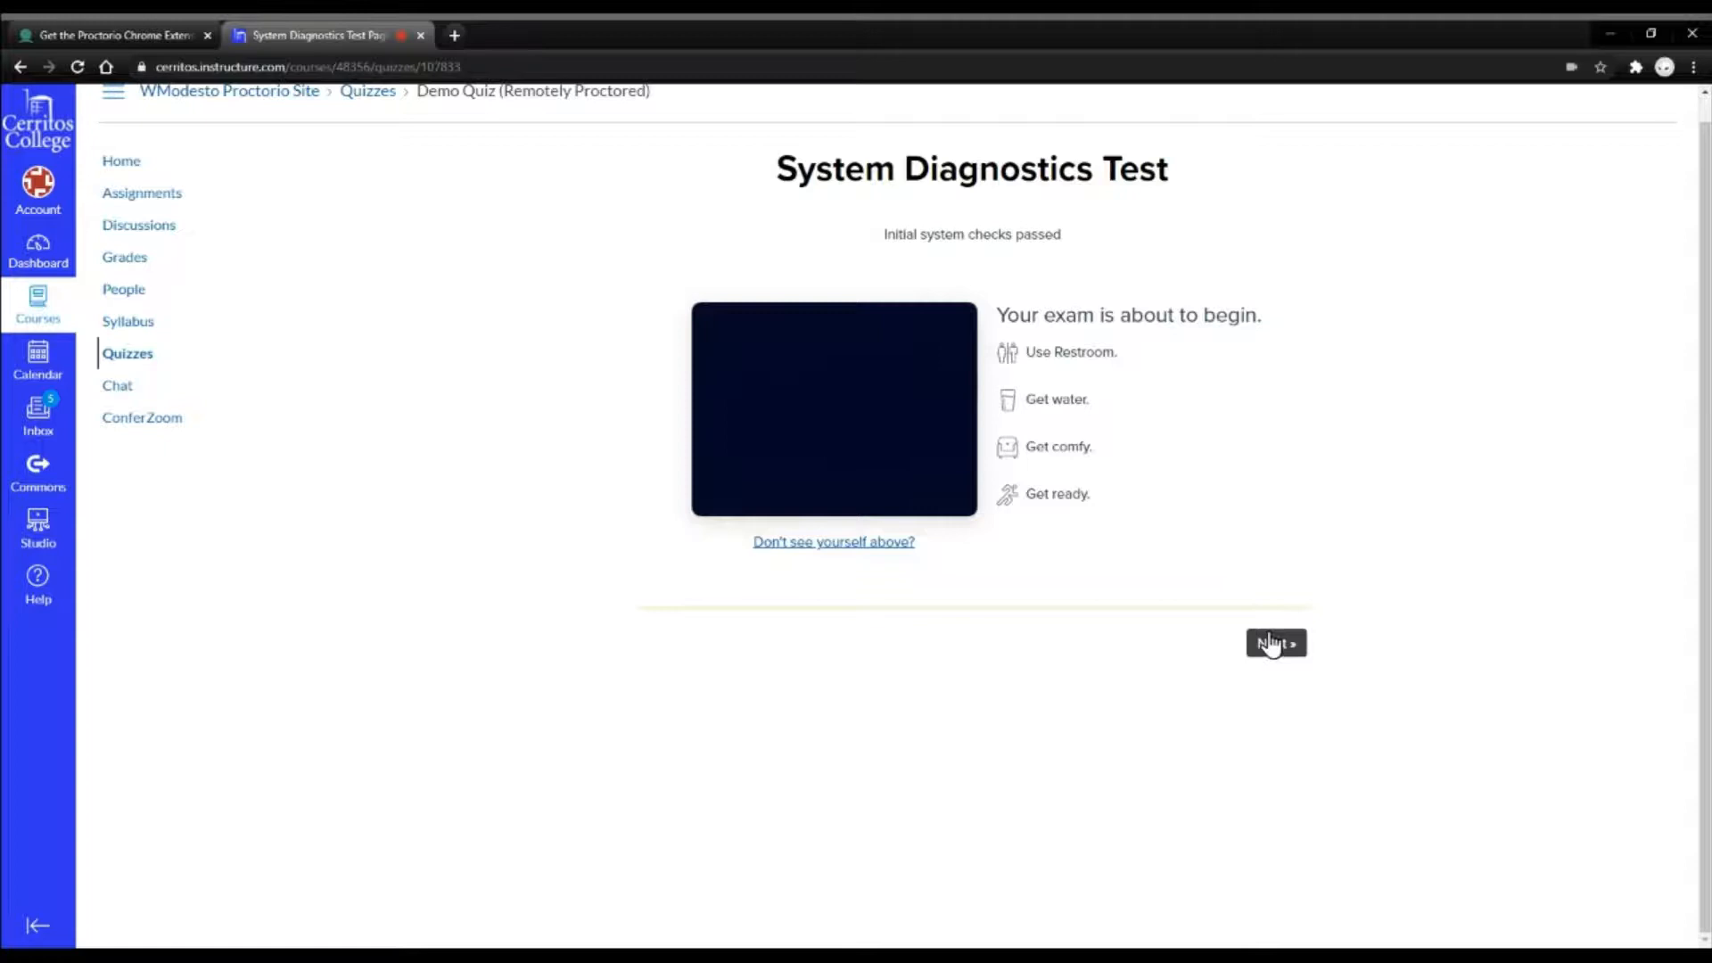
pyautogui.moveTo(884, 540)
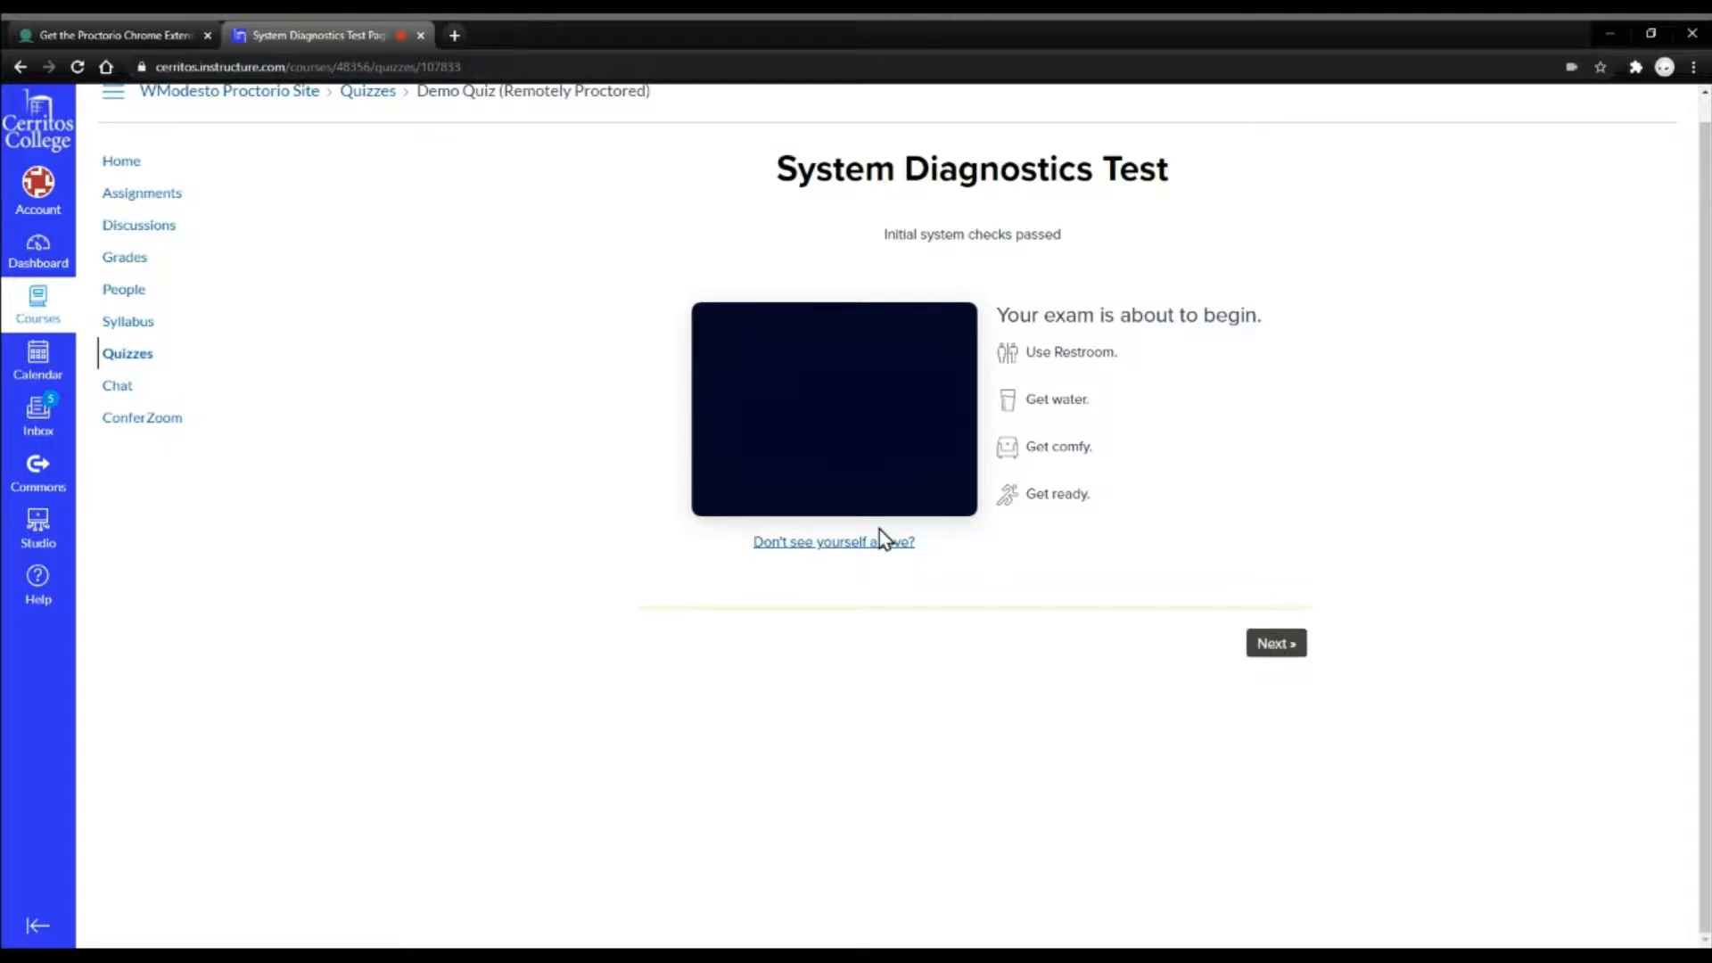
pyautogui.moveTo(1113, 613)
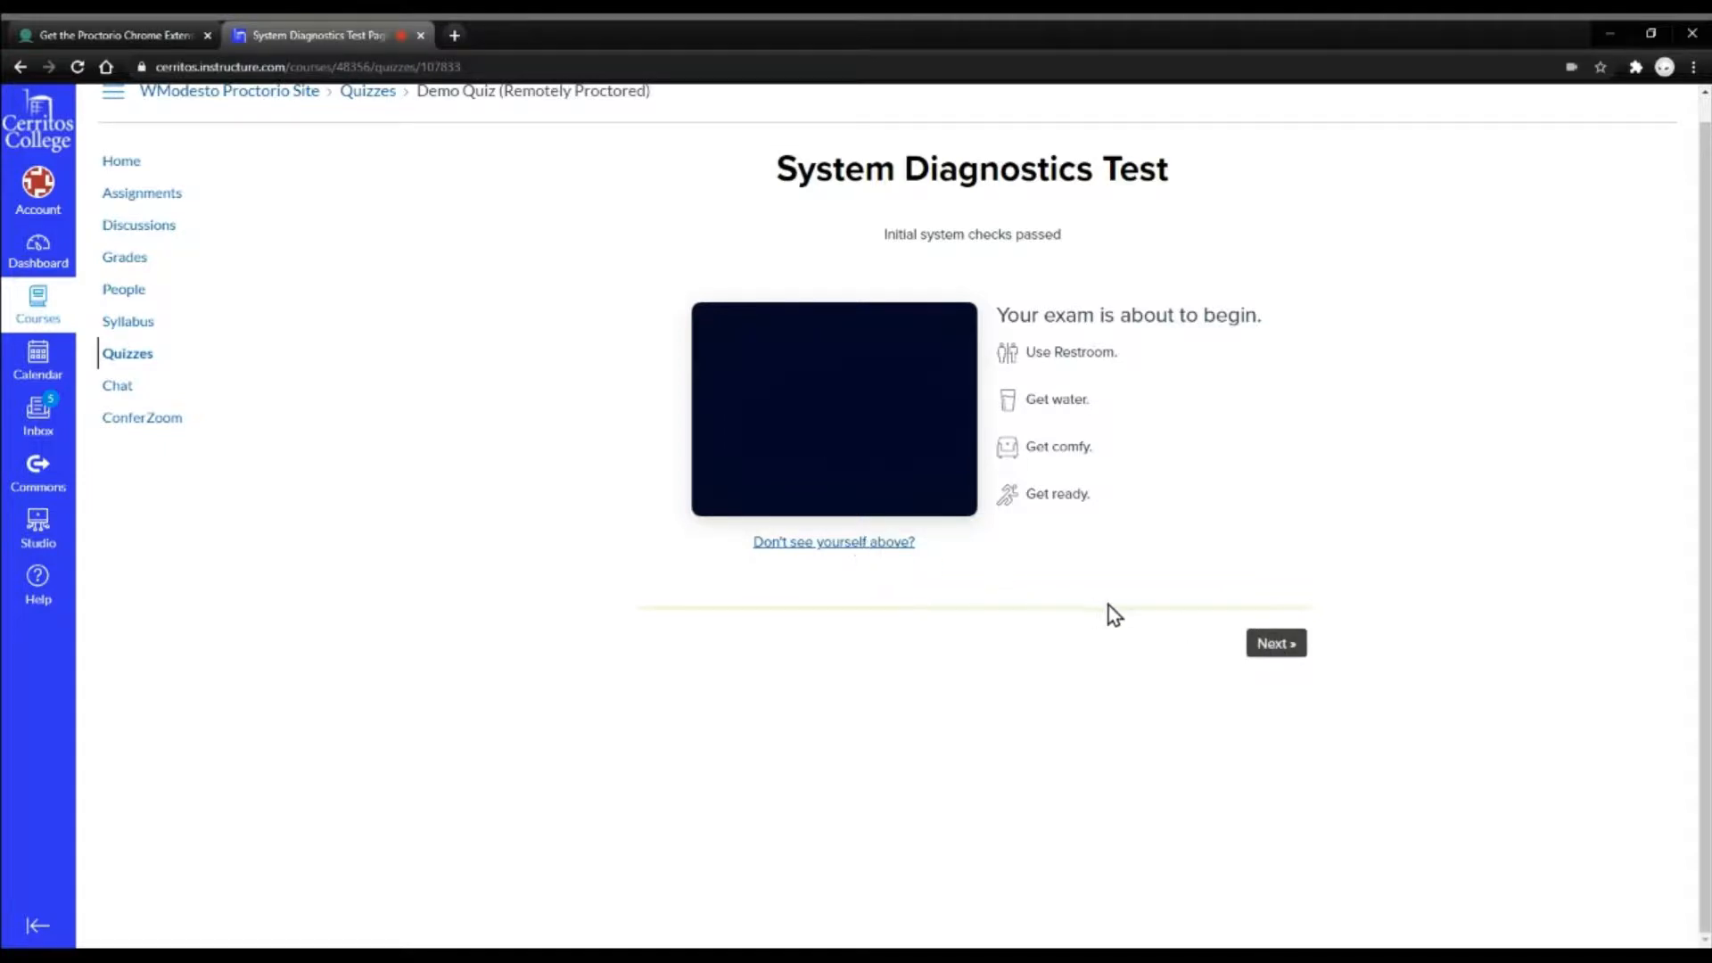
# Step: Continue past the passed system checks to the Identification Card scan page
pyautogui.click(1274, 642)
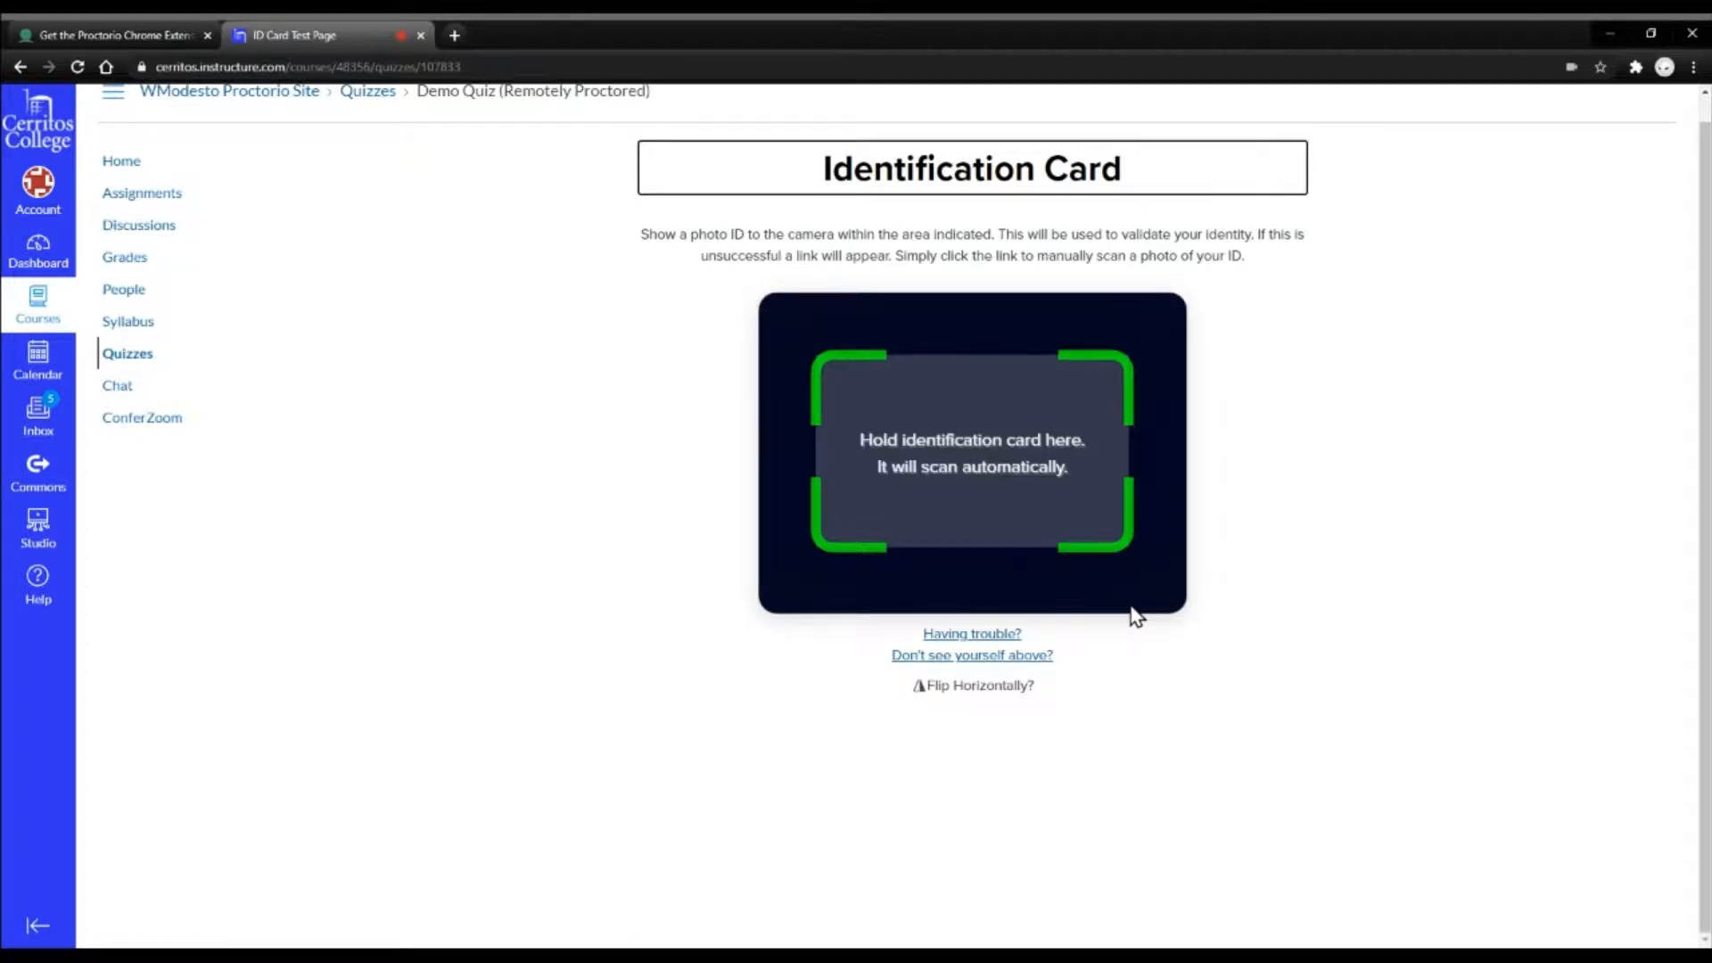
pyautogui.moveTo(1034, 617)
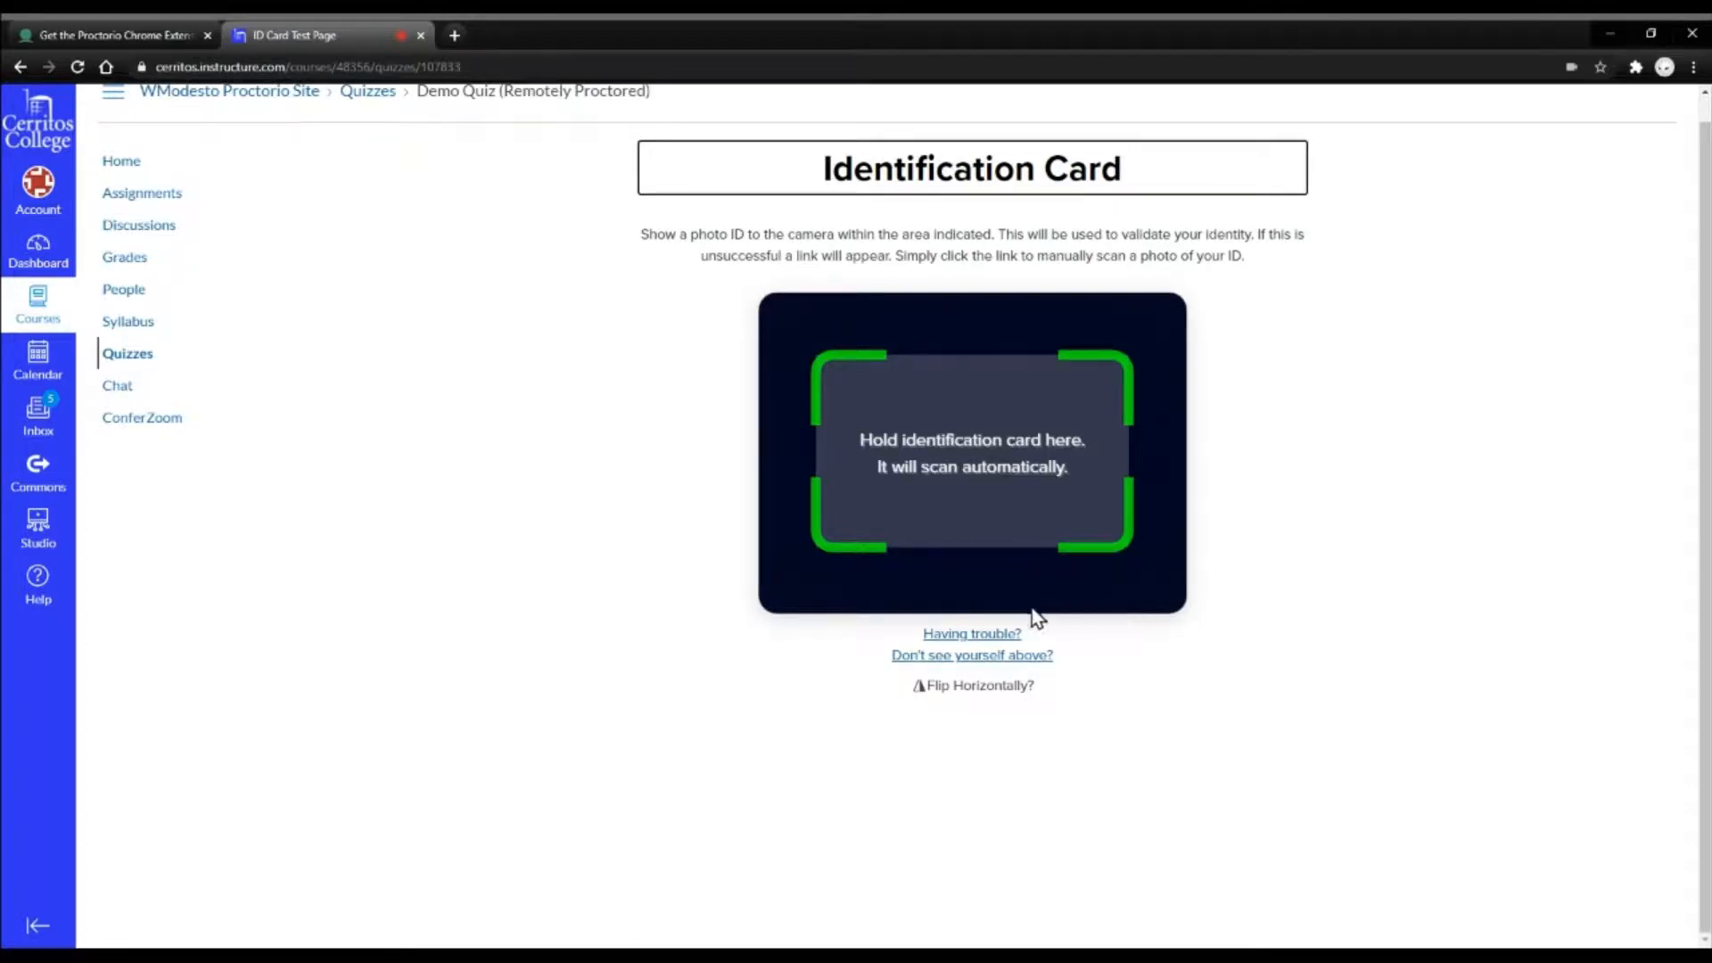
pyautogui.moveTo(1311, 551)
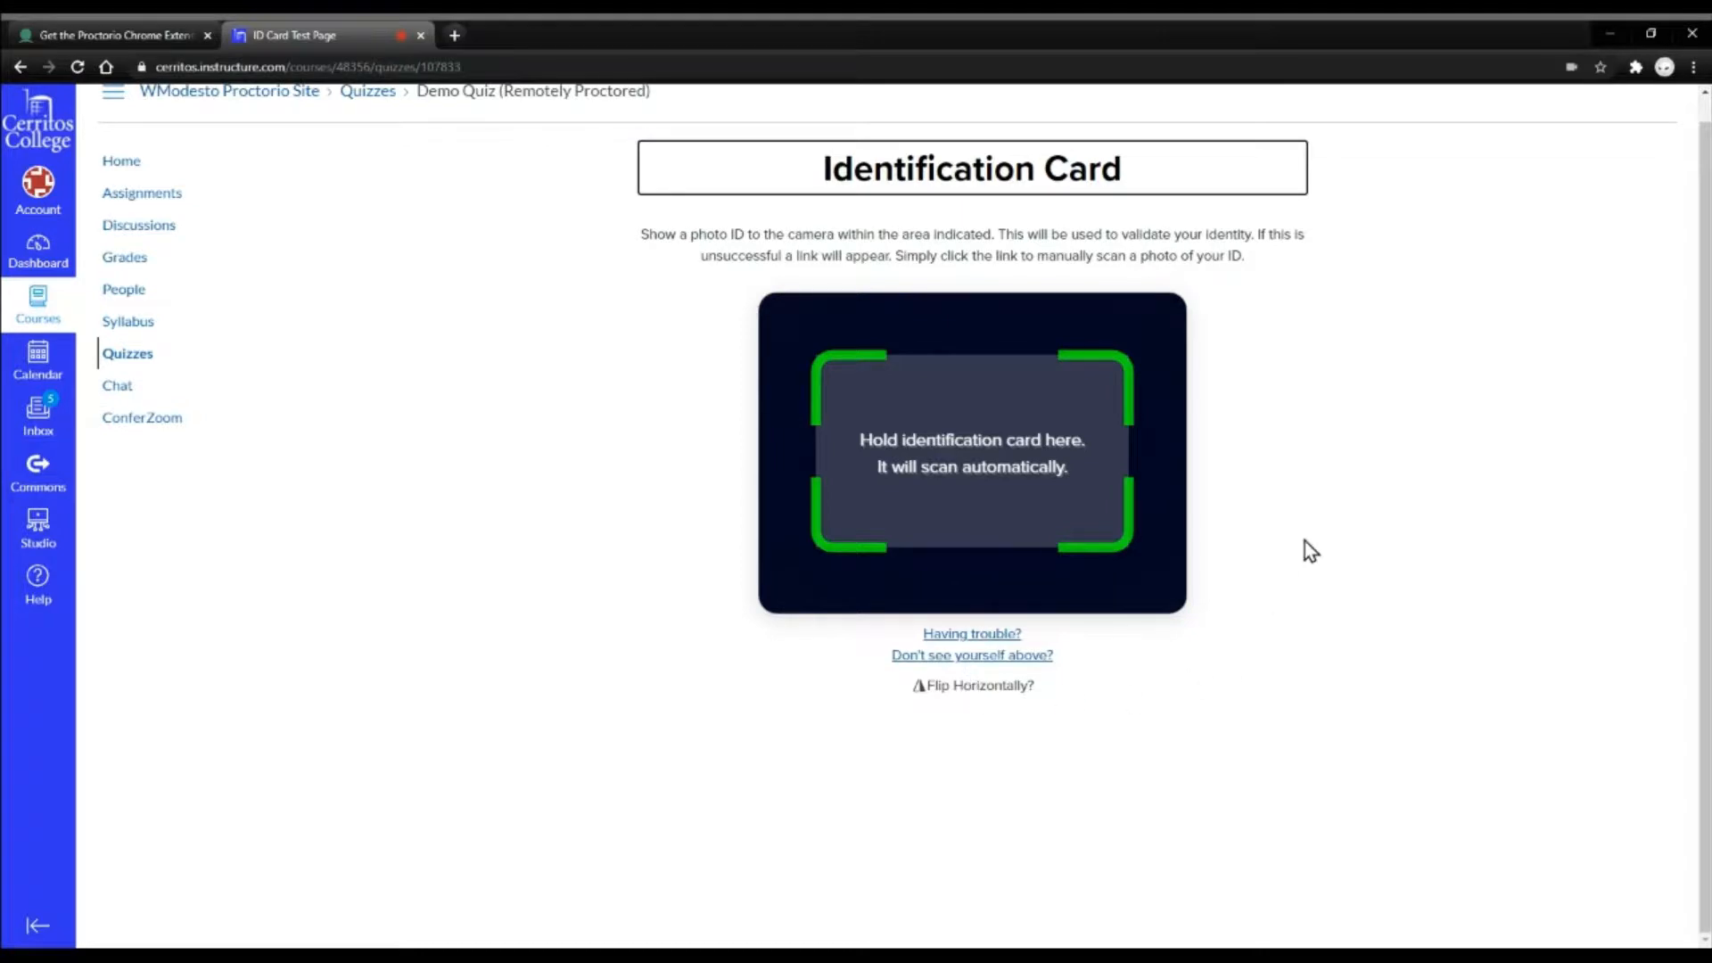
pyautogui.moveTo(599, 341)
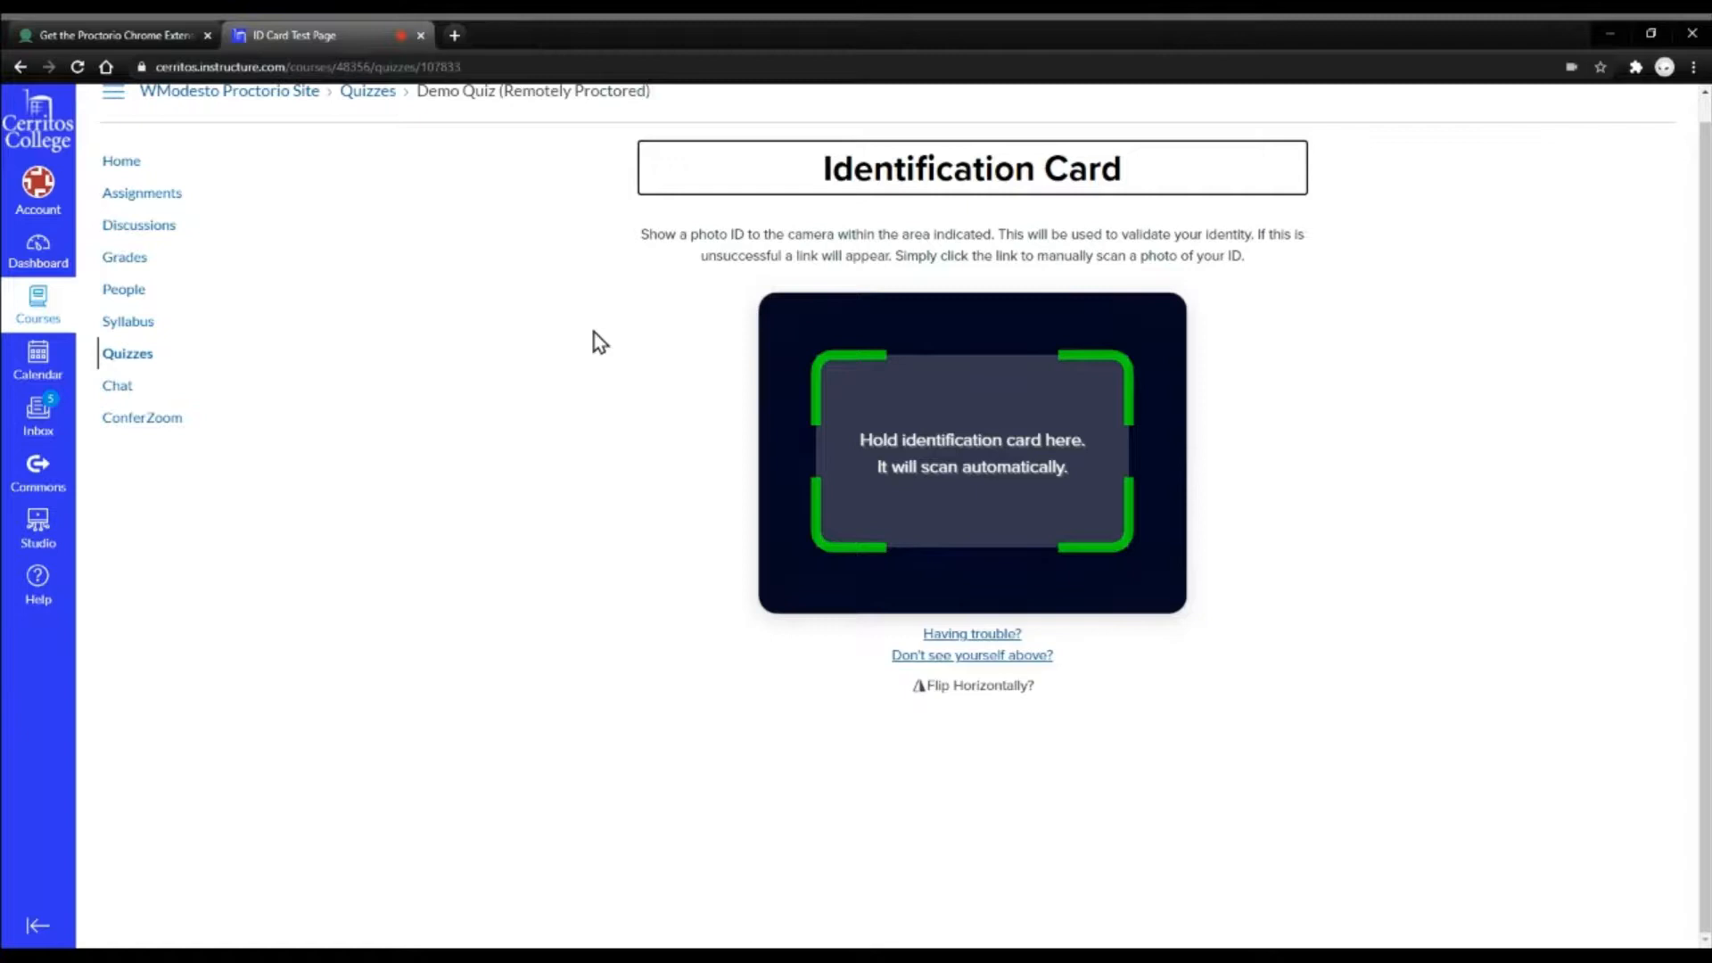
pyautogui.moveTo(690, 523)
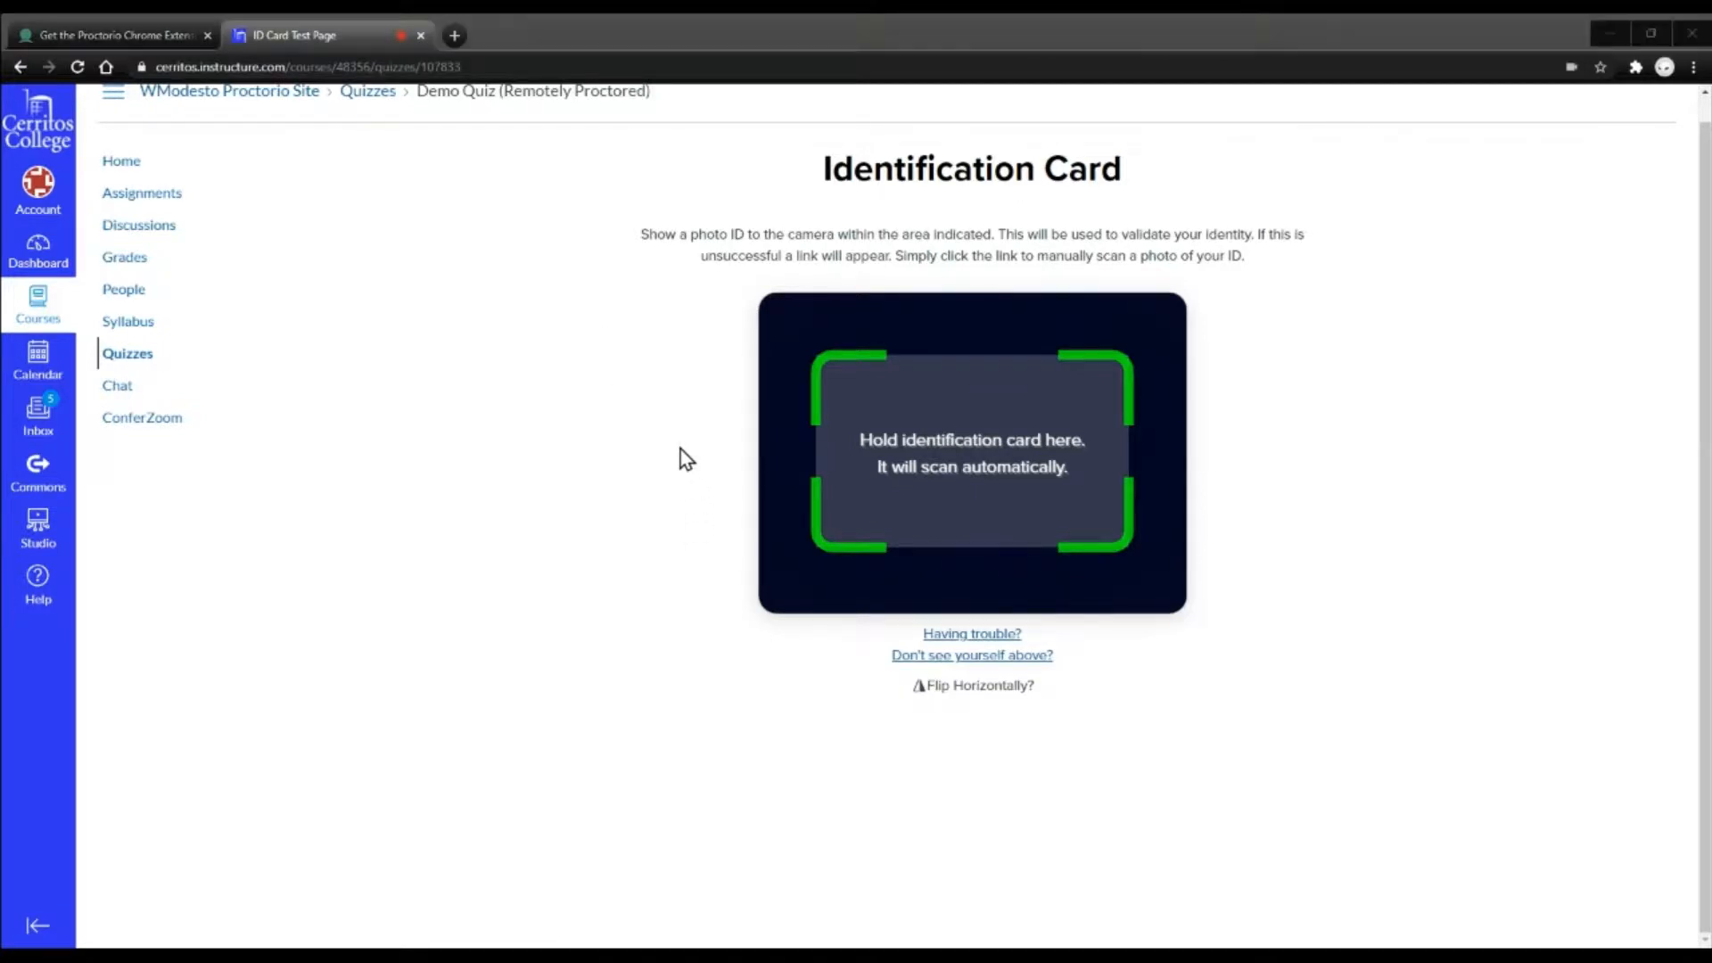
pyautogui.moveTo(562, 404)
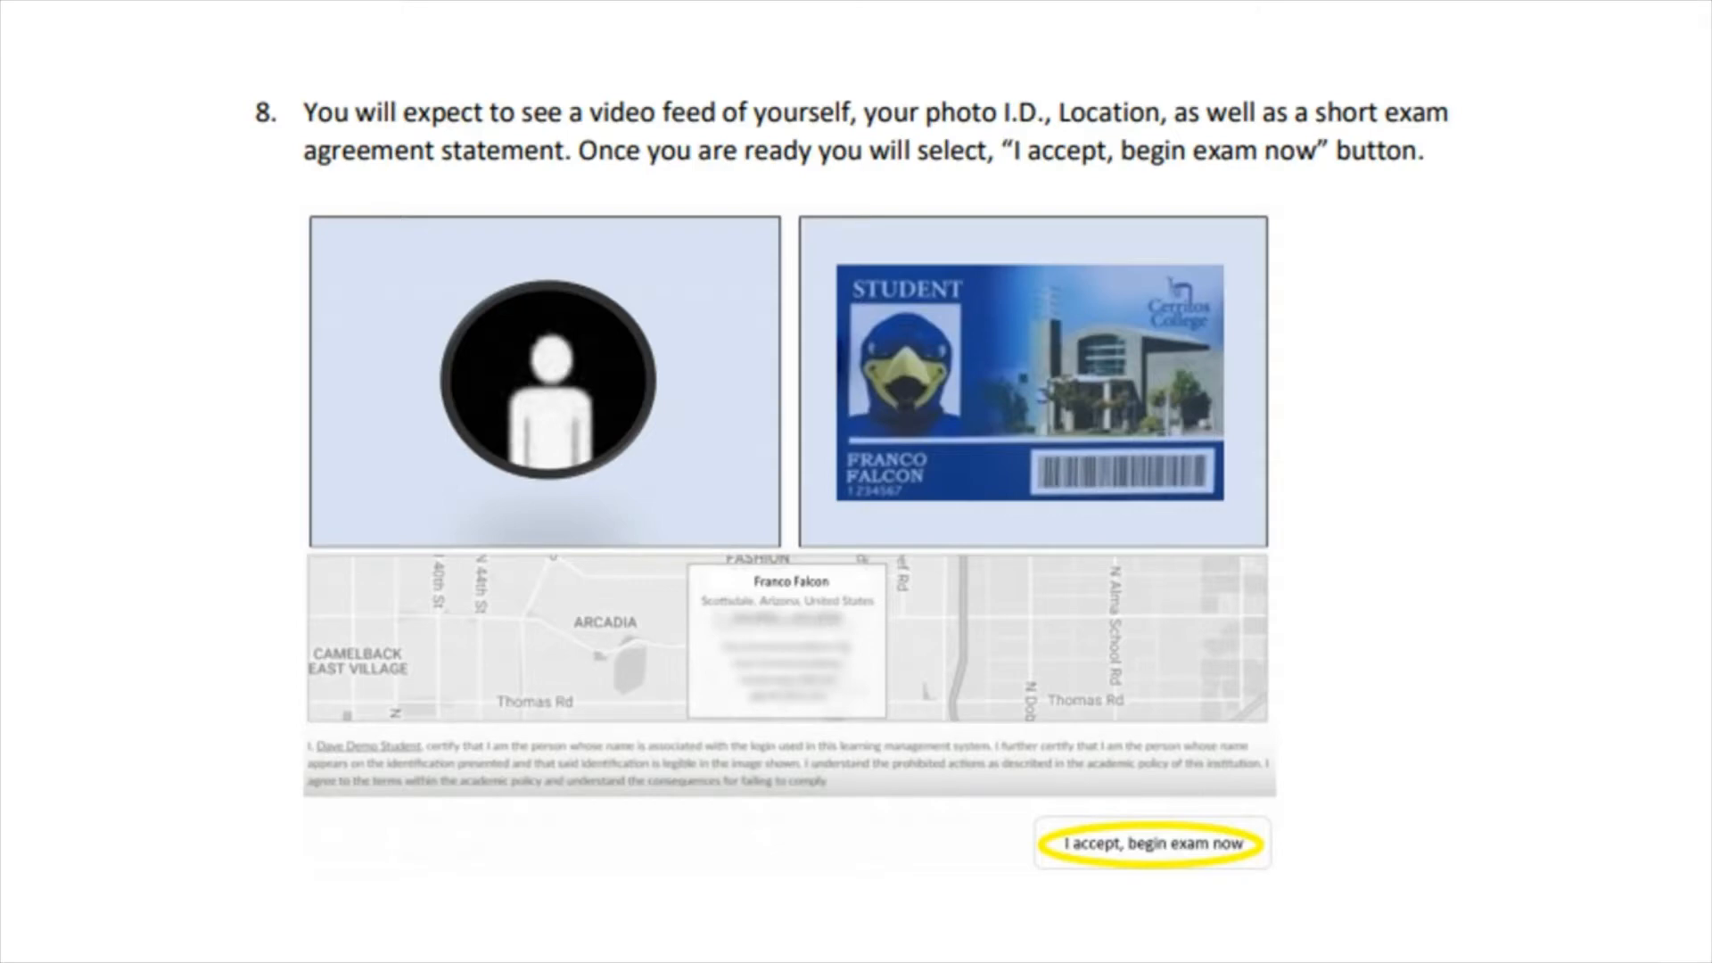
# Step: Accept the exam agreement with 'I accept, begin exam now' after the ID scan
pyautogui.click(1150, 843)
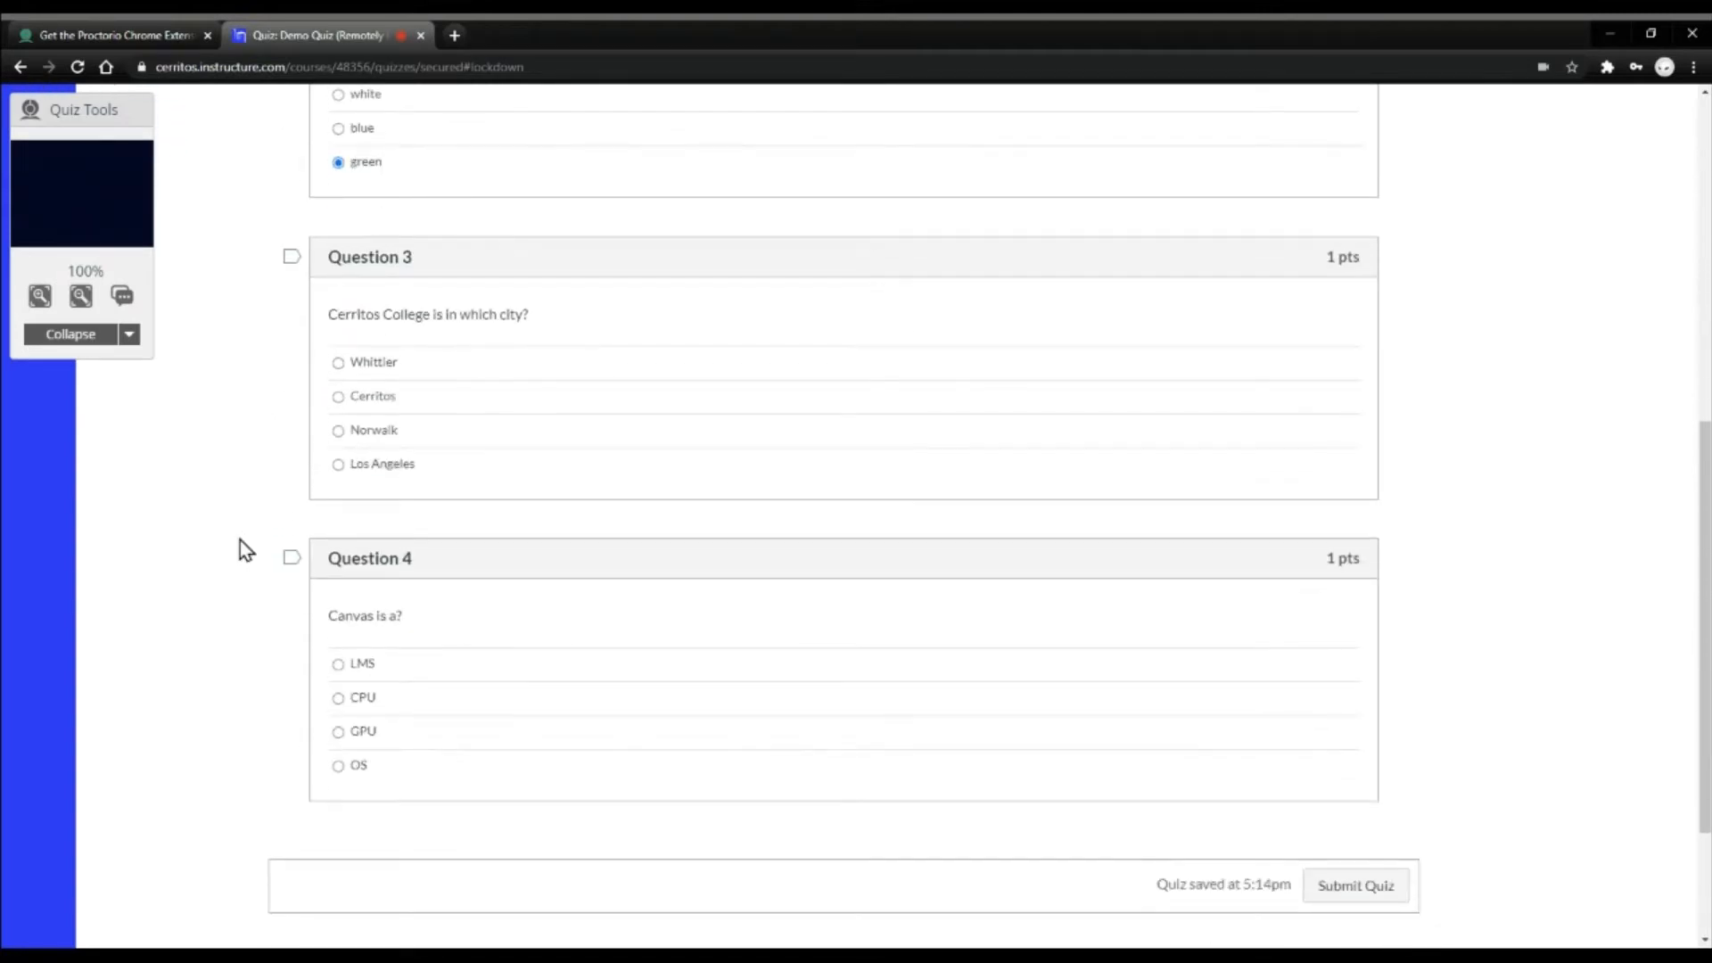
# Step: Answer Norwalk for Question 3 and LMS for Question 4, then submit for a 4/4 score
pyautogui.click(339, 430)
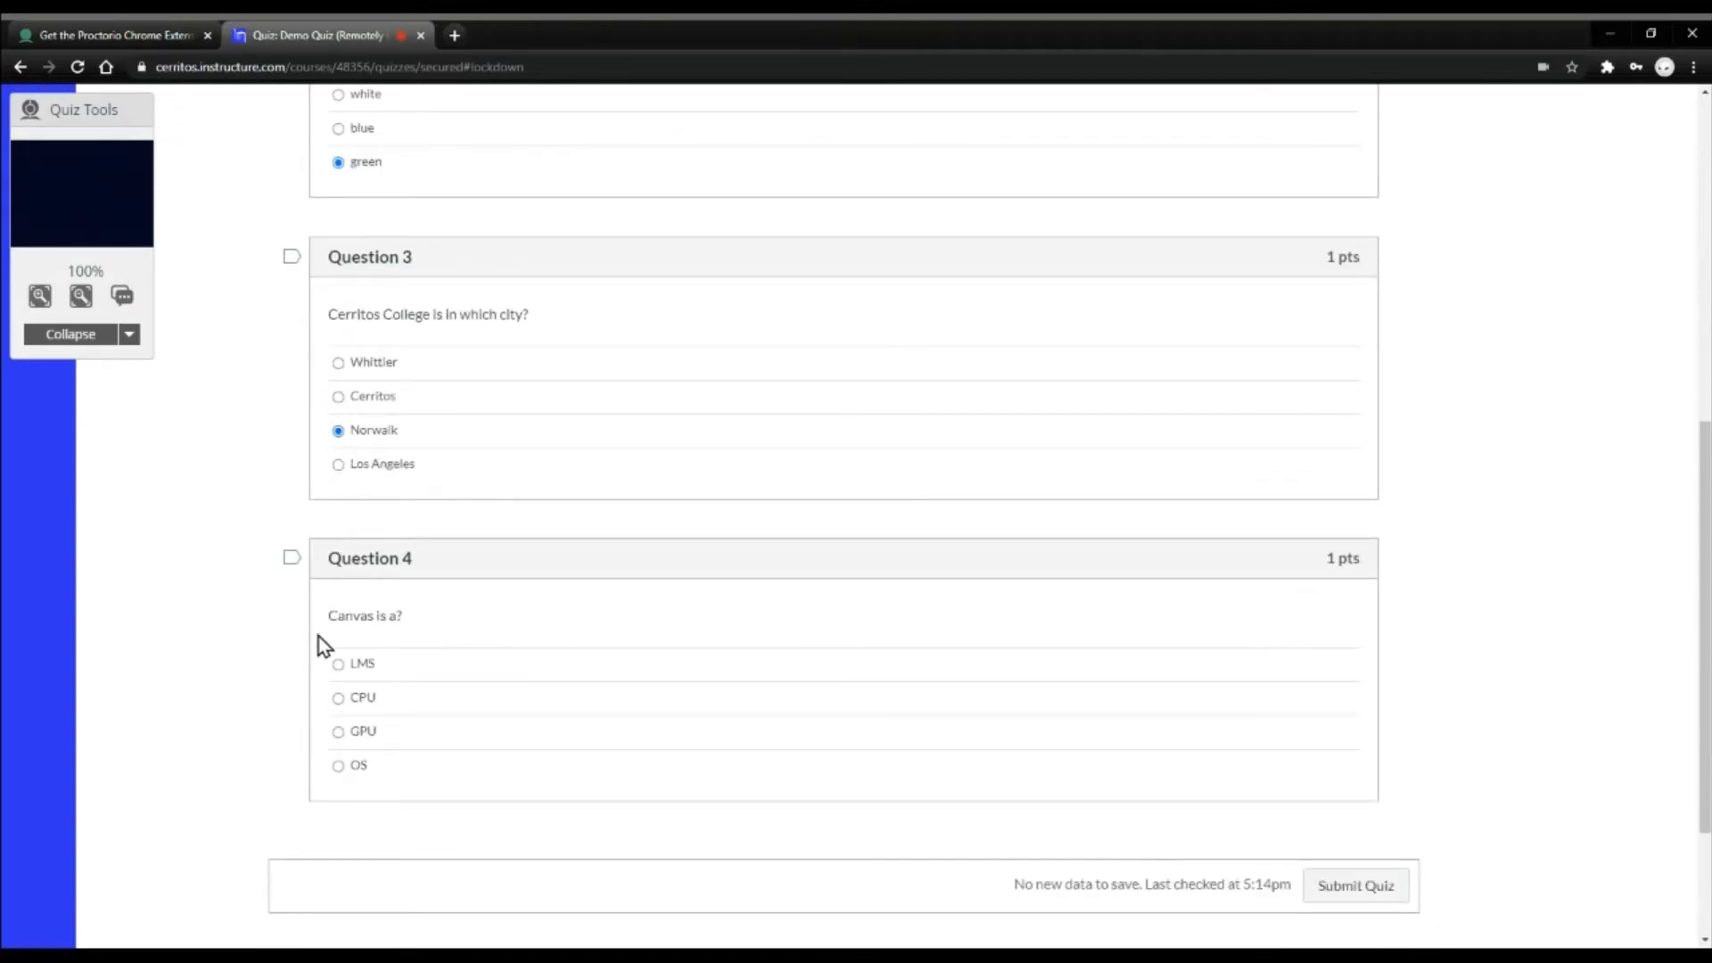
pyautogui.click(339, 663)
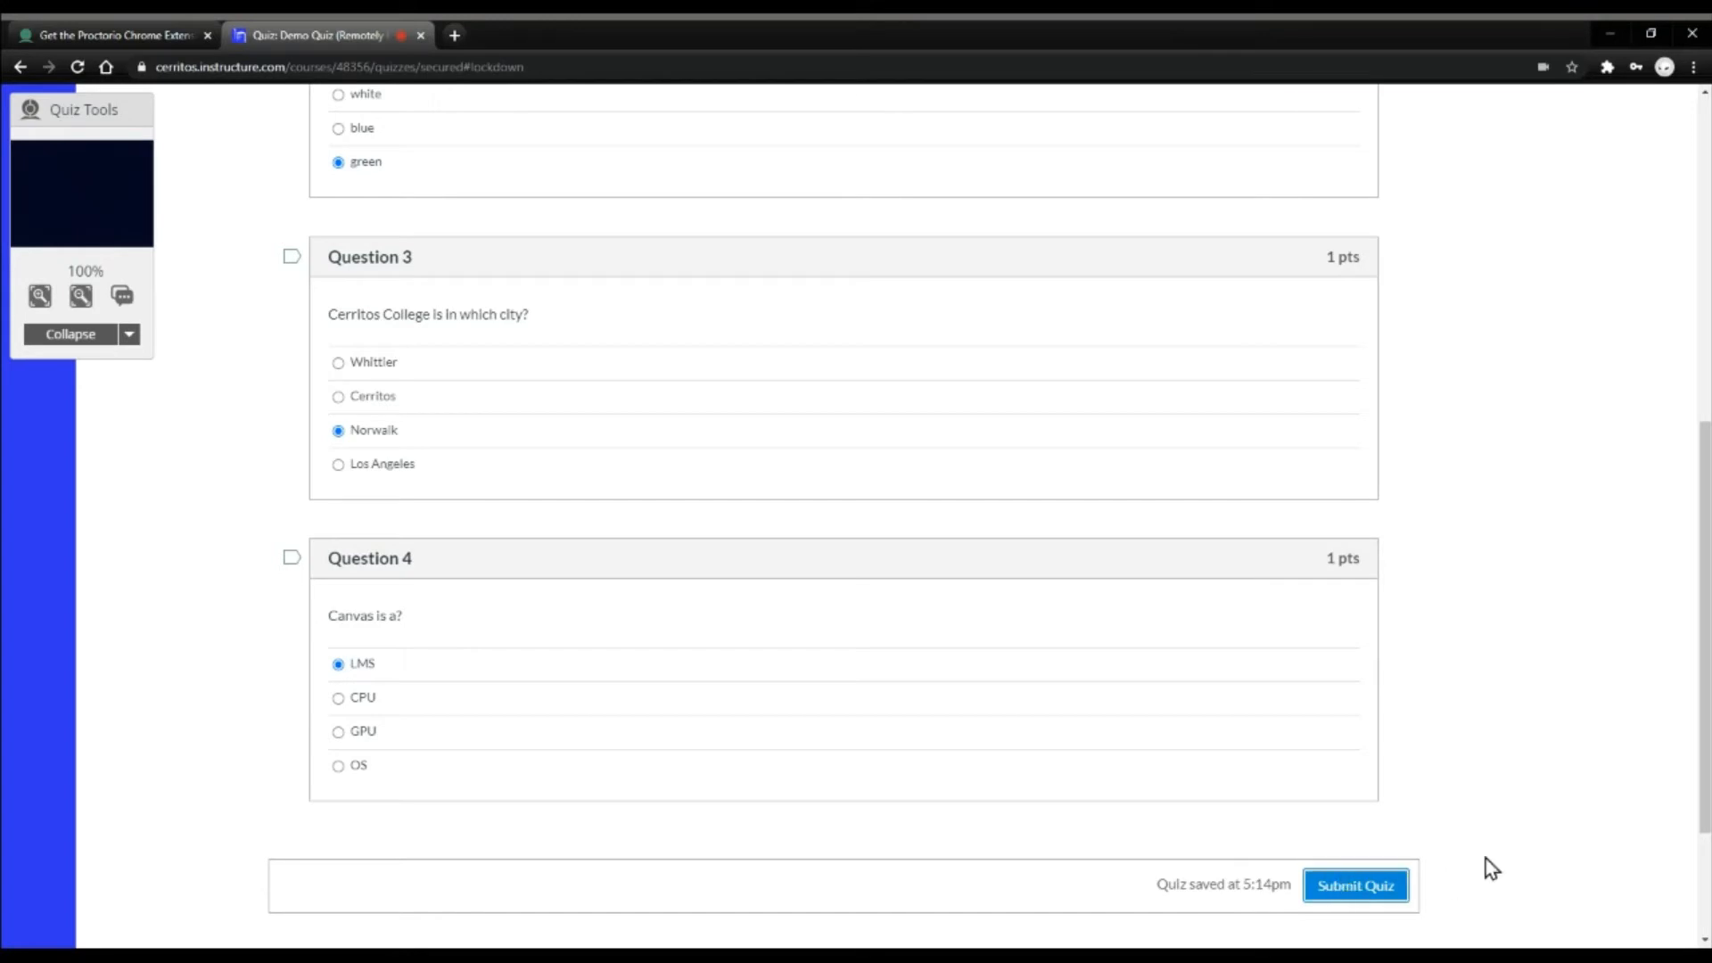
pyautogui.click(1356, 887)
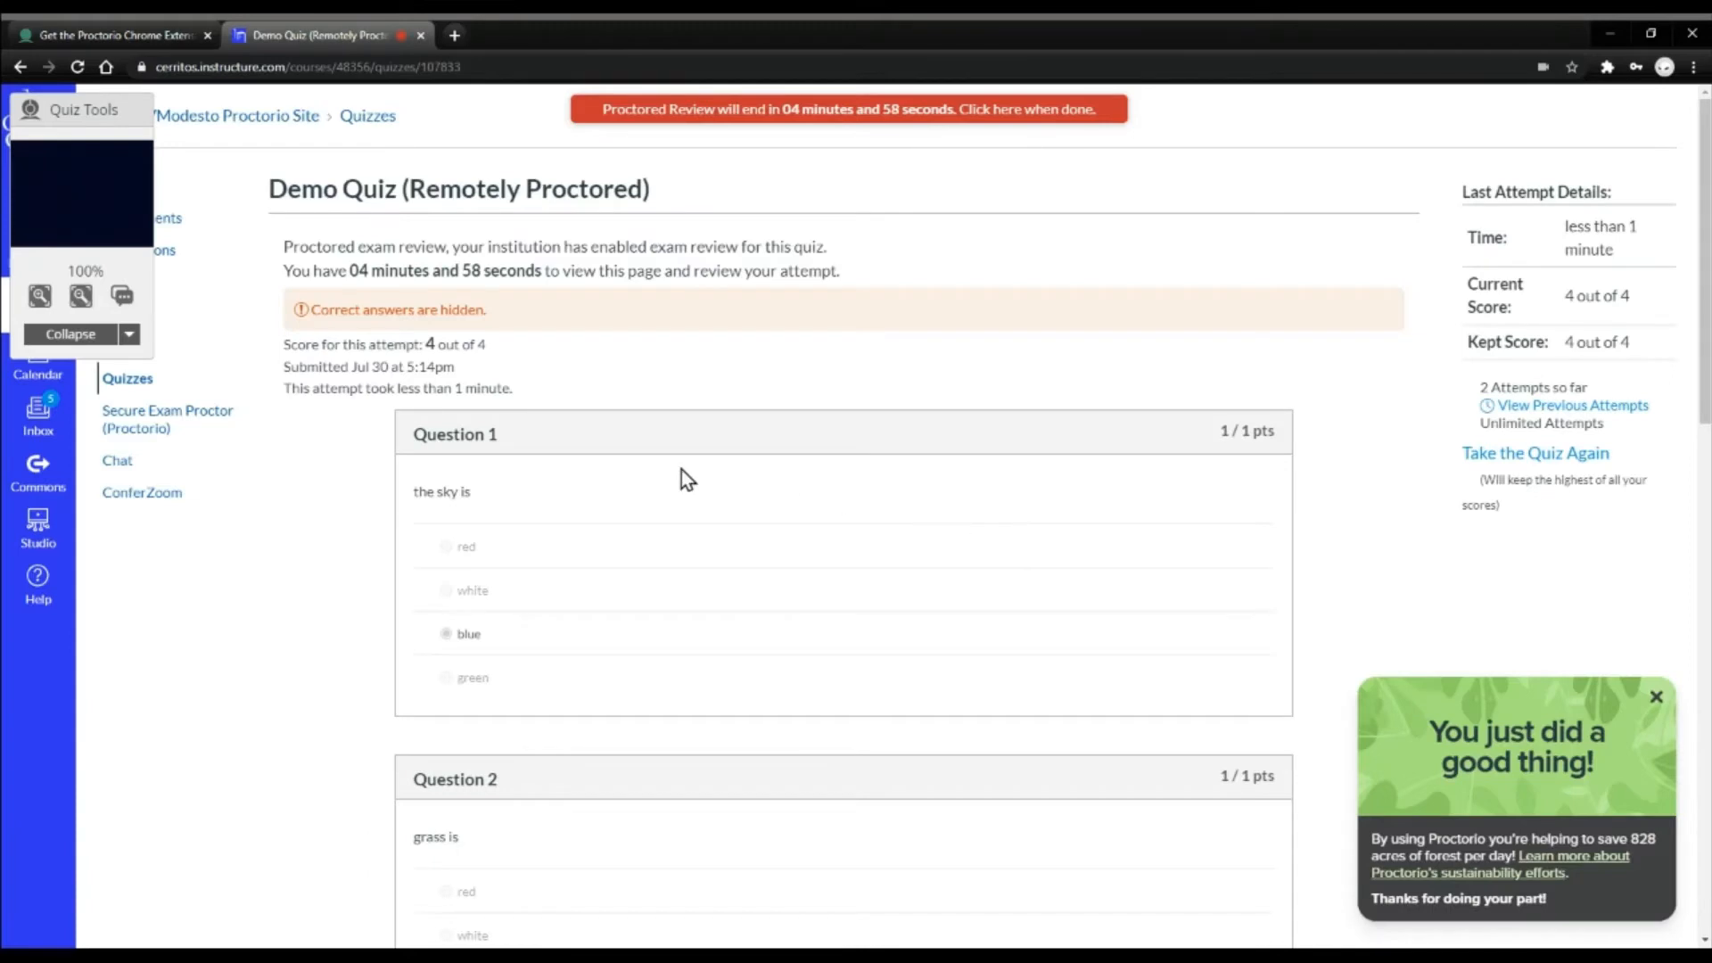
pyautogui.scroll(-3)
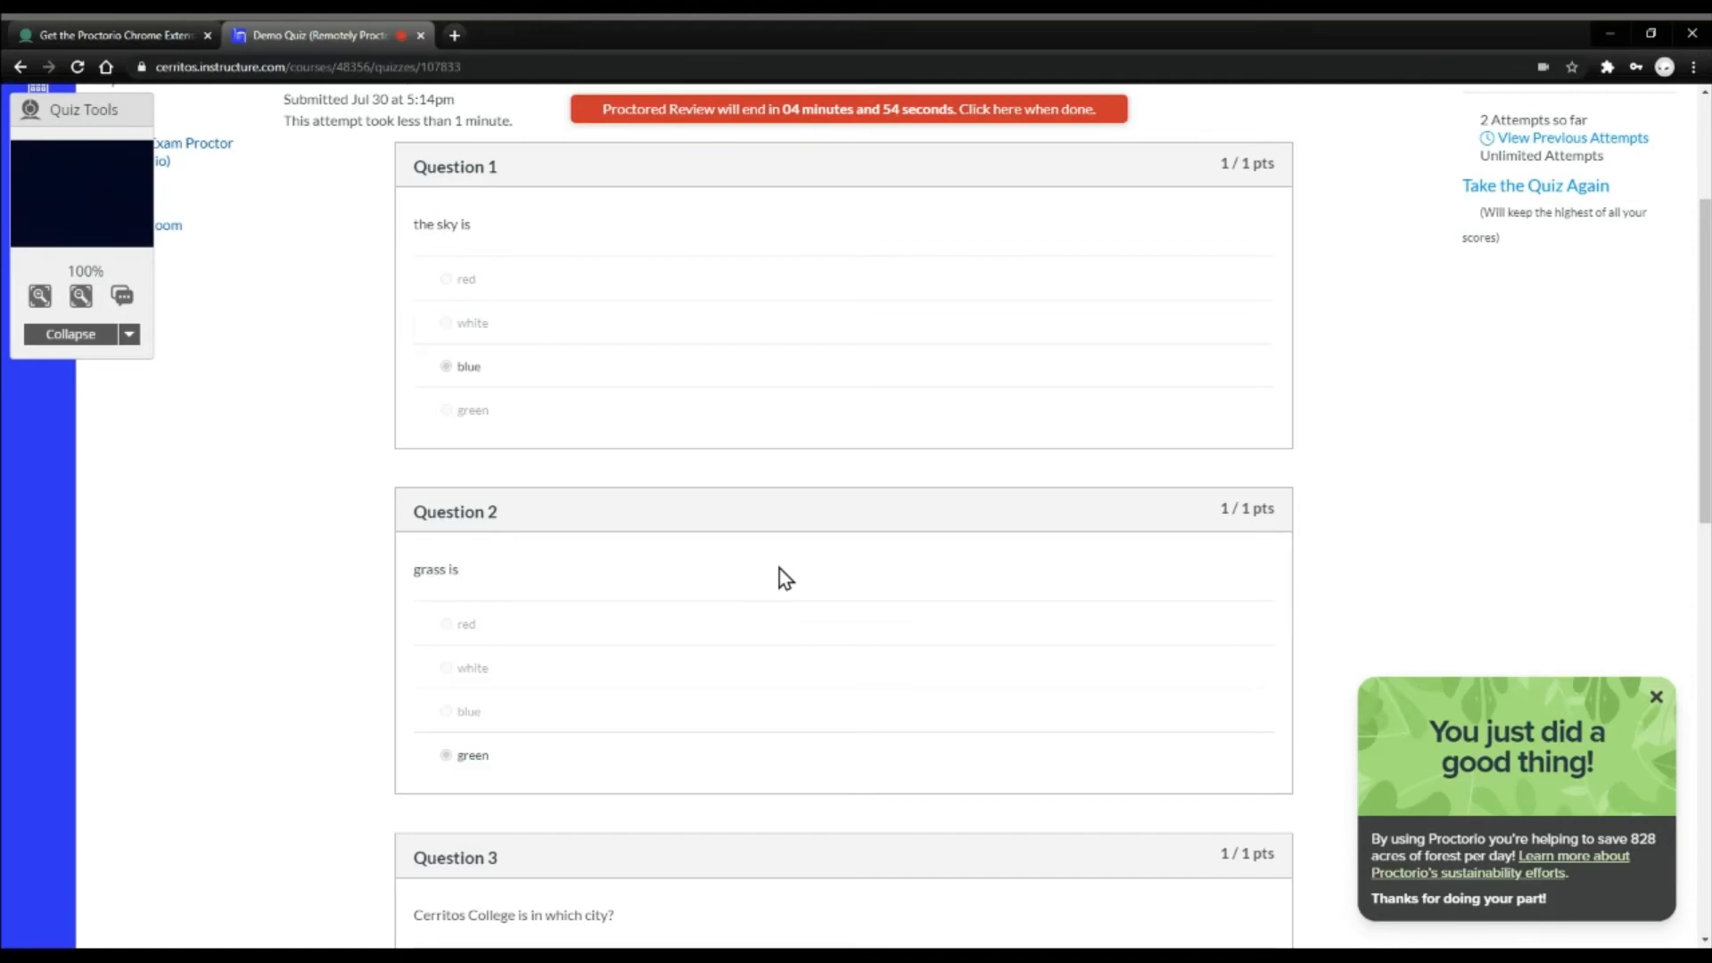
pyautogui.scroll(3)
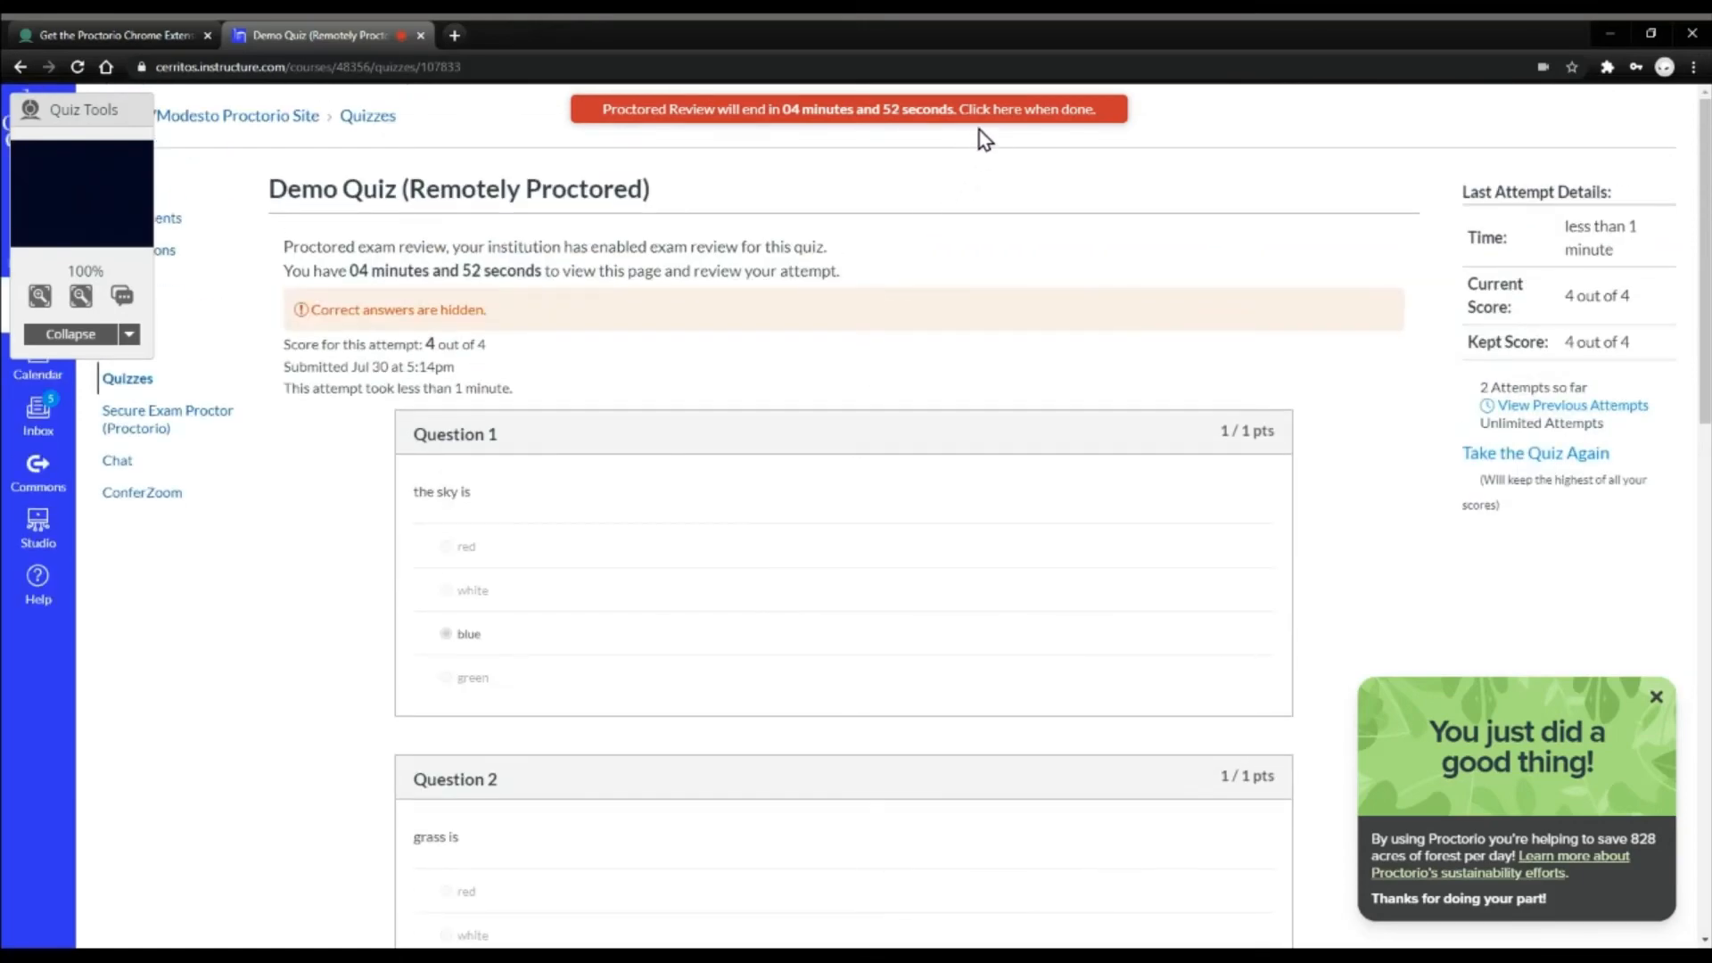